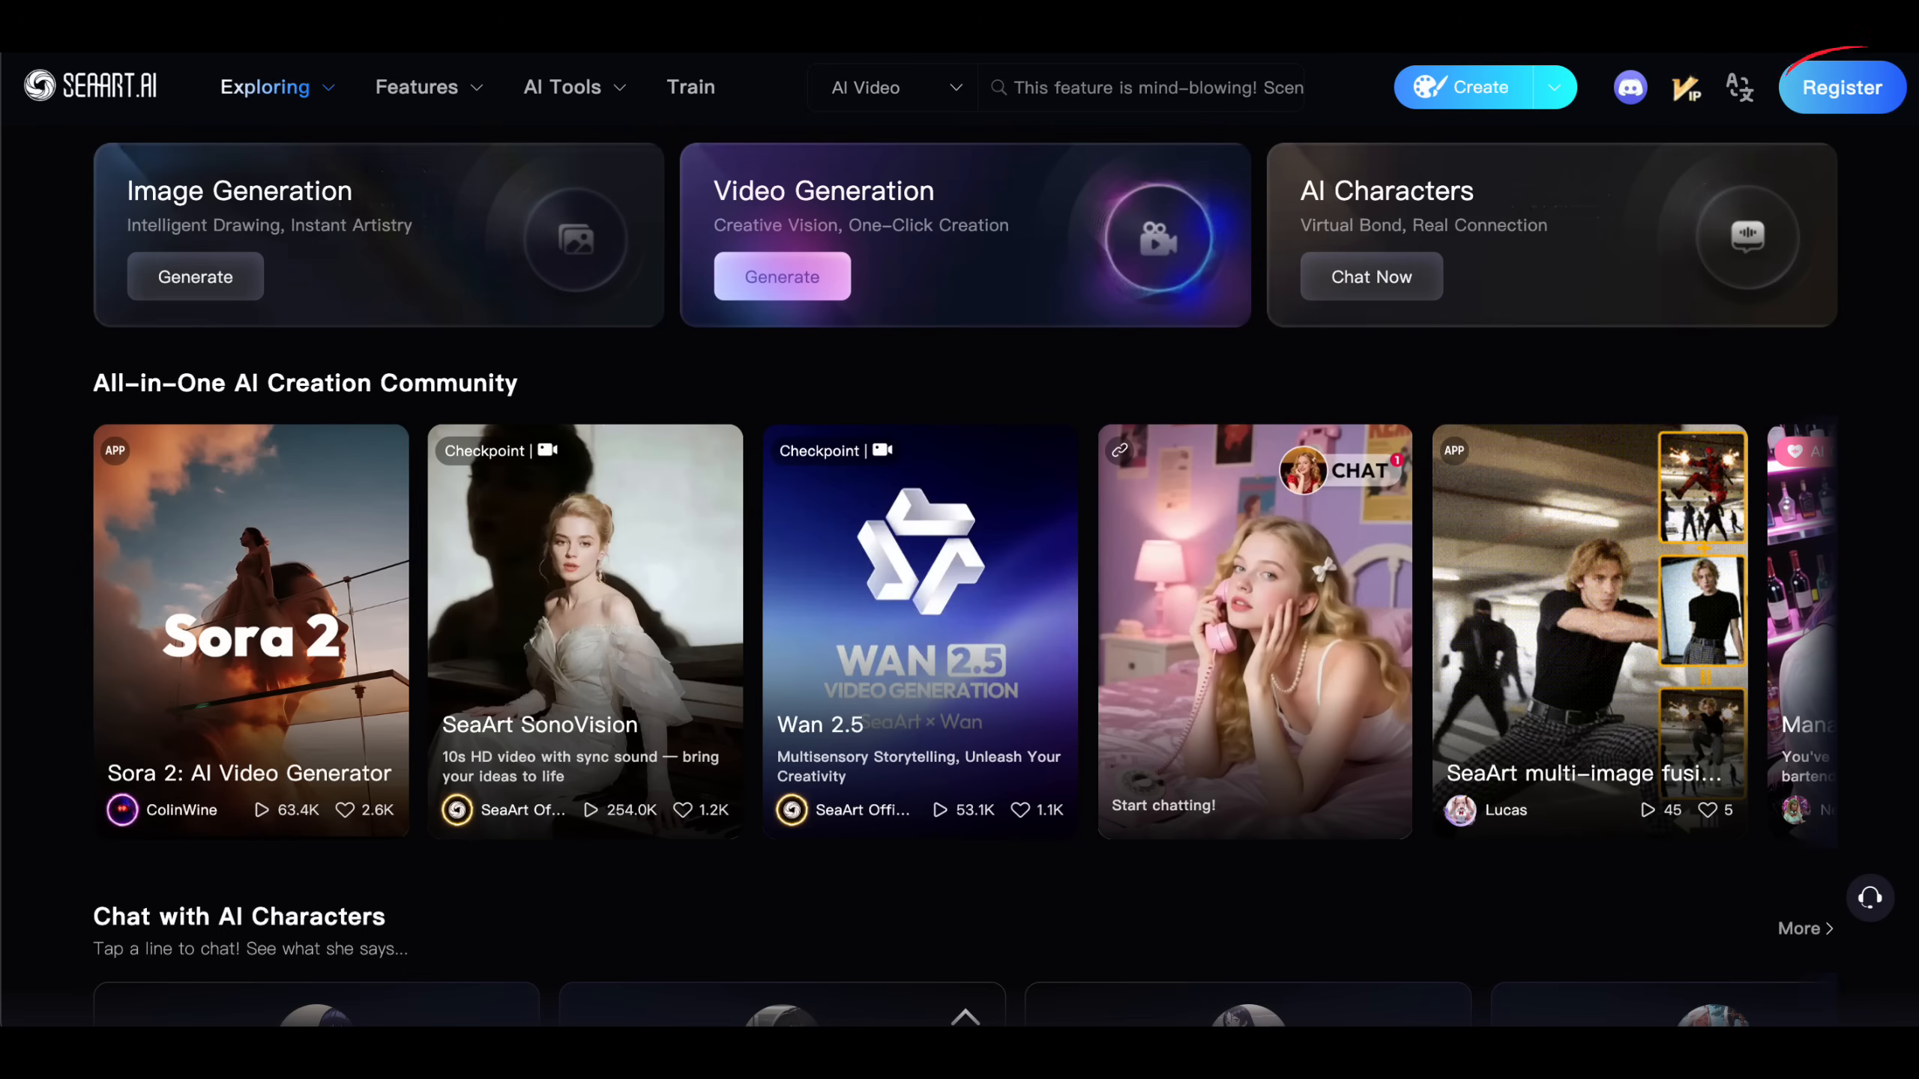
# Sign in to SeaArt through Register using a linked login provider such as Google.
pyautogui.click(1841, 87)
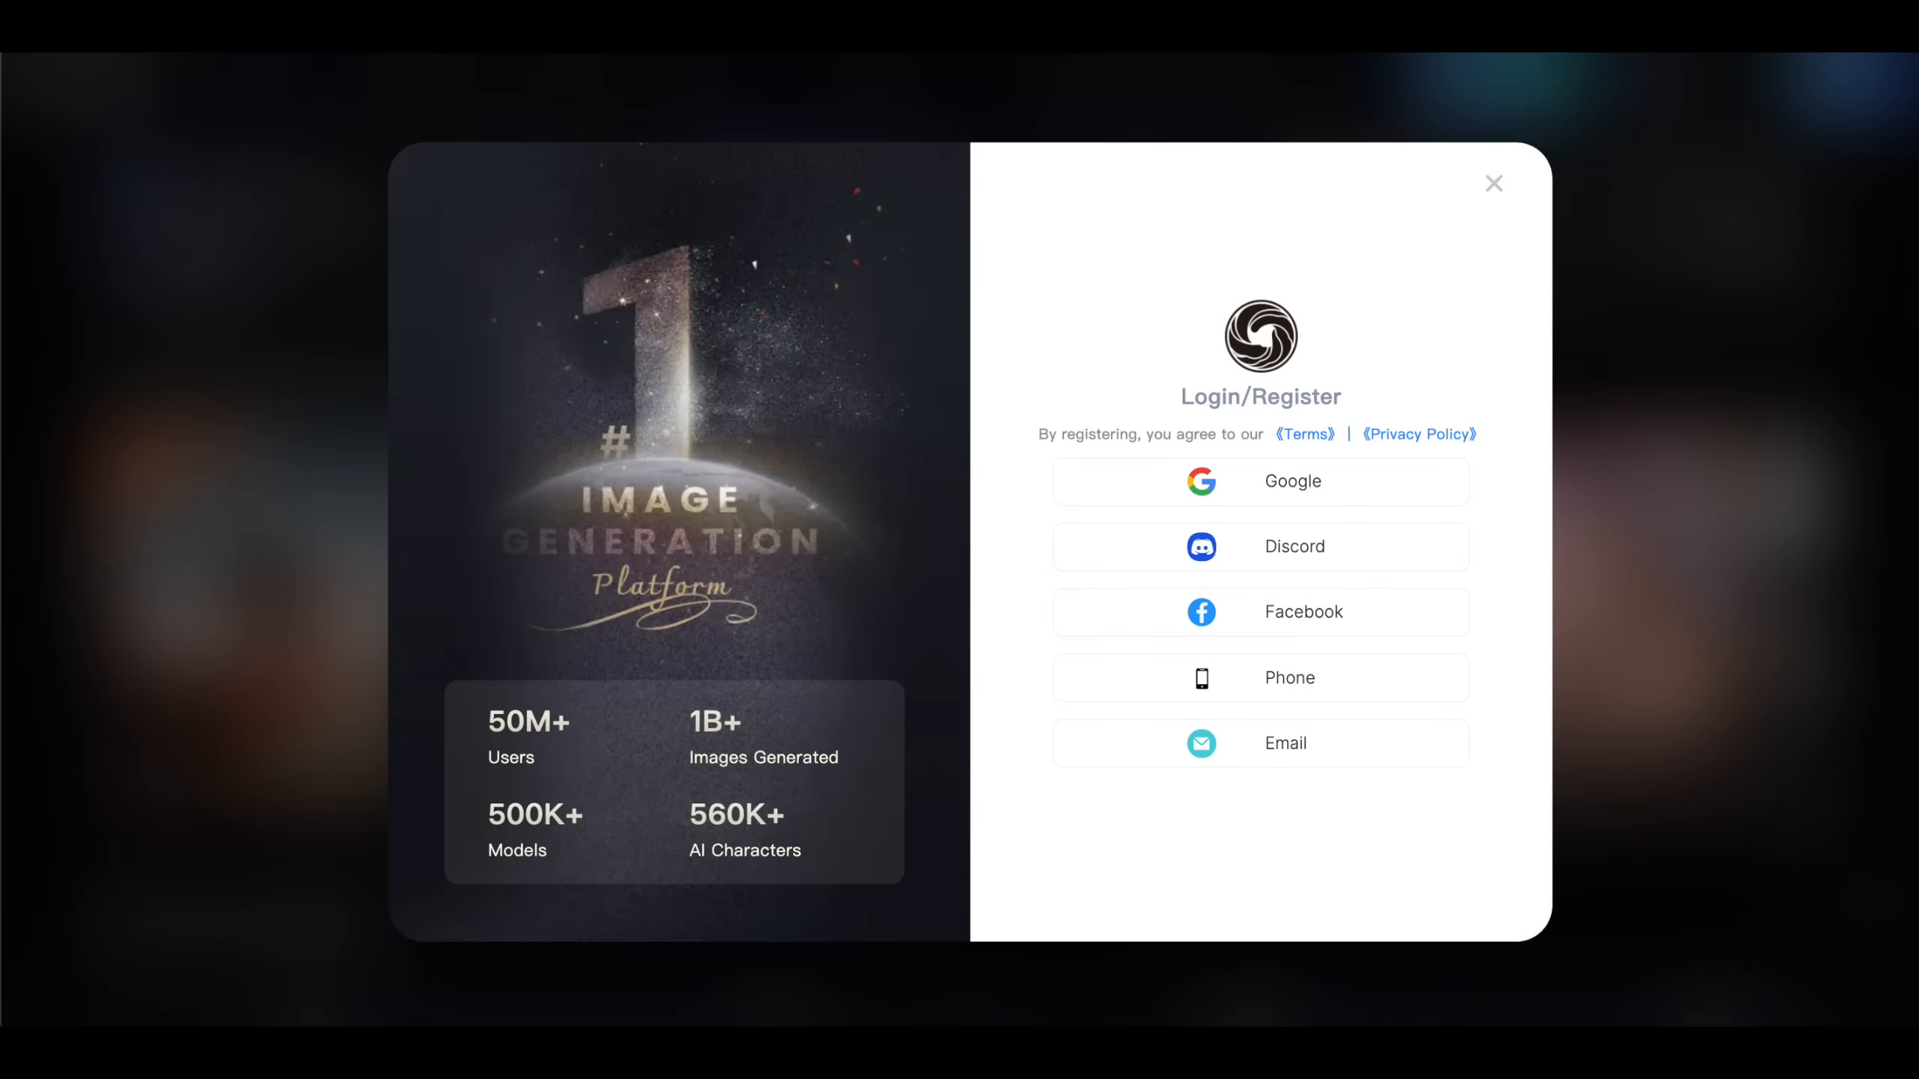
pyautogui.click(1493, 182)
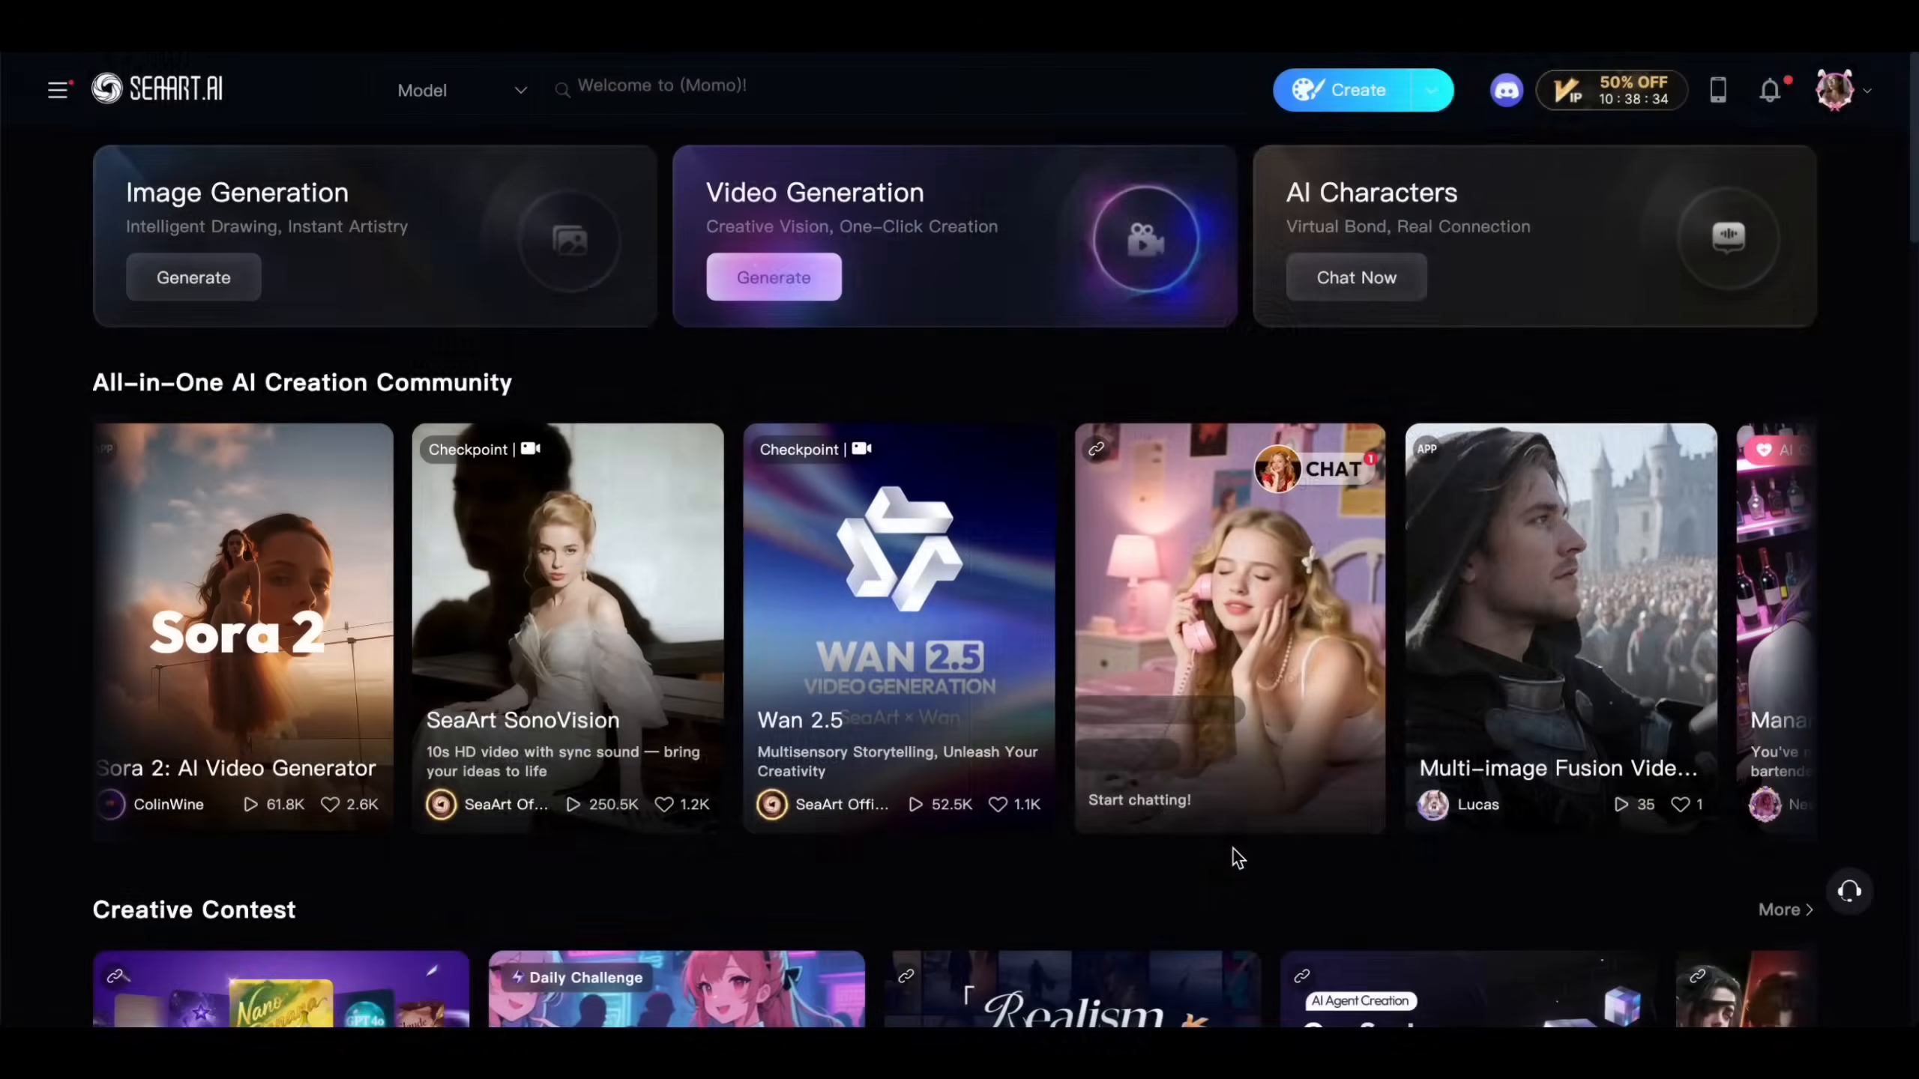
pyautogui.write('Wan 2.5')
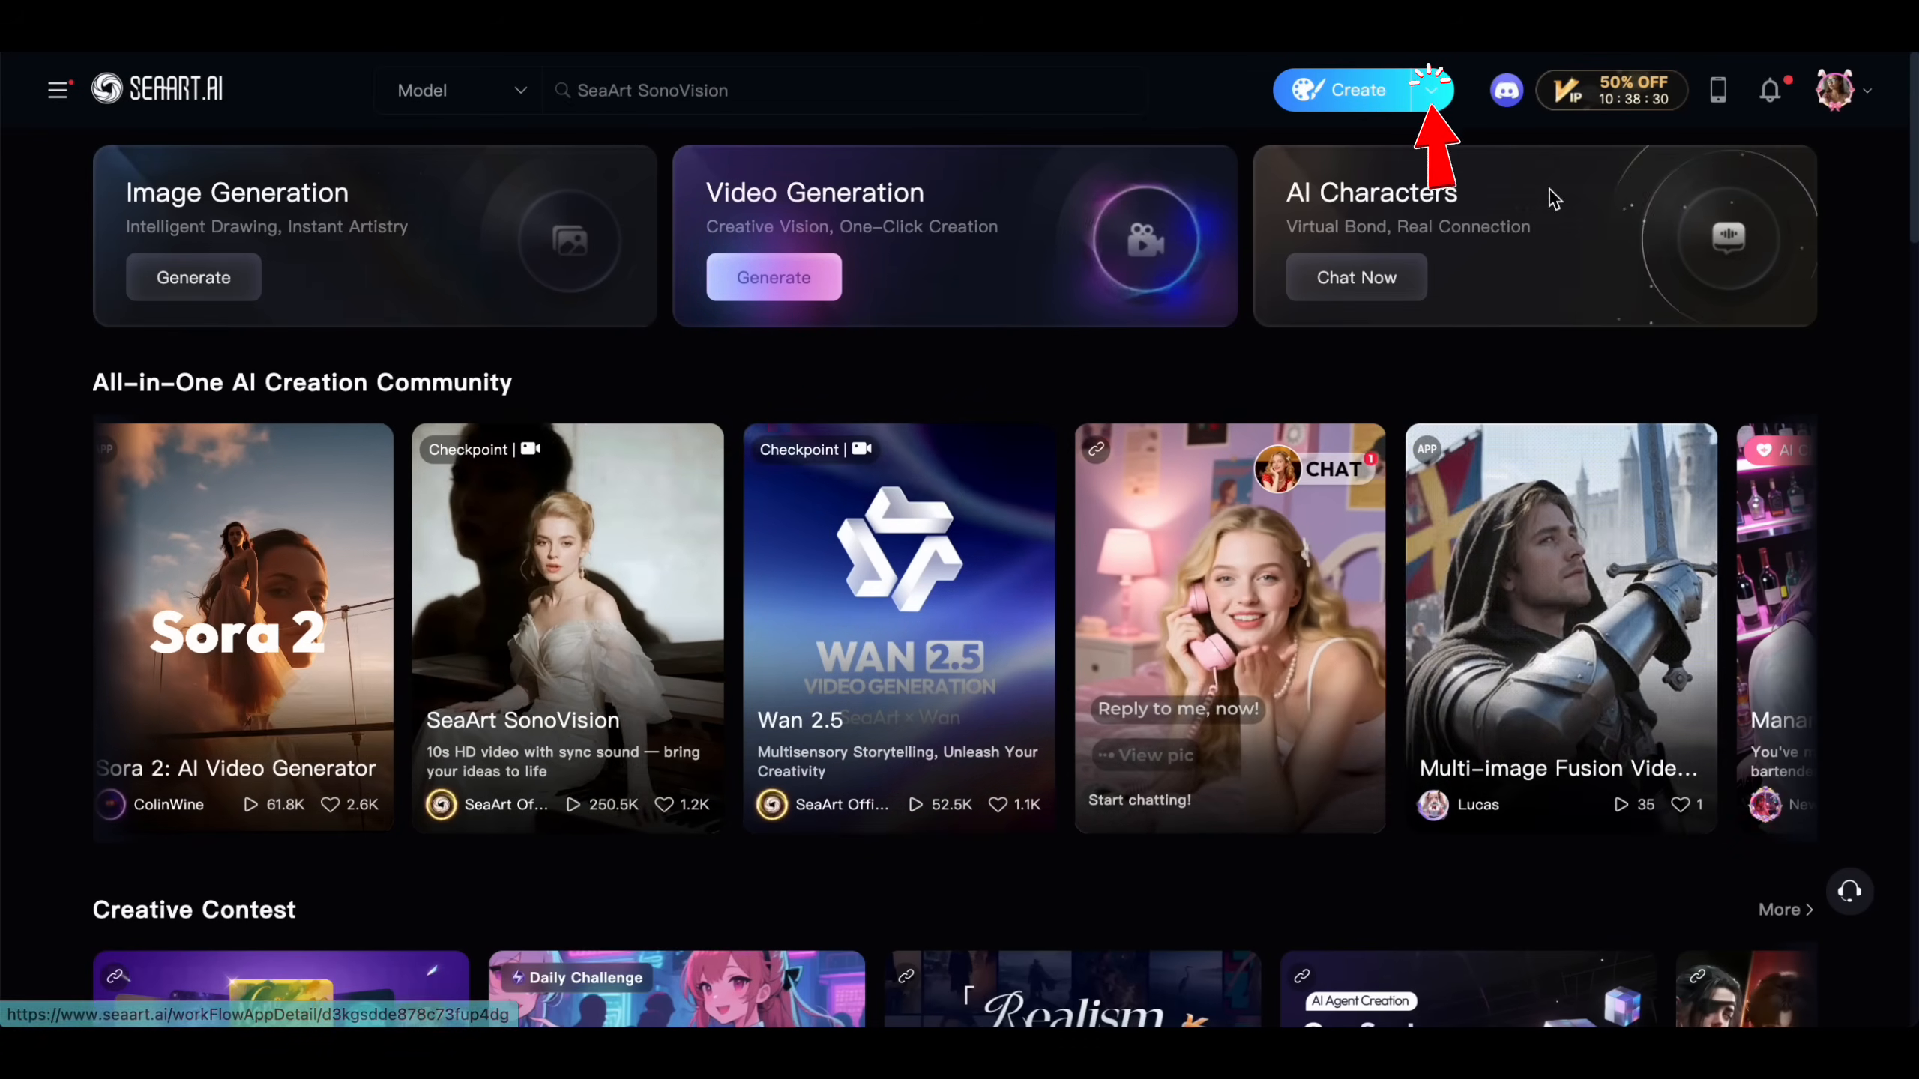
# Go to Model > Train from the Create menu to reach LoRA training.
pyautogui.click(1346, 89)
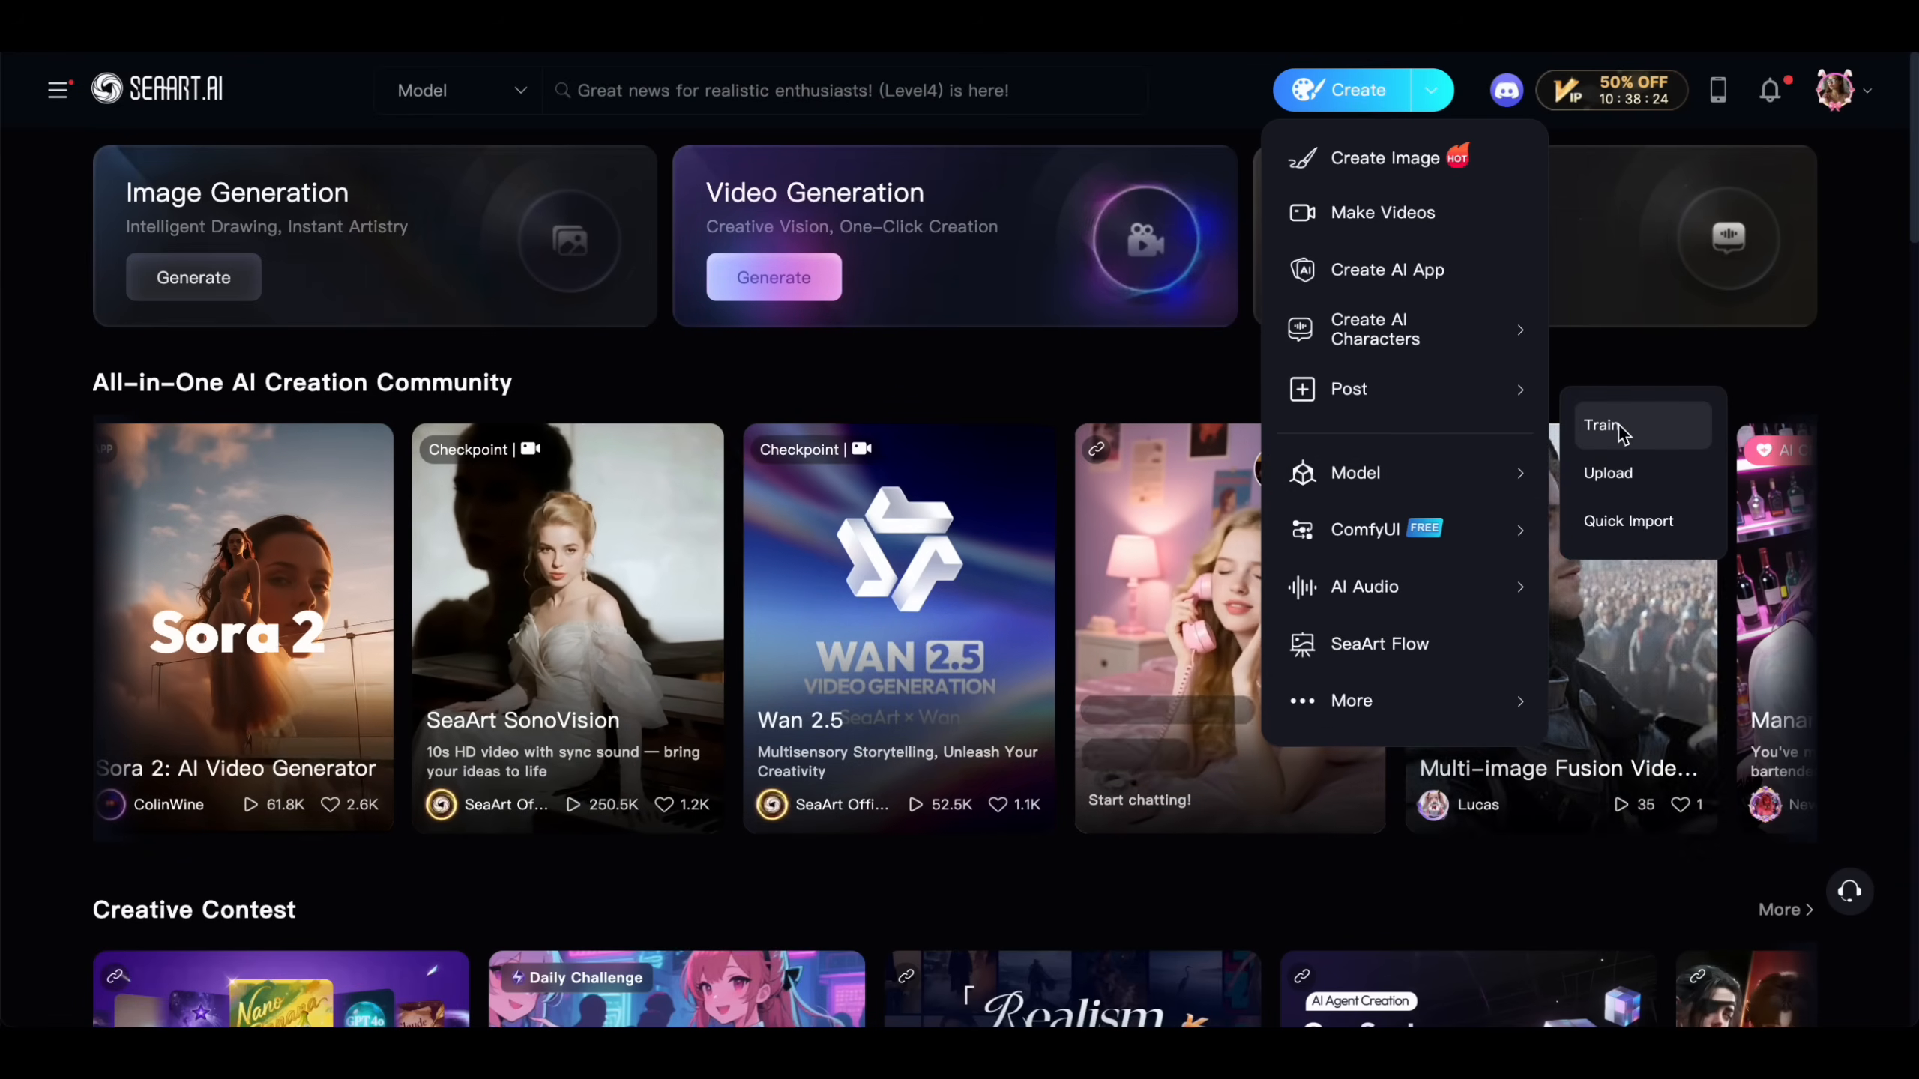
pyautogui.click(1604, 425)
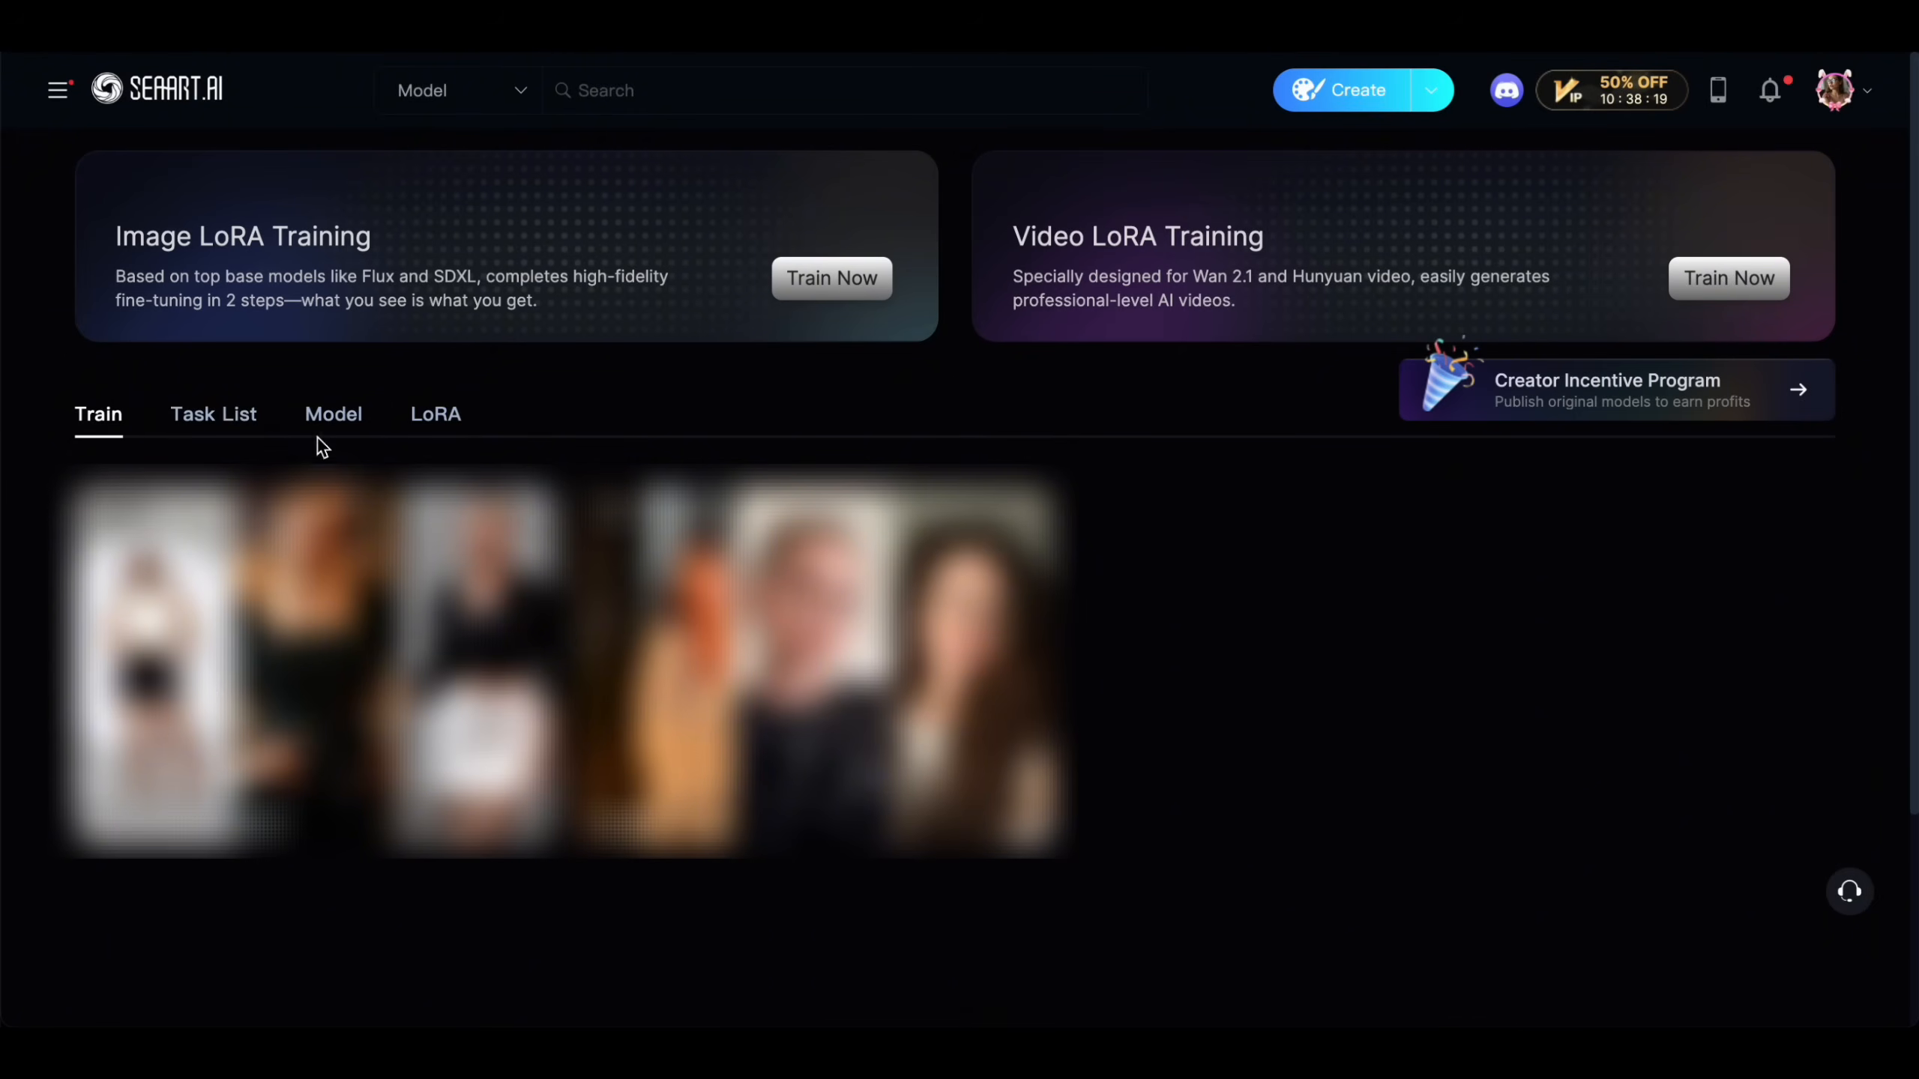
pyautogui.moveTo(704, 404)
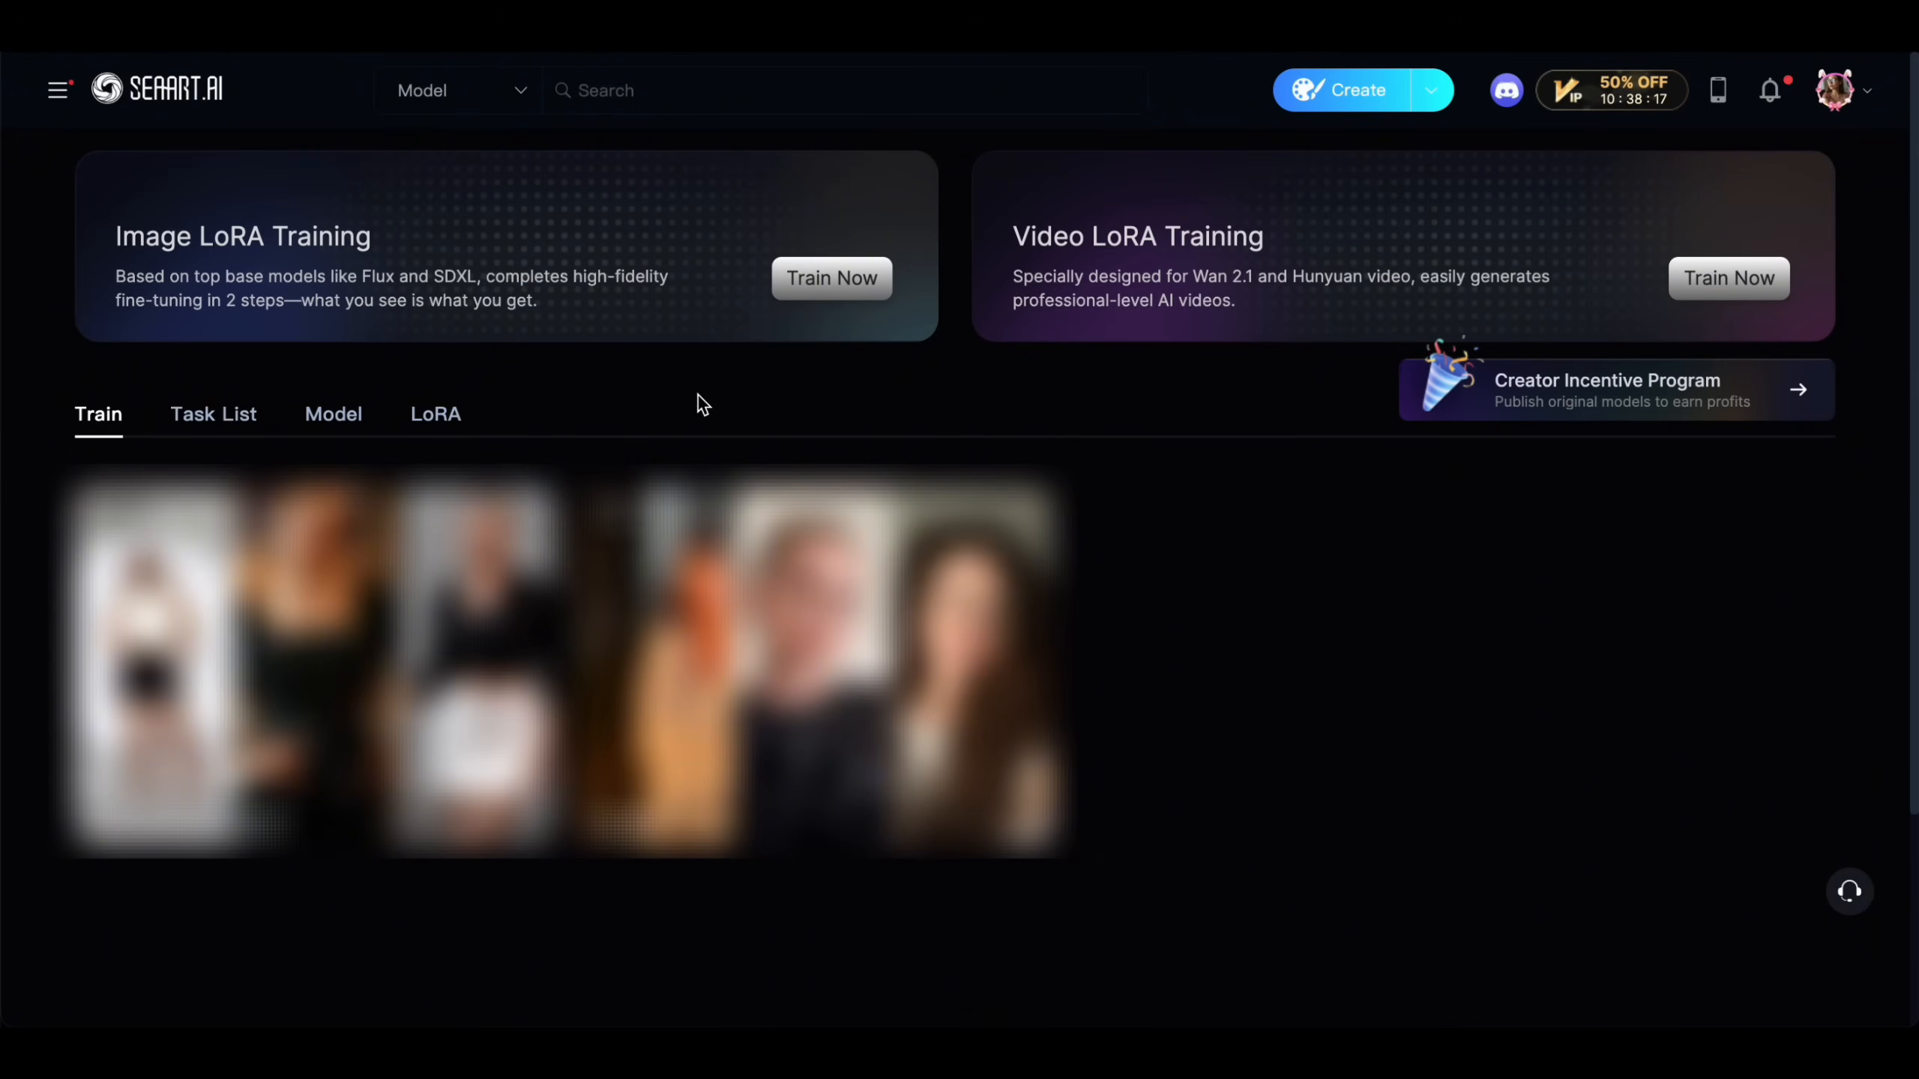
pyautogui.moveTo(108, 240)
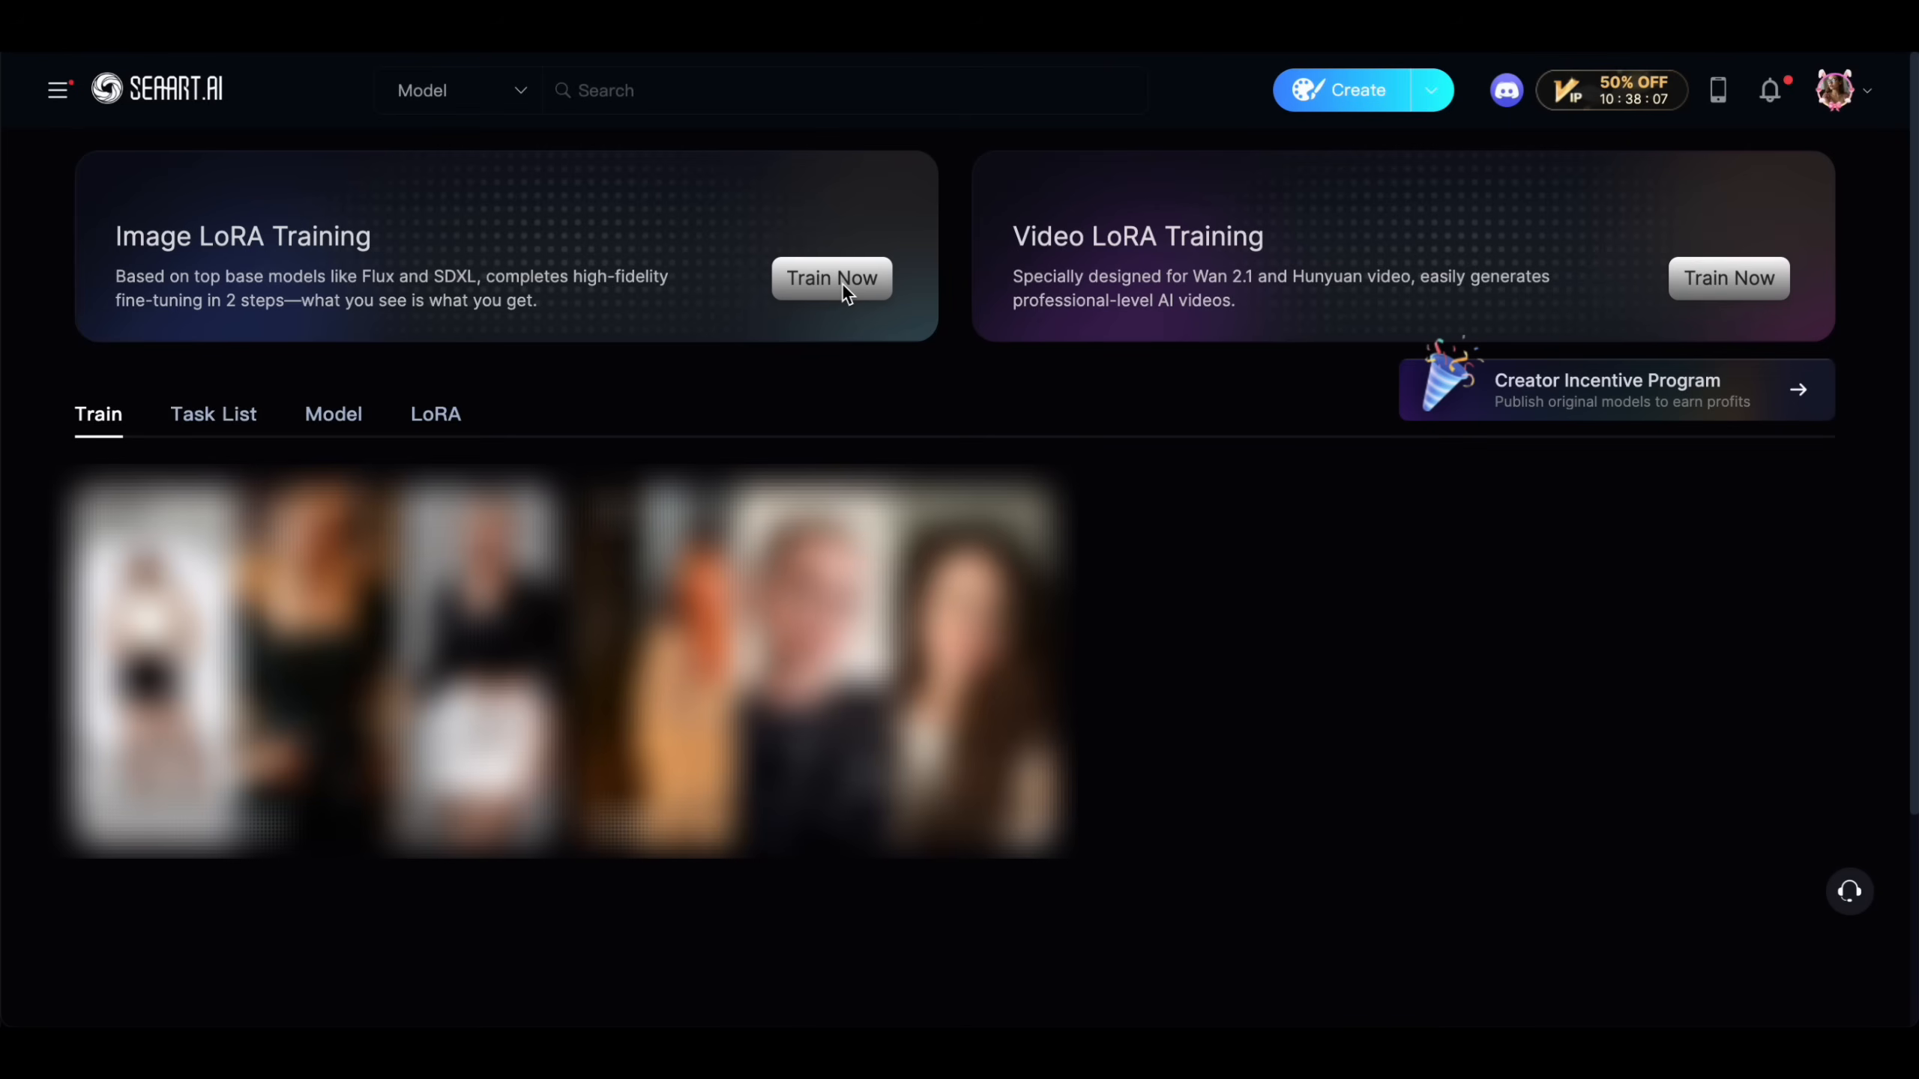
# Start an Image LoRA training task, browse base models and select FLUX.
pyautogui.click(832, 278)
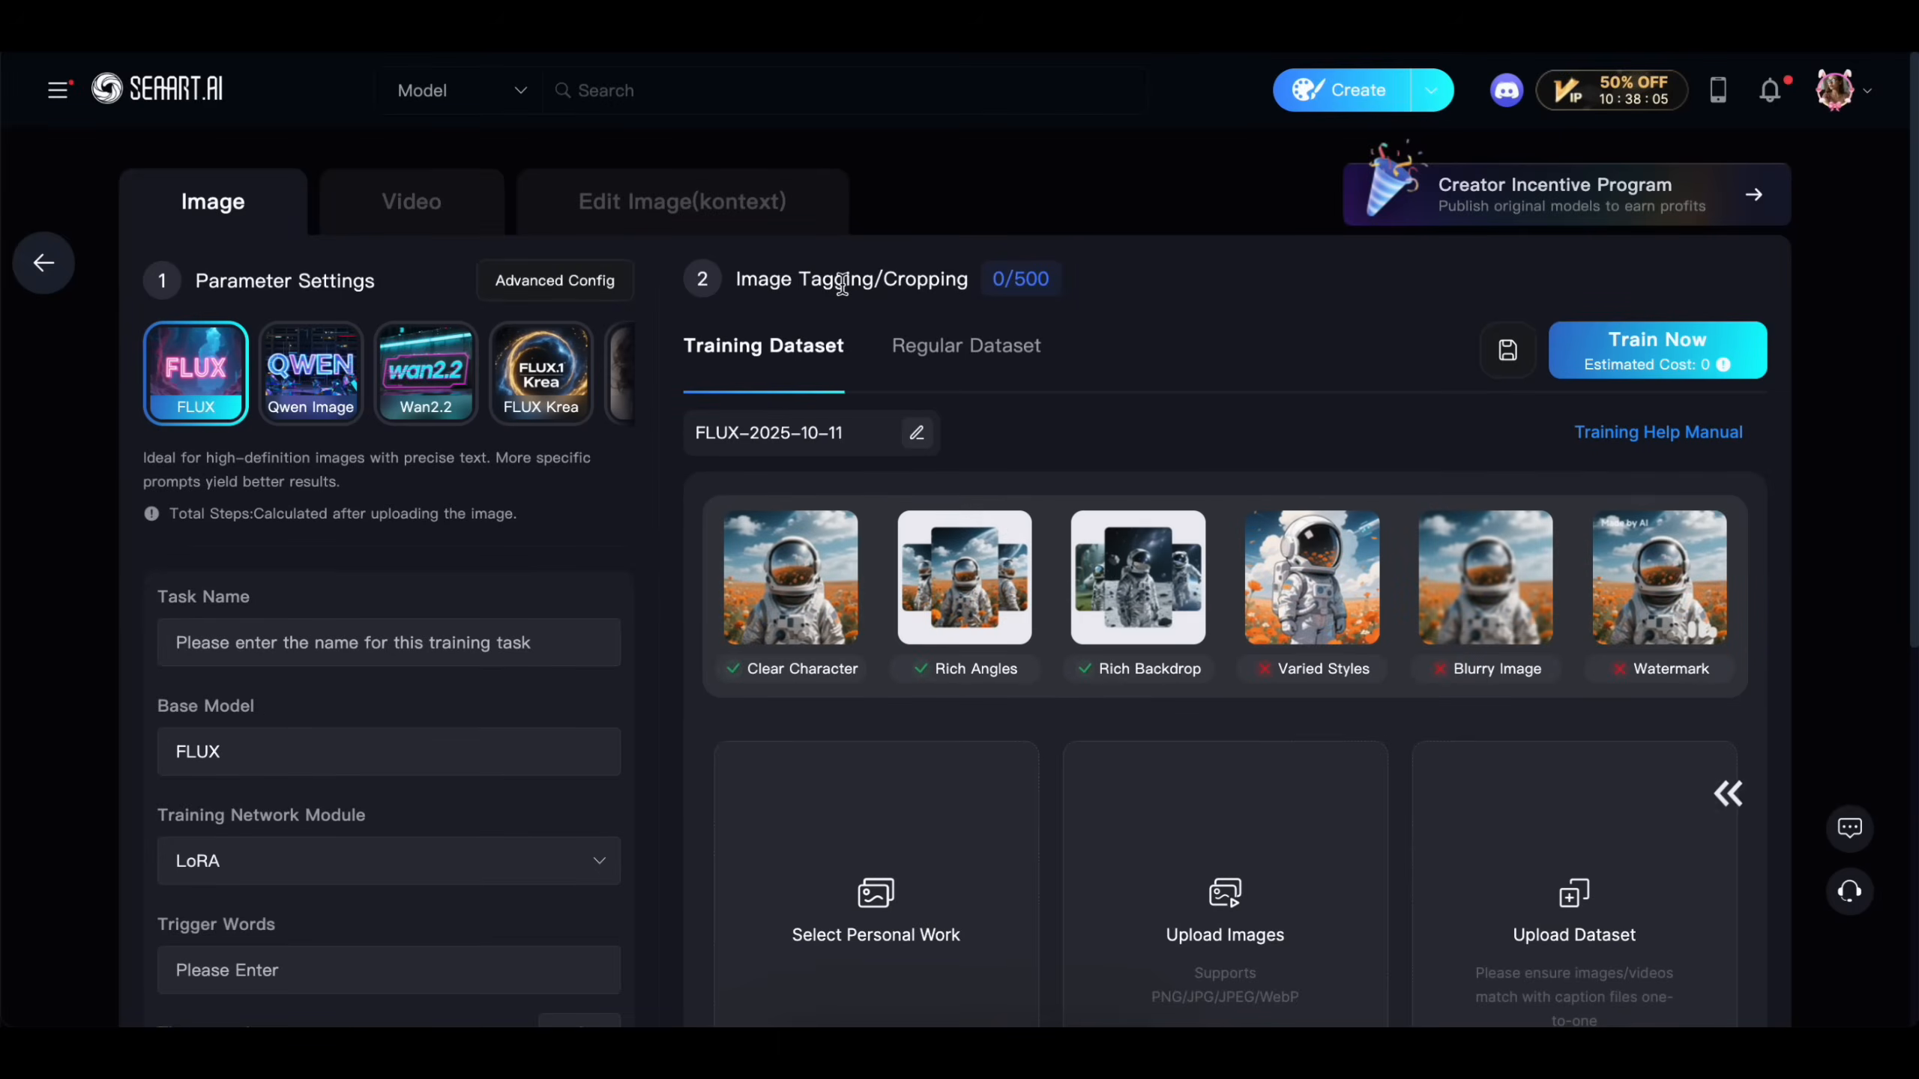
pyautogui.moveTo(462, 182)
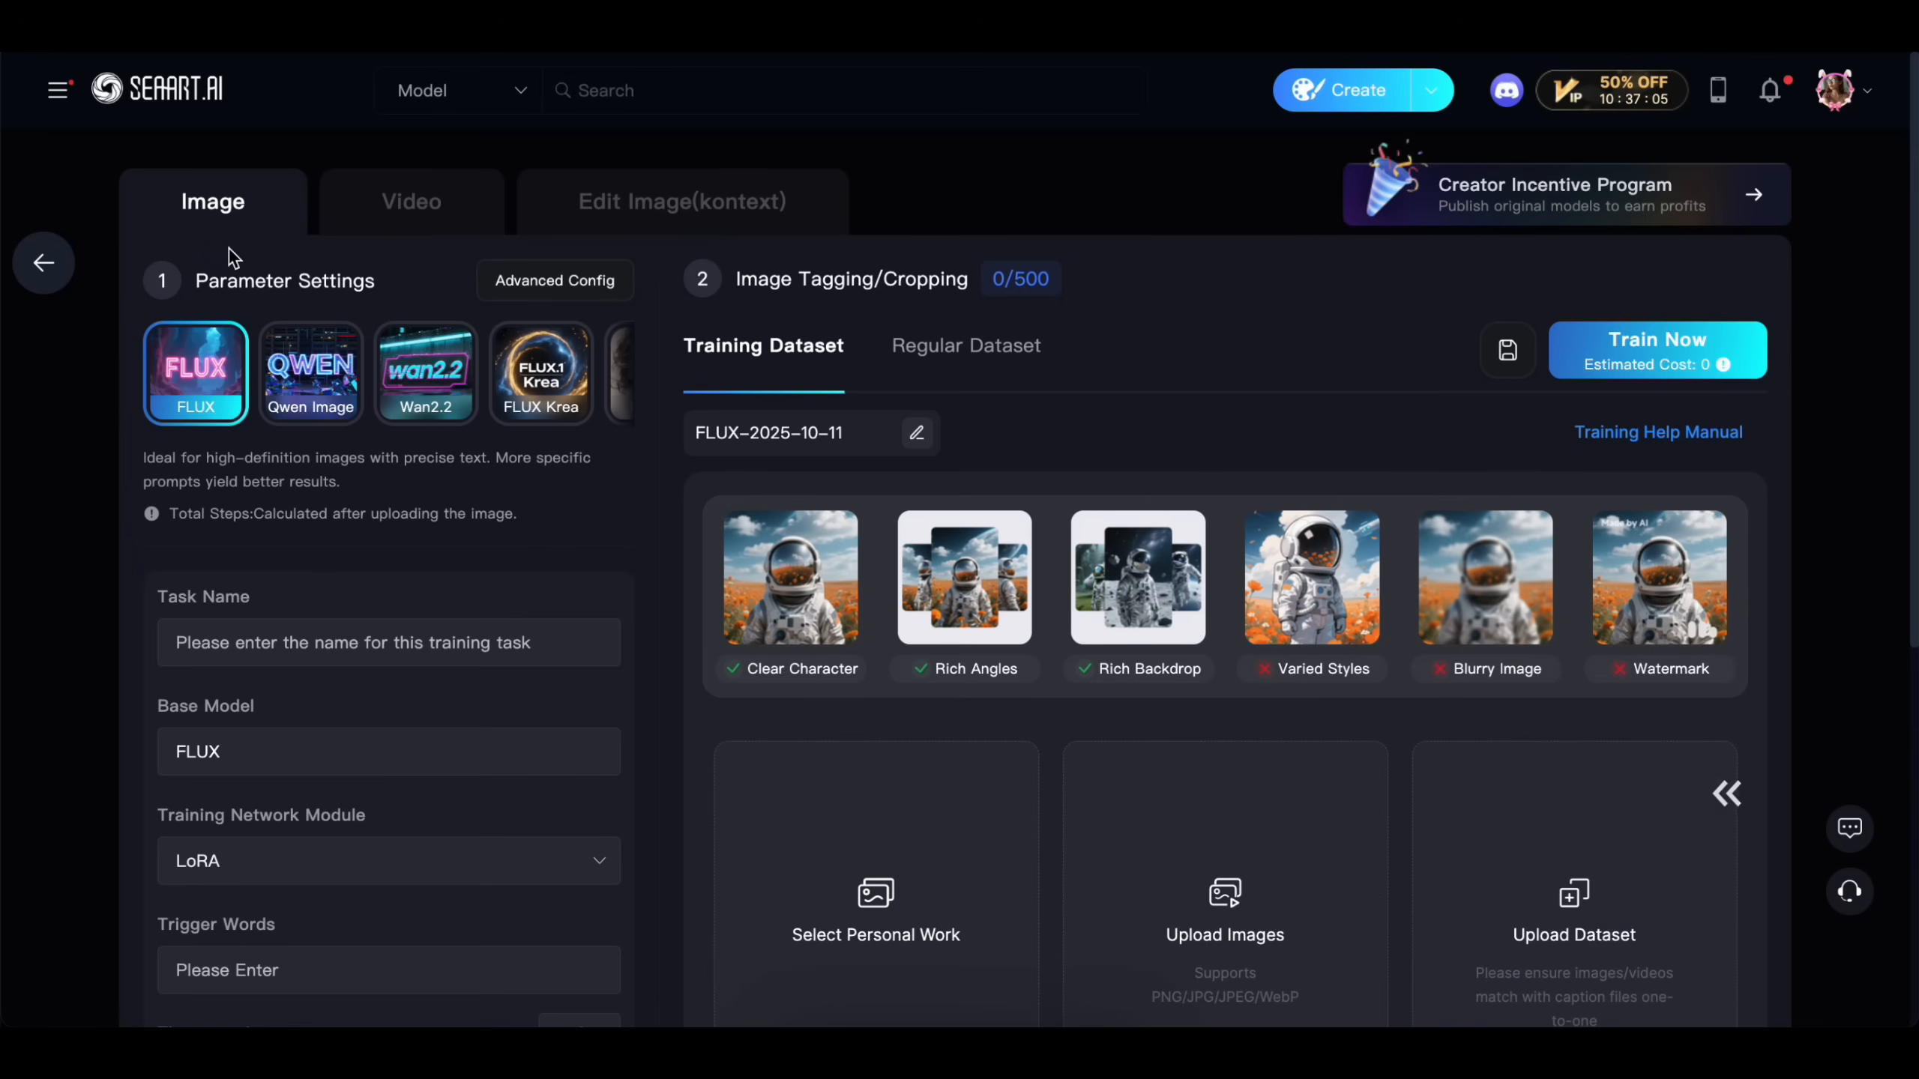
pyautogui.moveTo(312, 407)
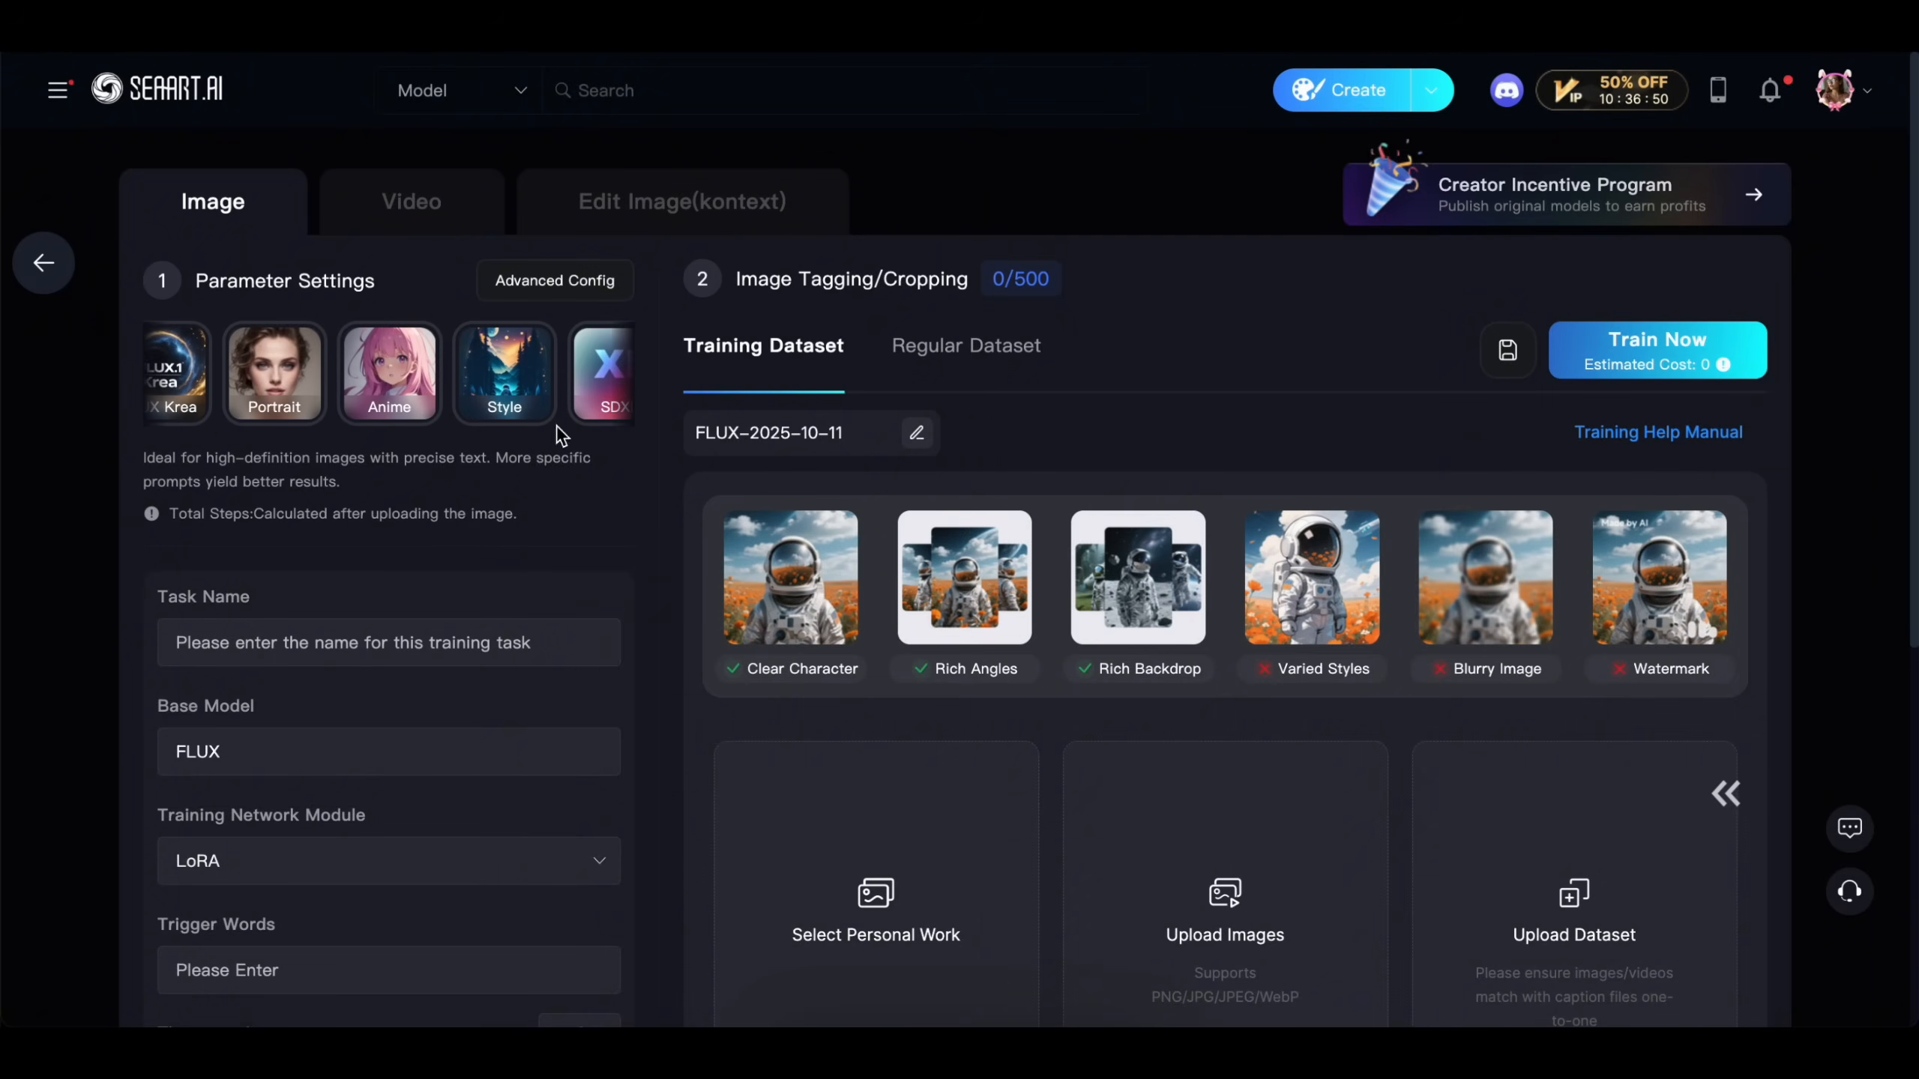
pyautogui.click(195, 371)
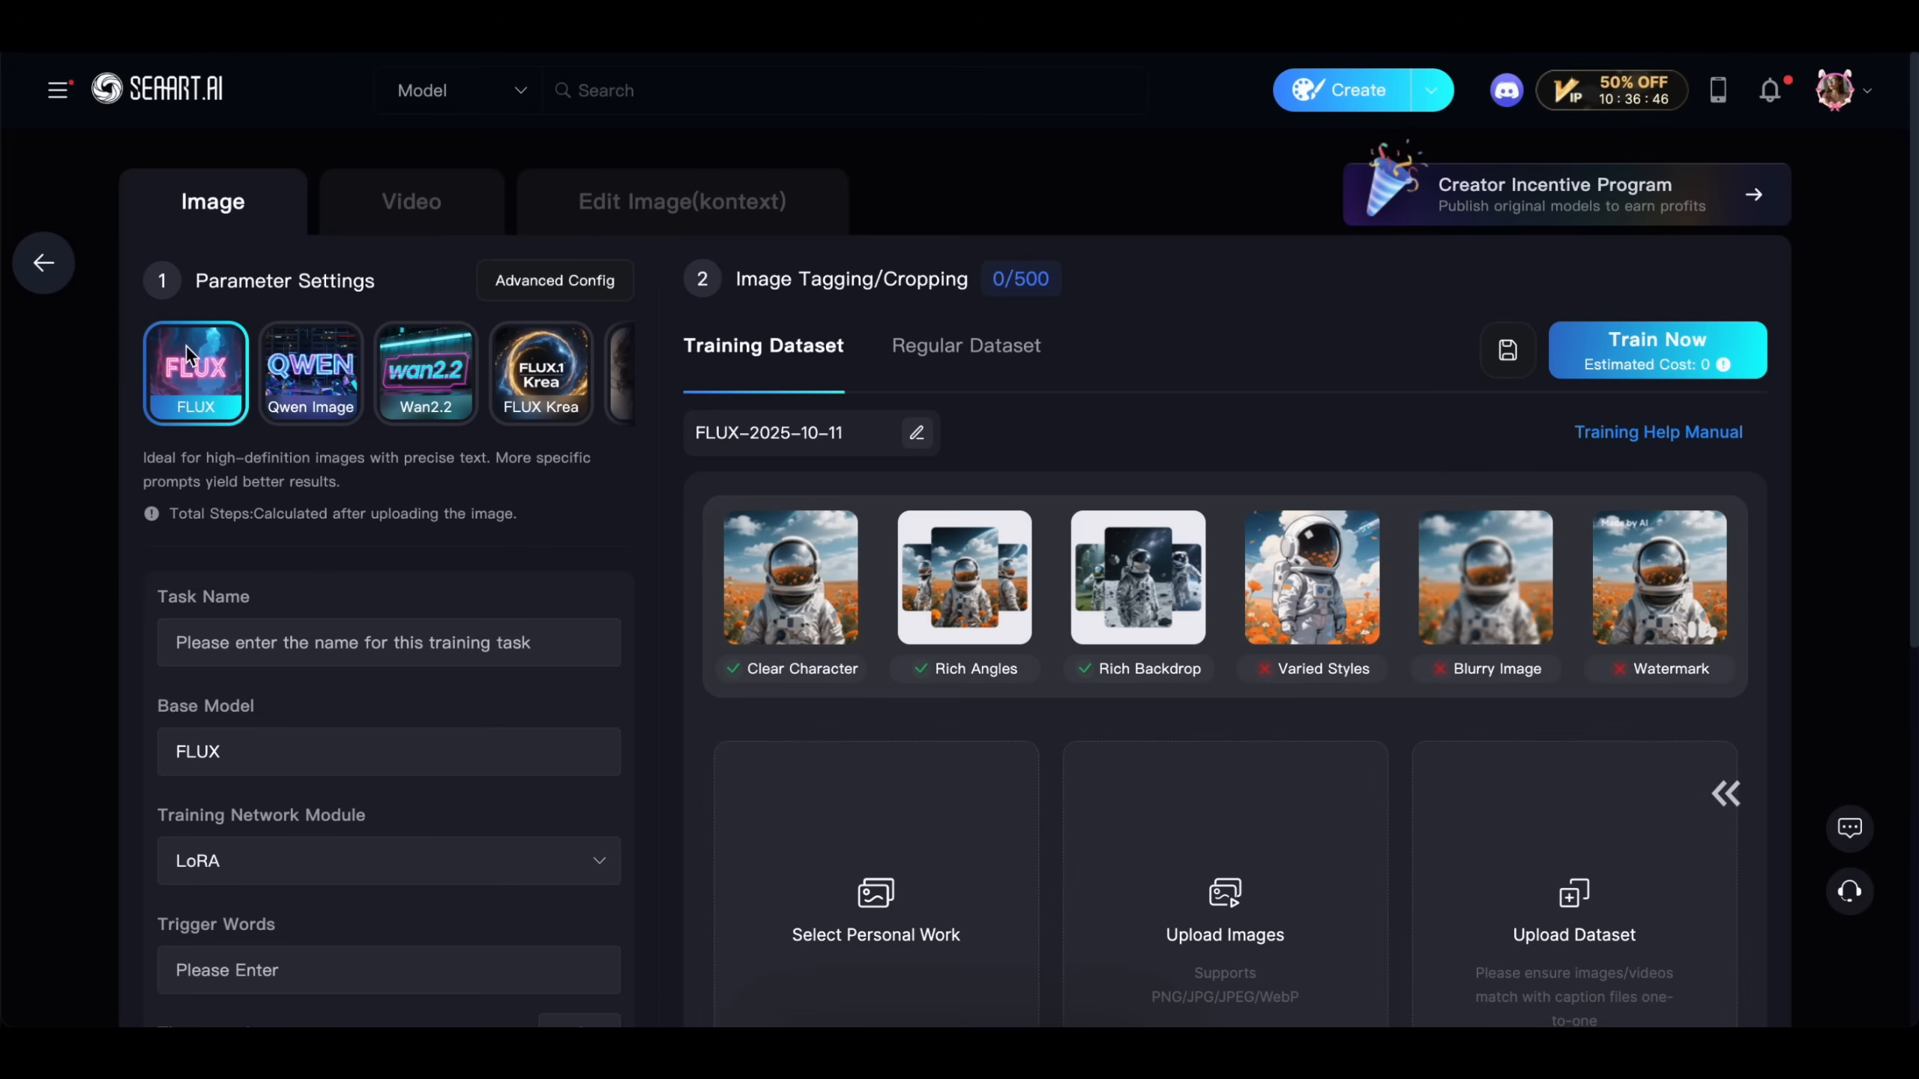
pyautogui.click(196, 642)
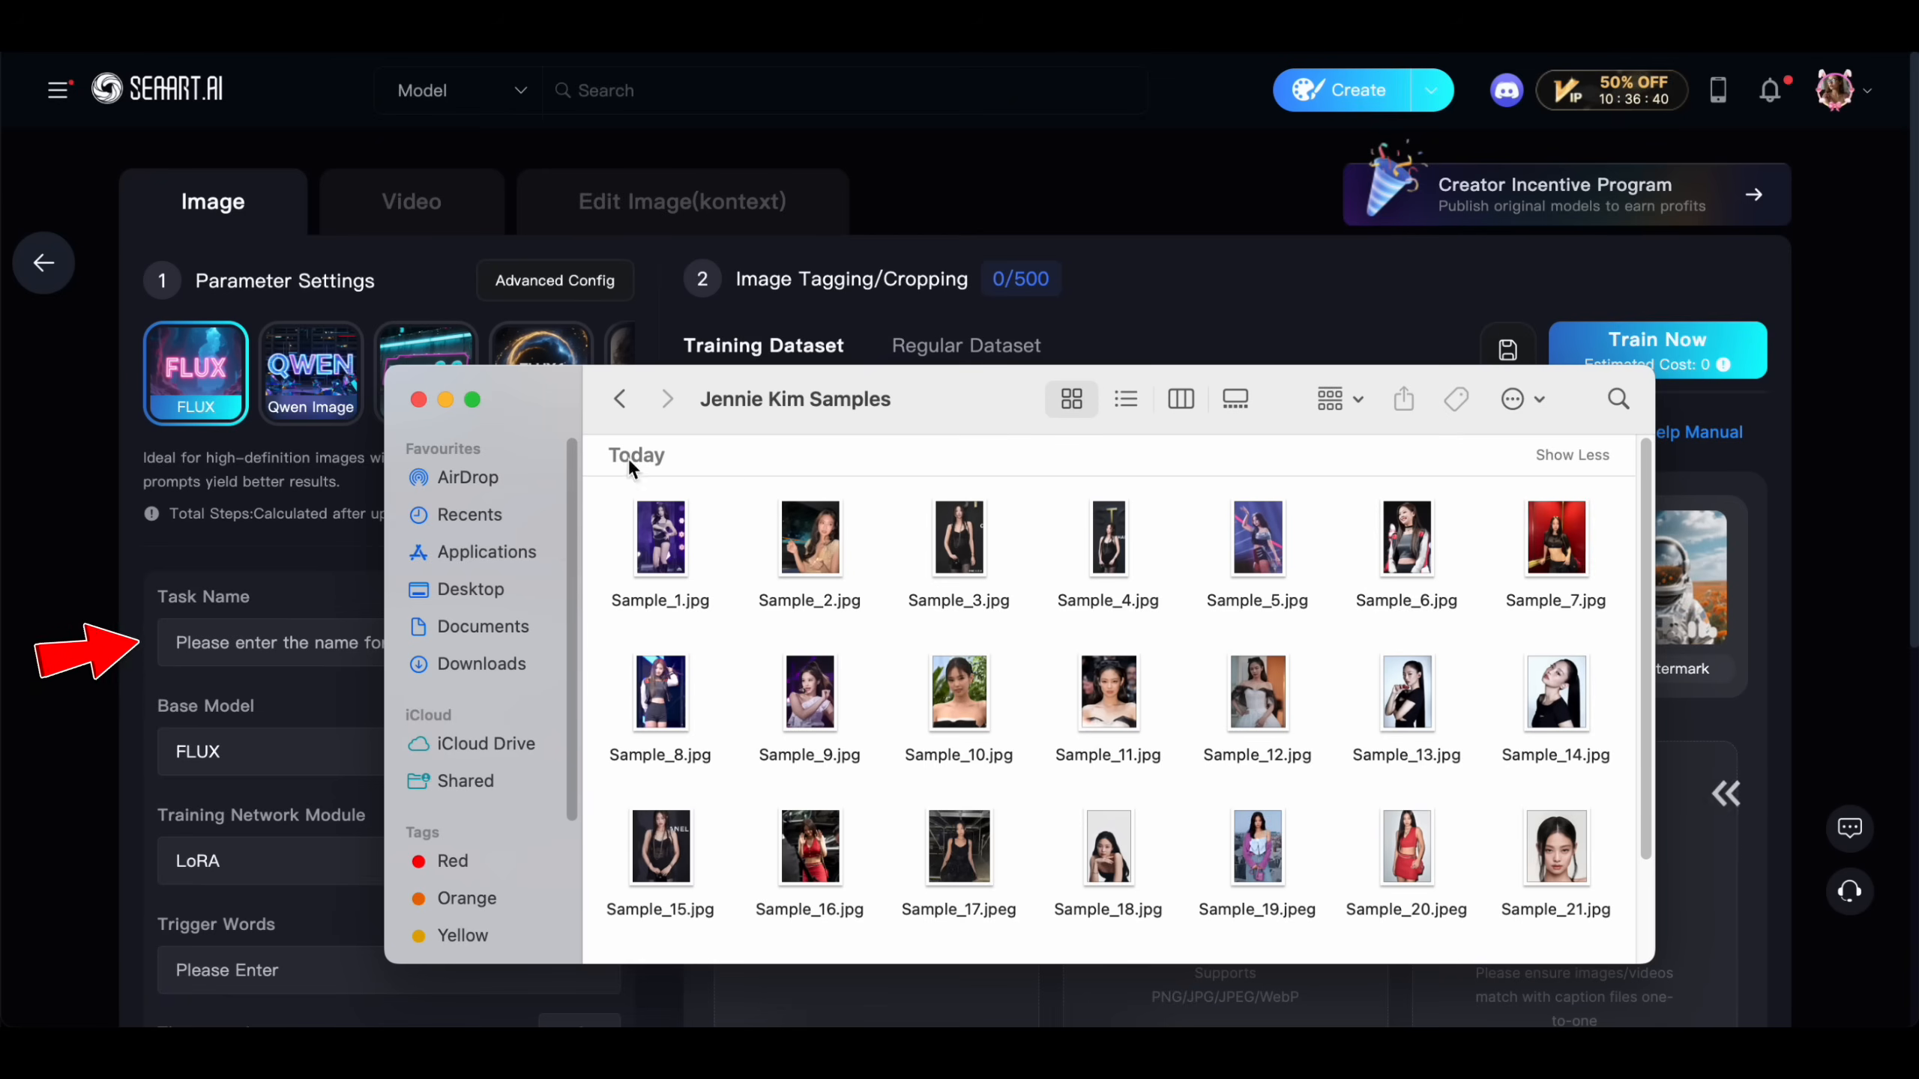
pyautogui.moveTo(892, 661)
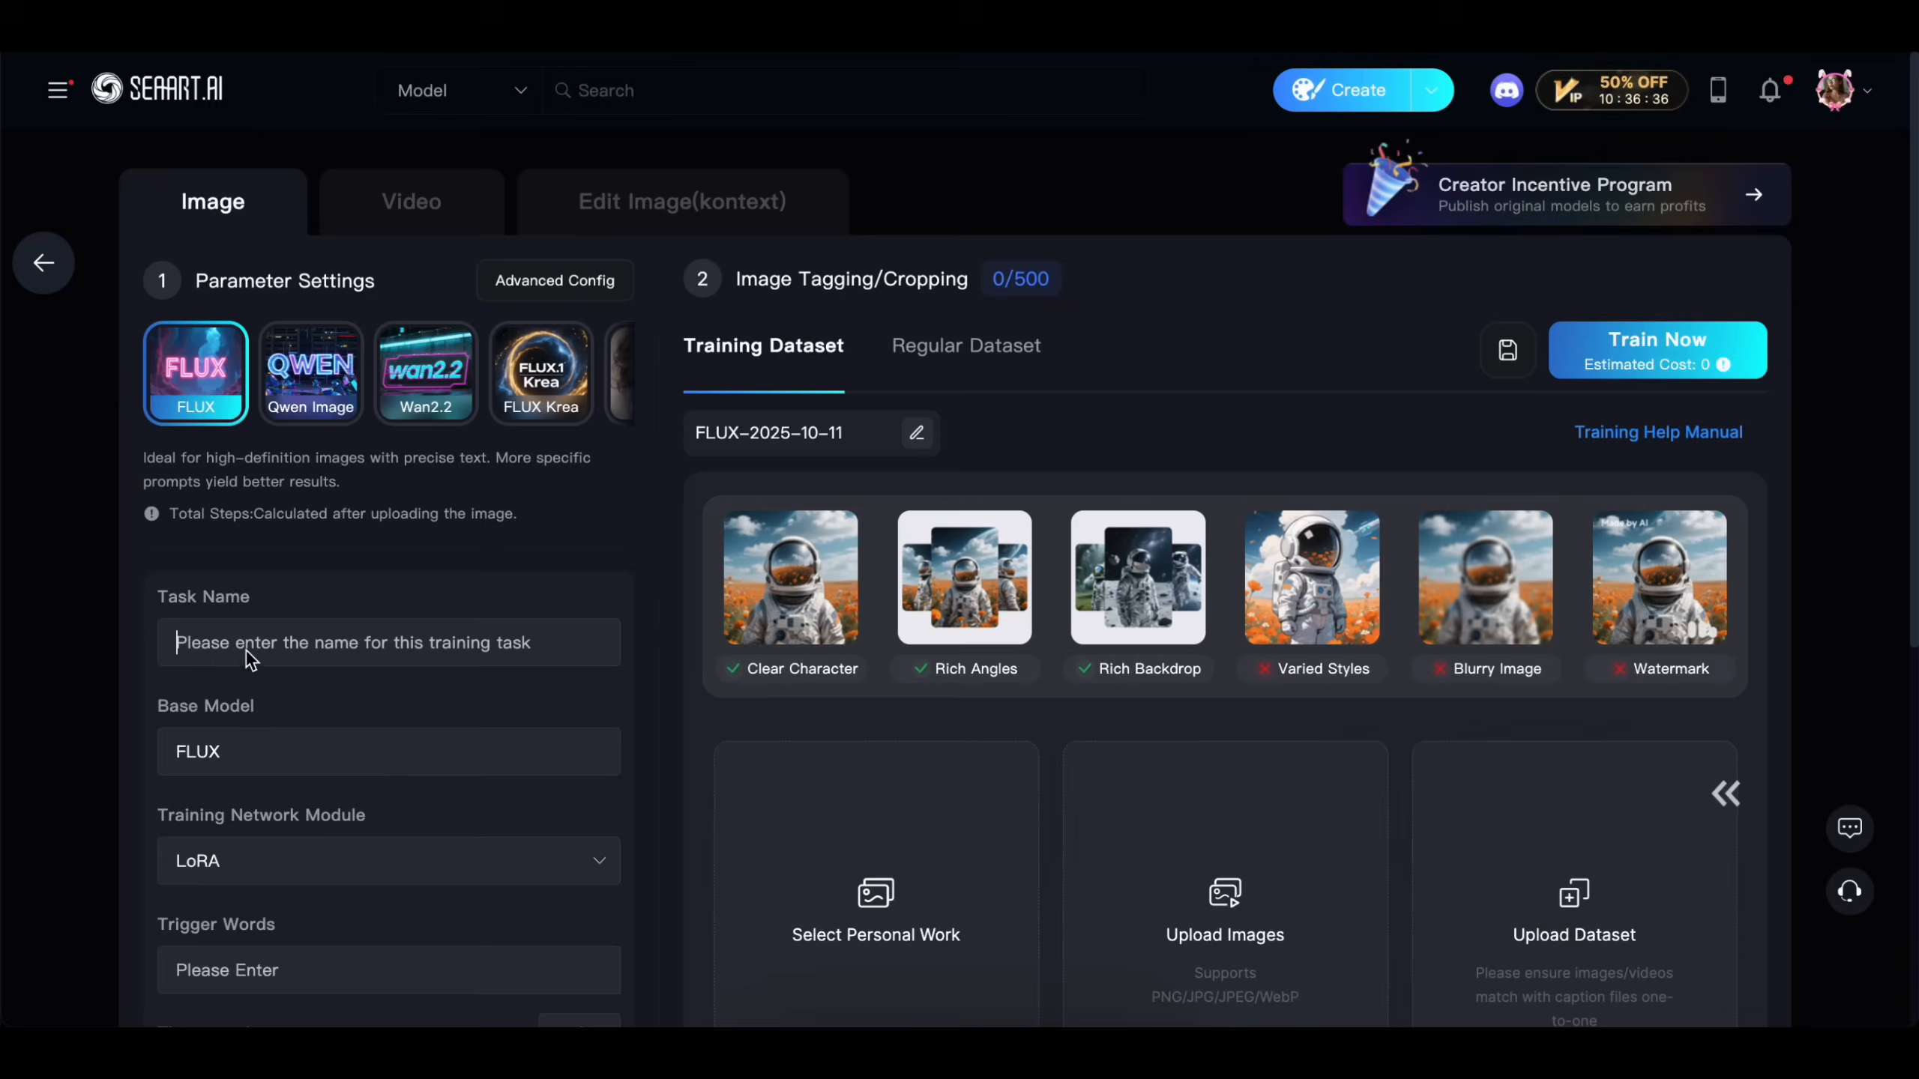
# Enter task name 'Jennie Kim – Flux' and trigger word 'jennie_kim'.
pyautogui.write('Jennie Kim - Flux')
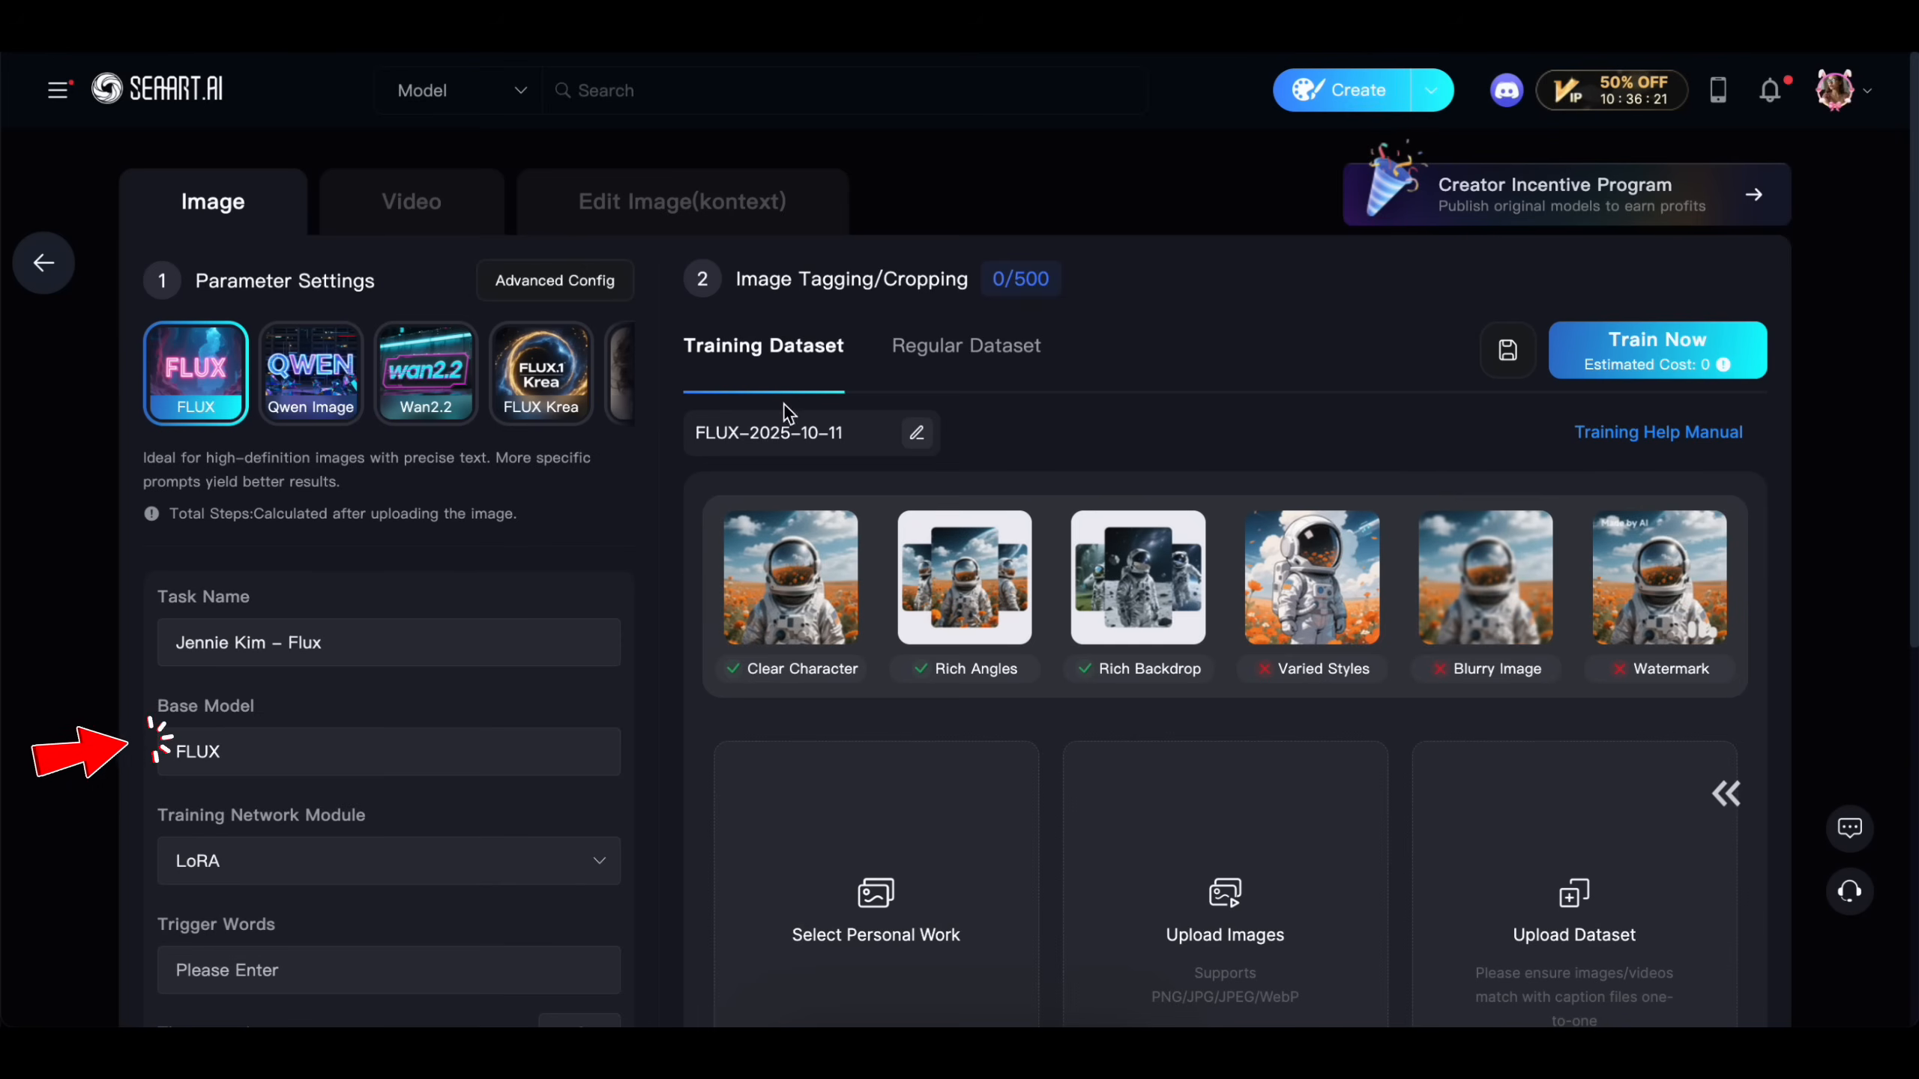
pyautogui.scroll(-3)
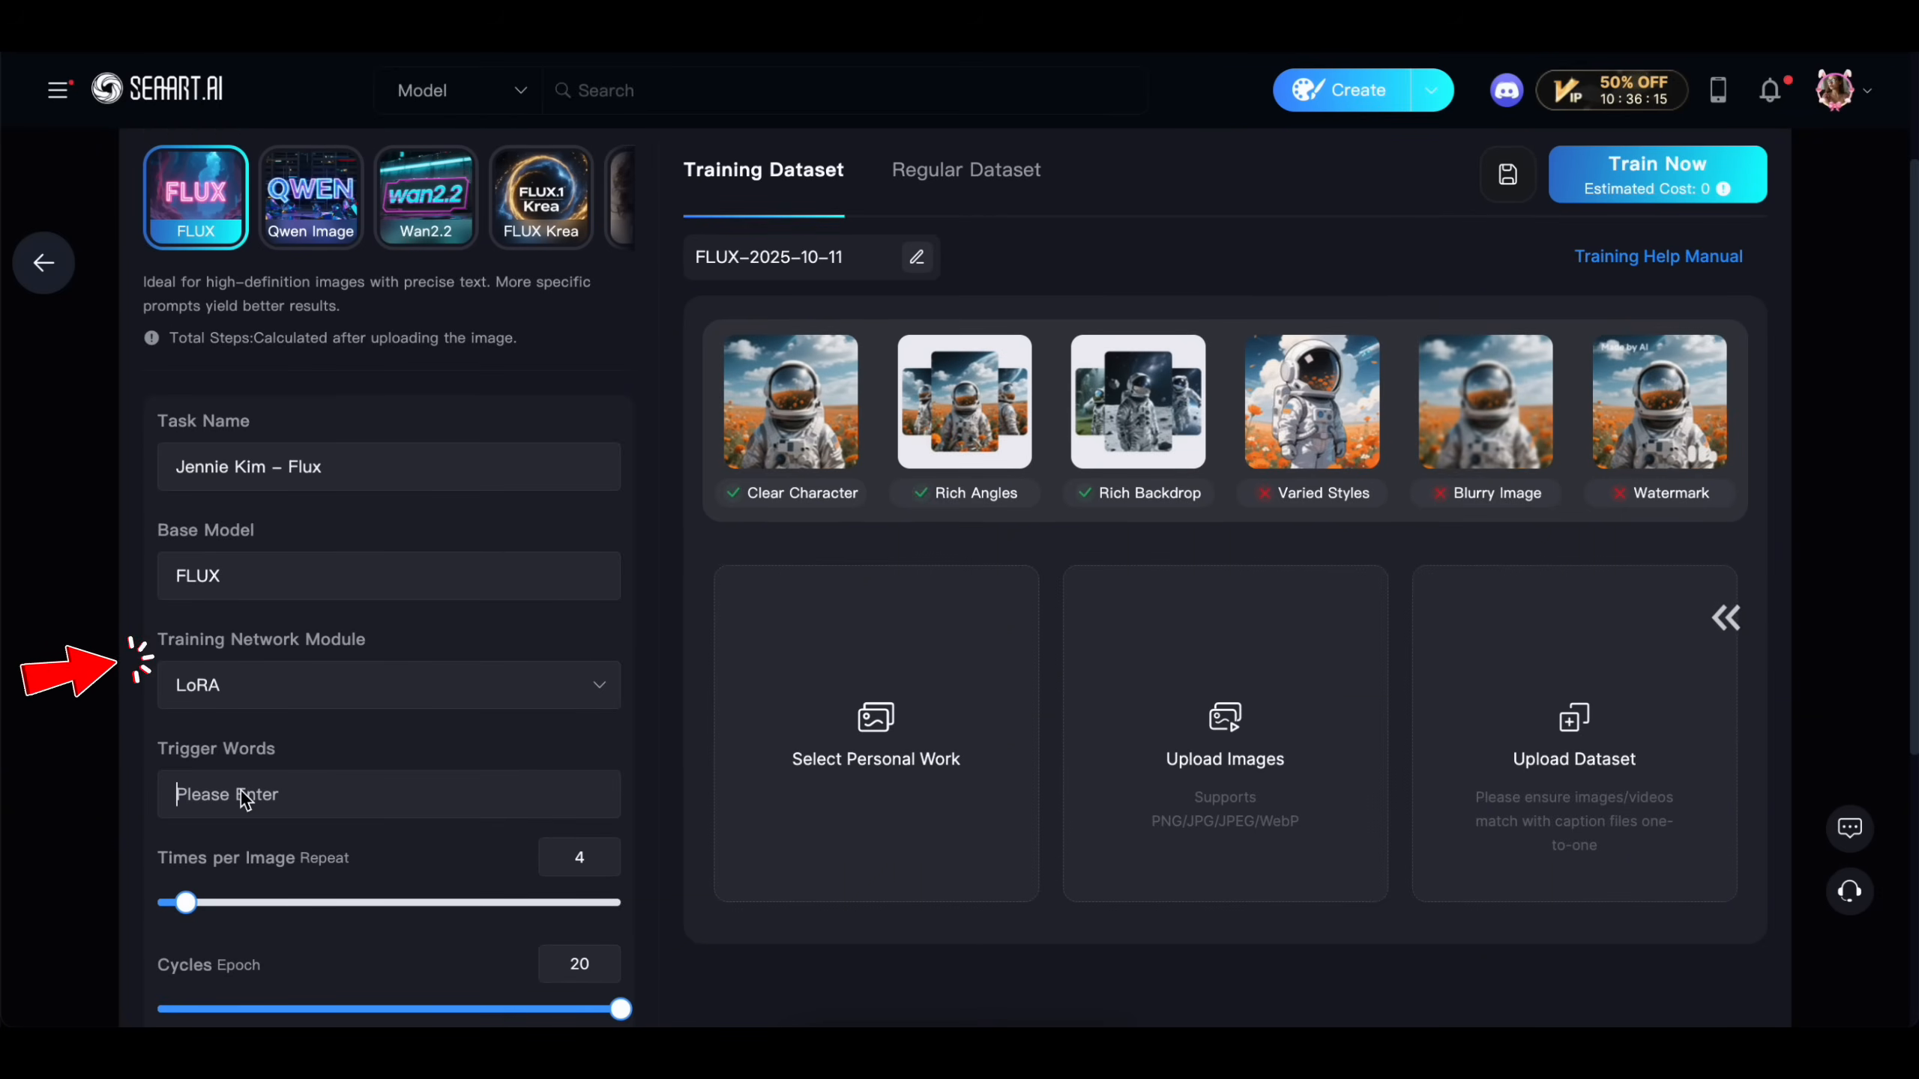
pyautogui.write('jennie_kim')
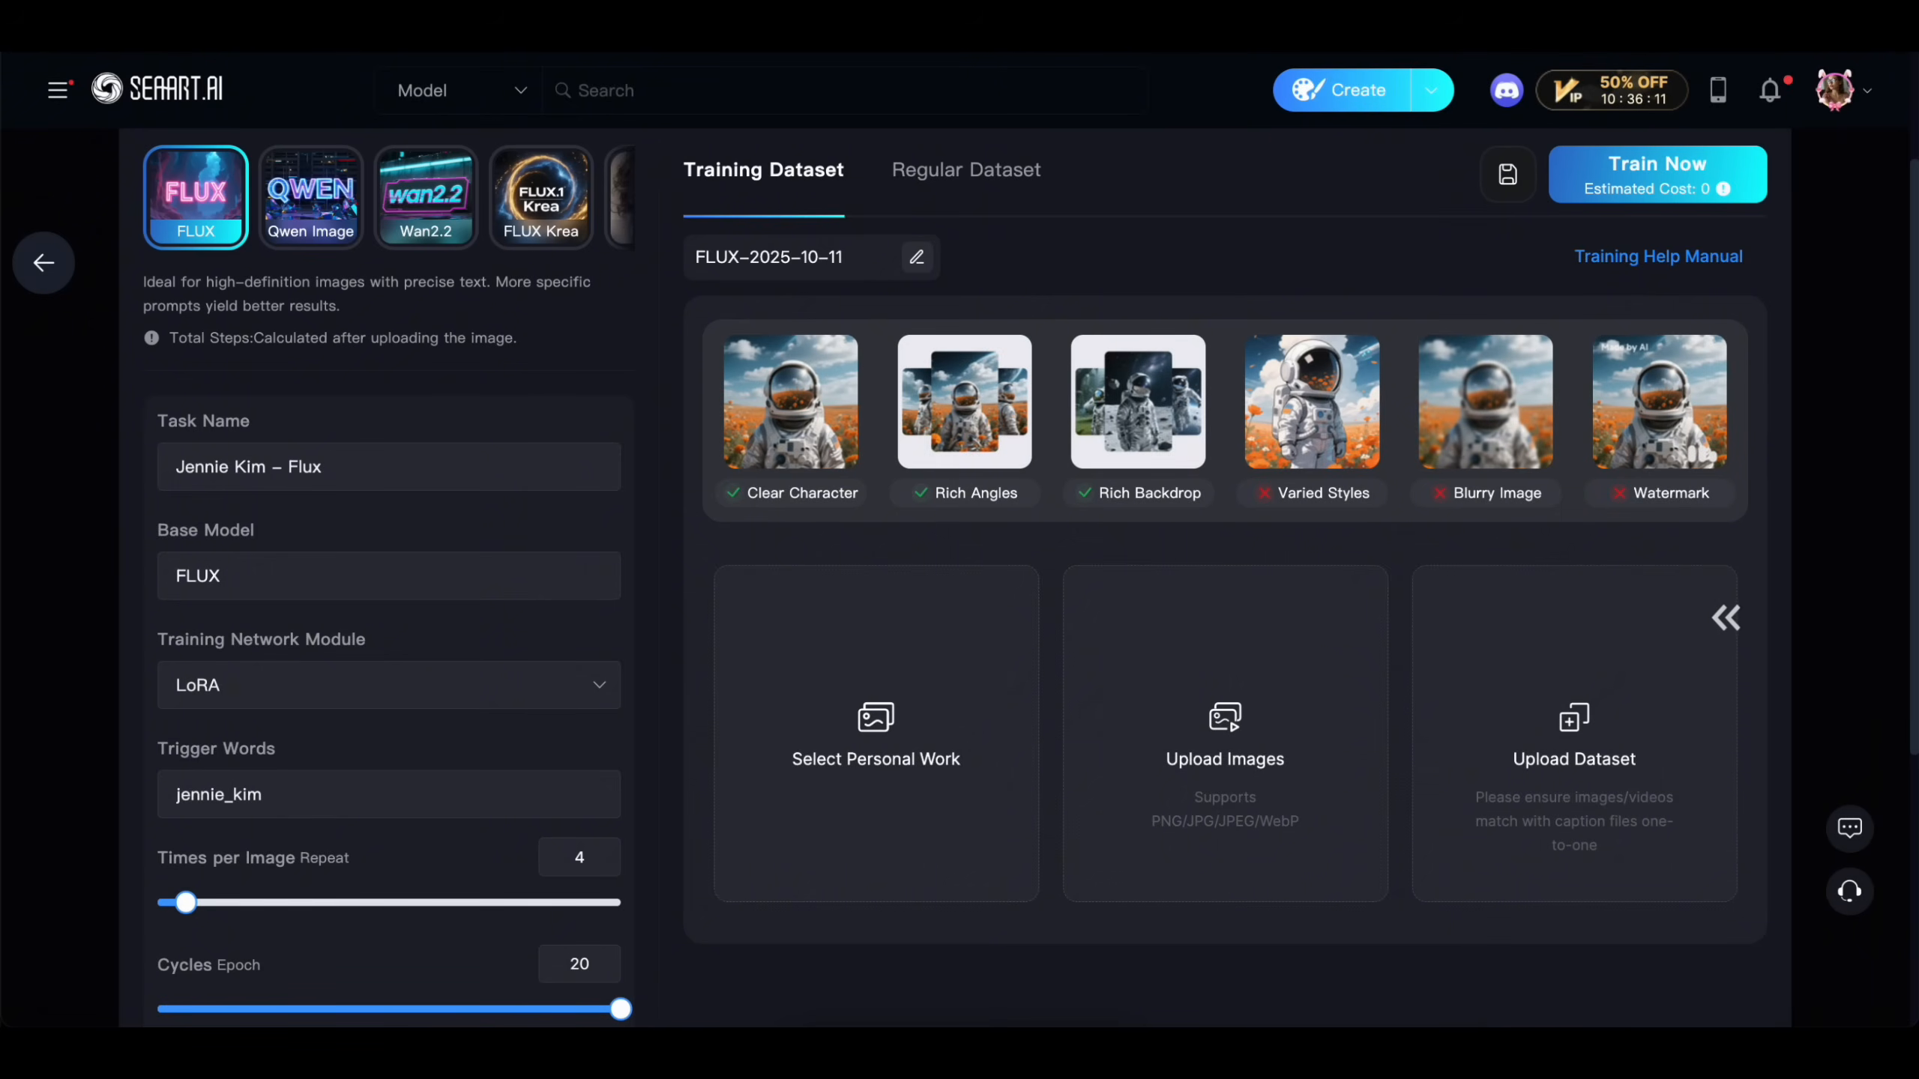
pyautogui.click(217, 795)
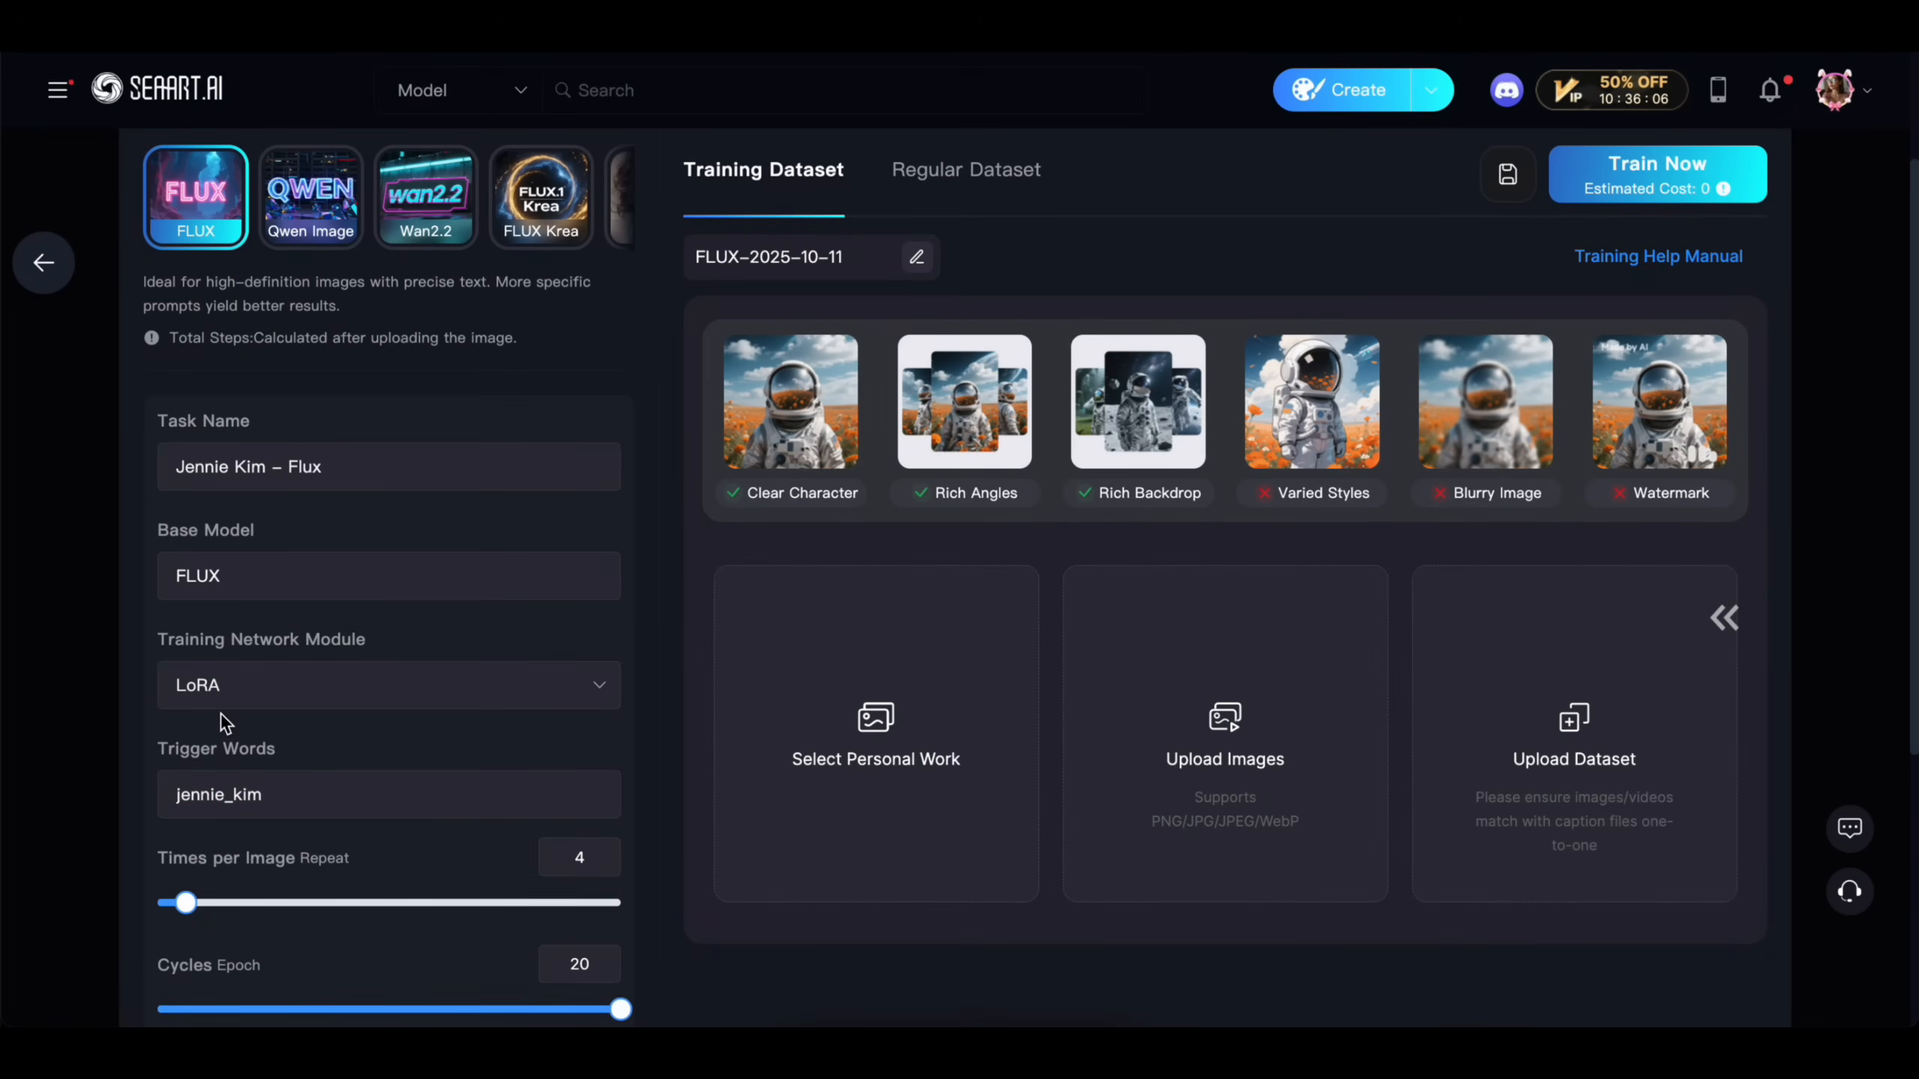
pyautogui.moveTo(240, 687)
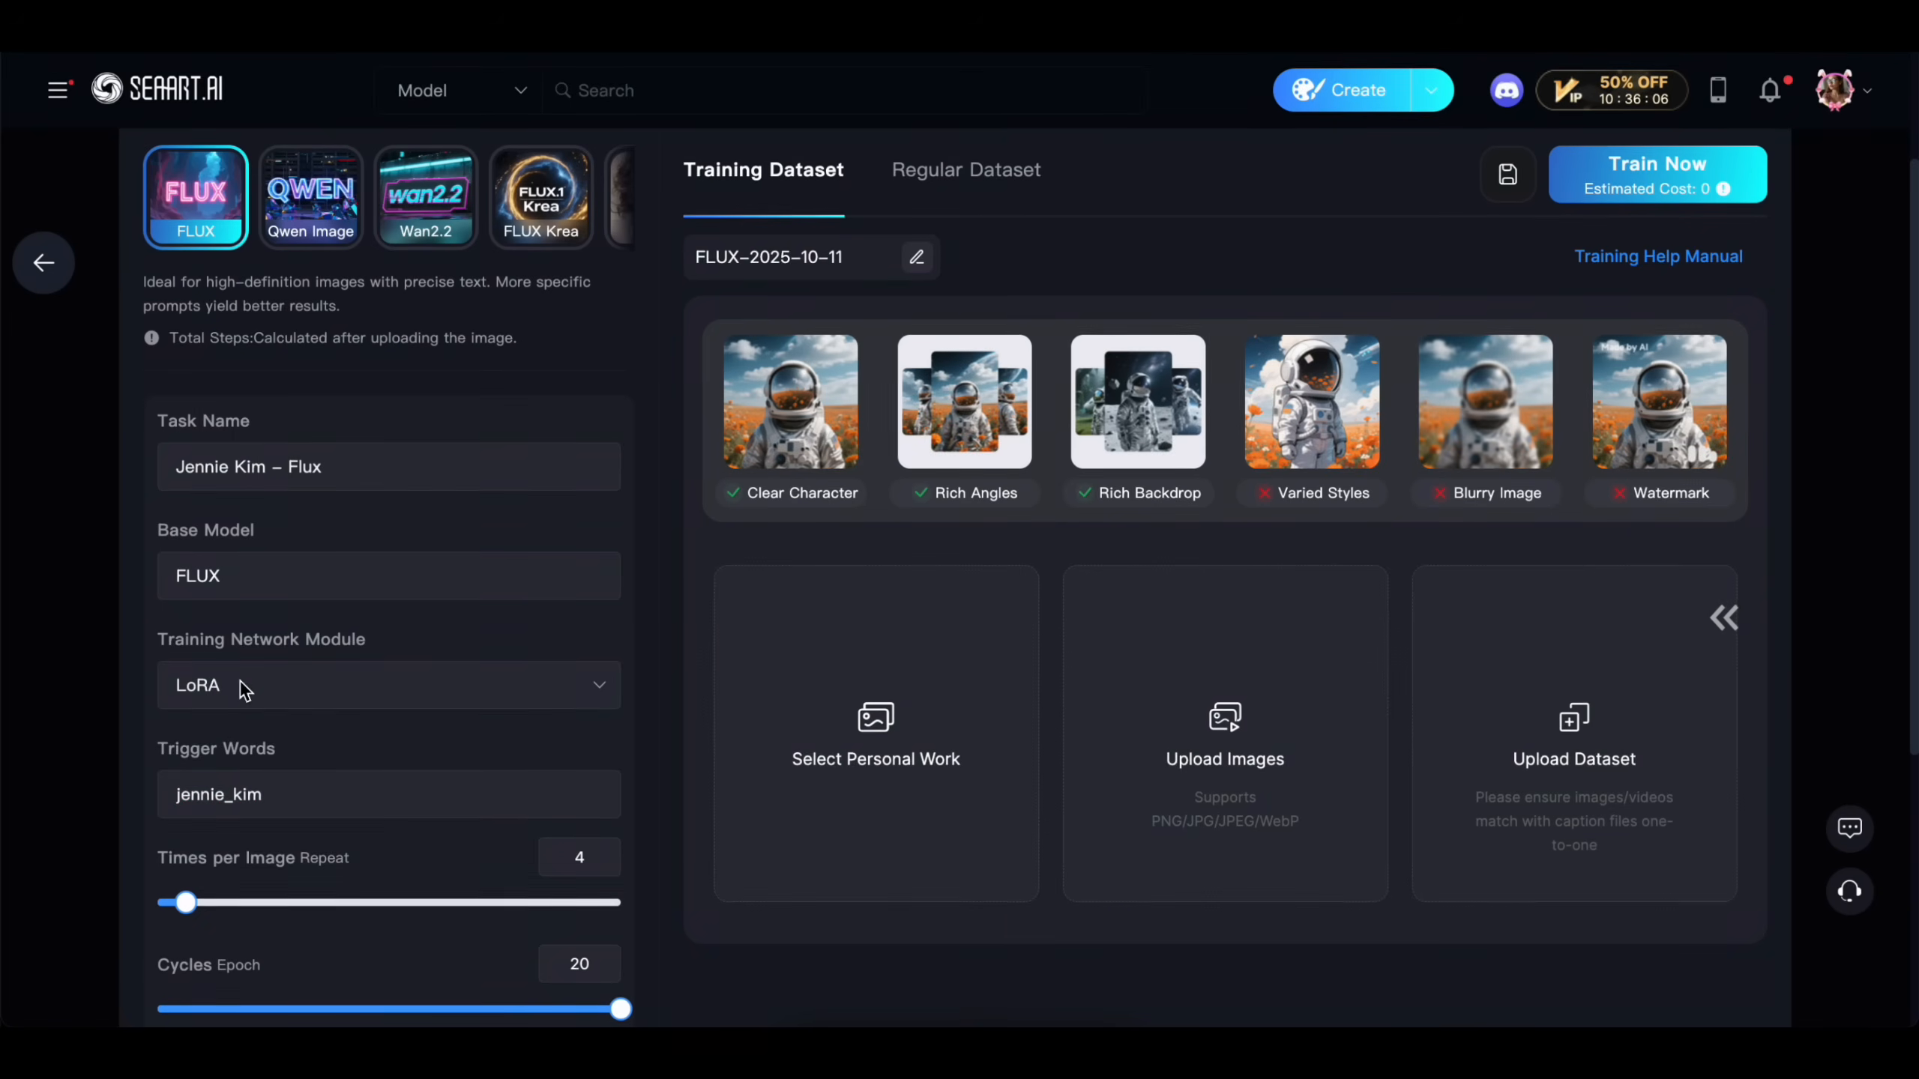
pyautogui.scroll(-3)
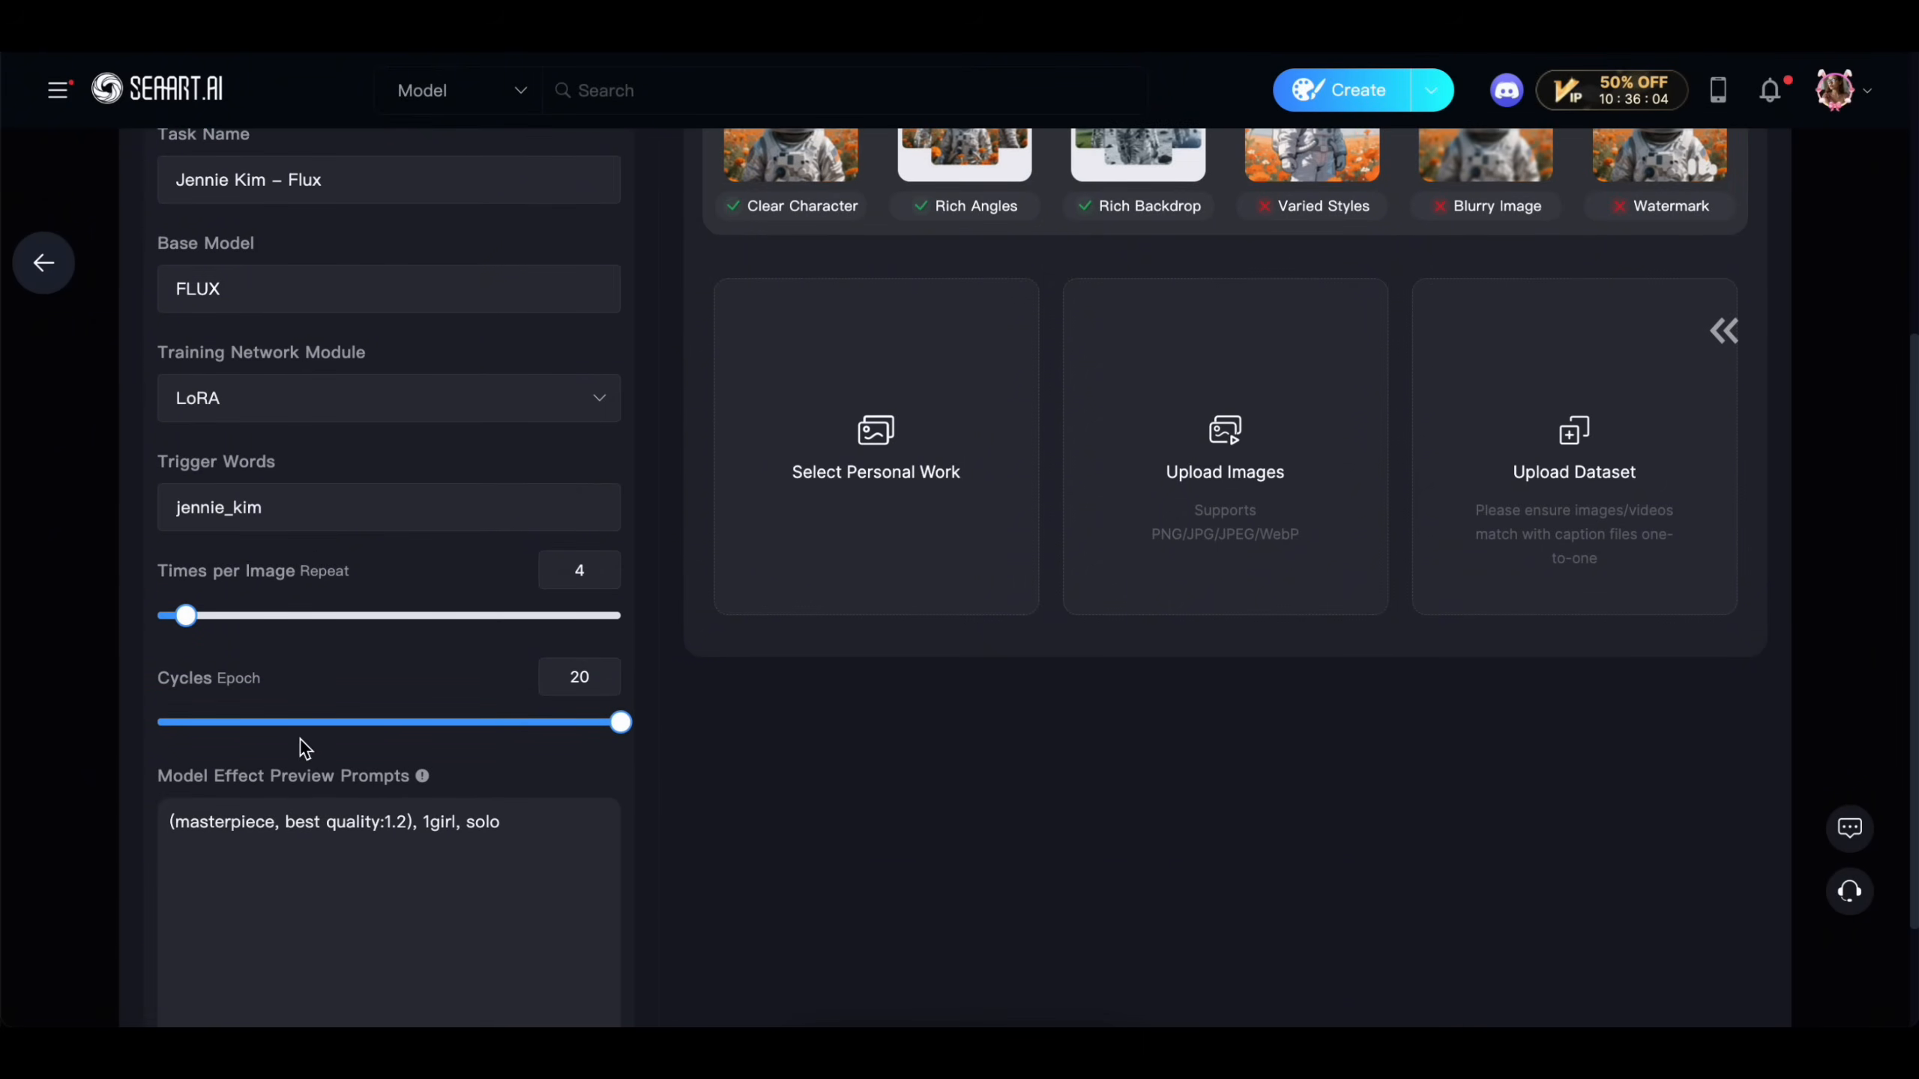
pyautogui.moveTo(437, 832)
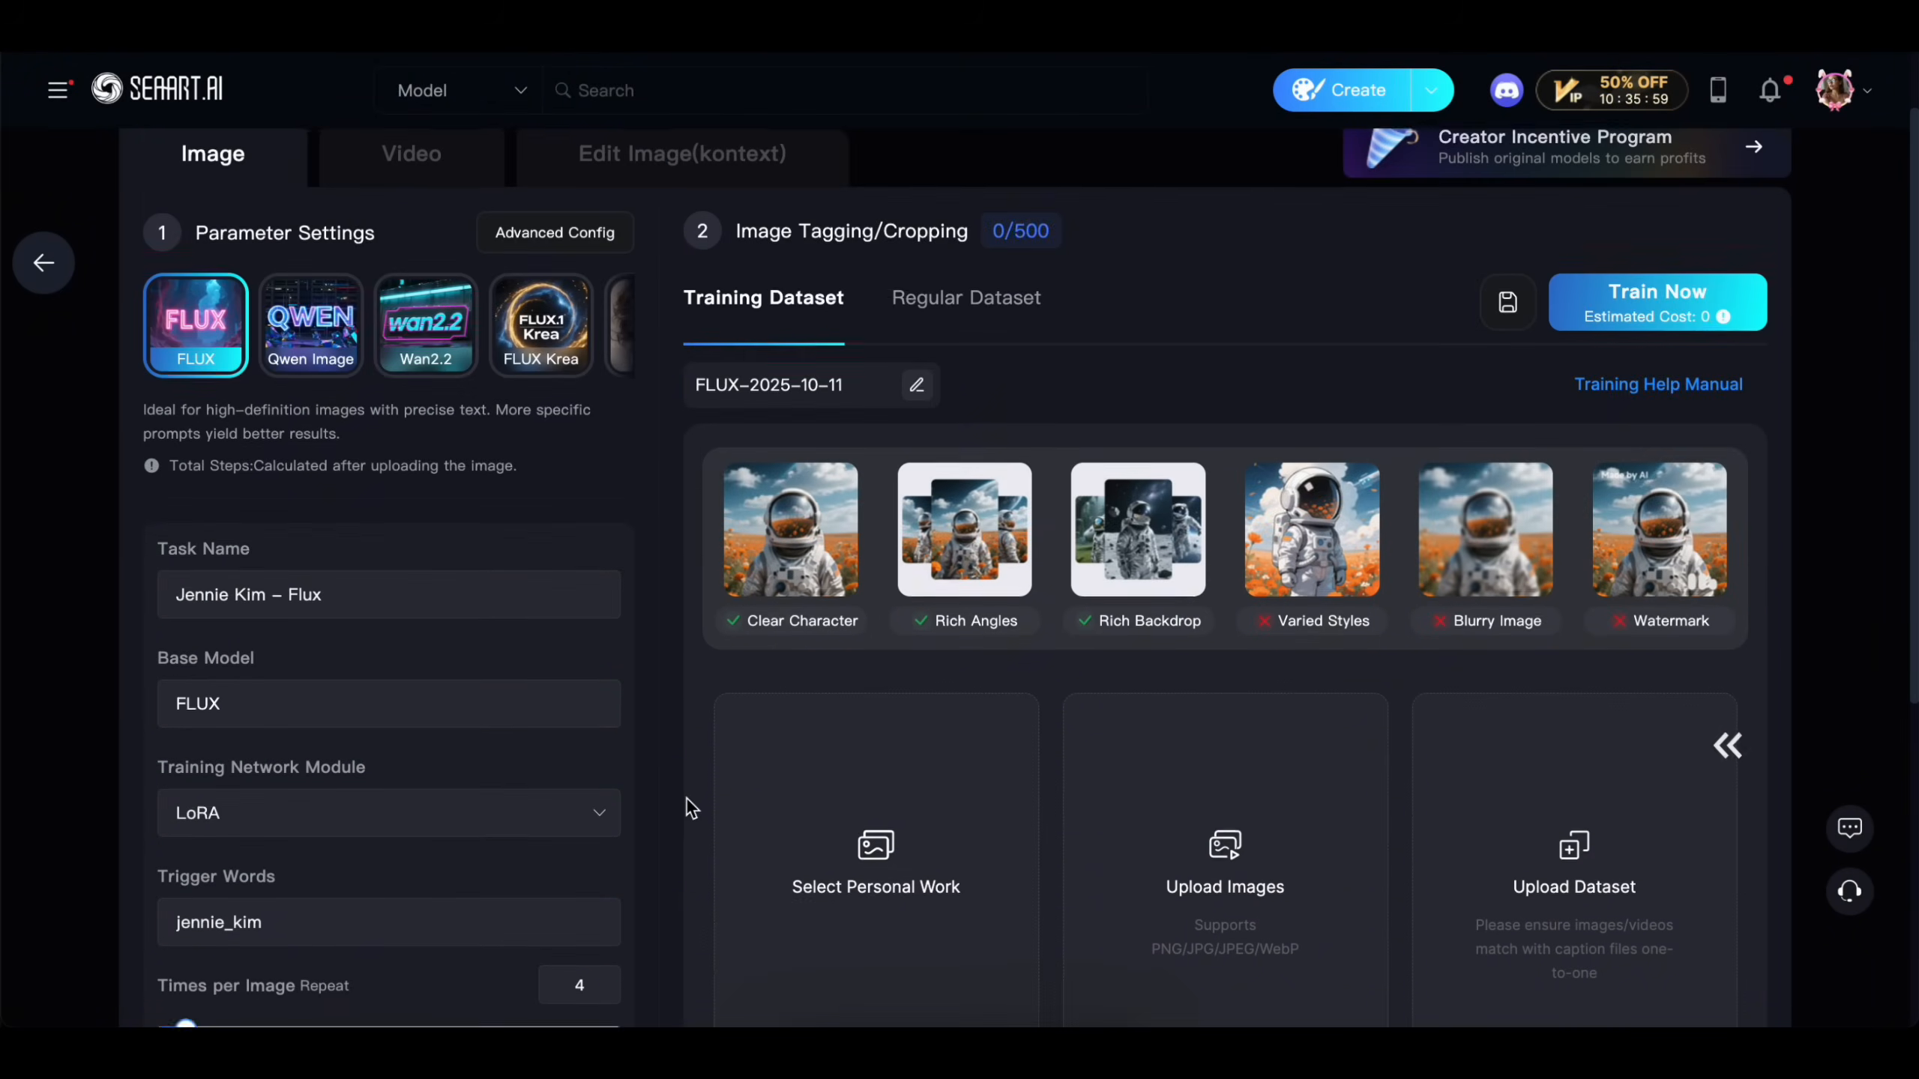
pyautogui.scroll(-3)
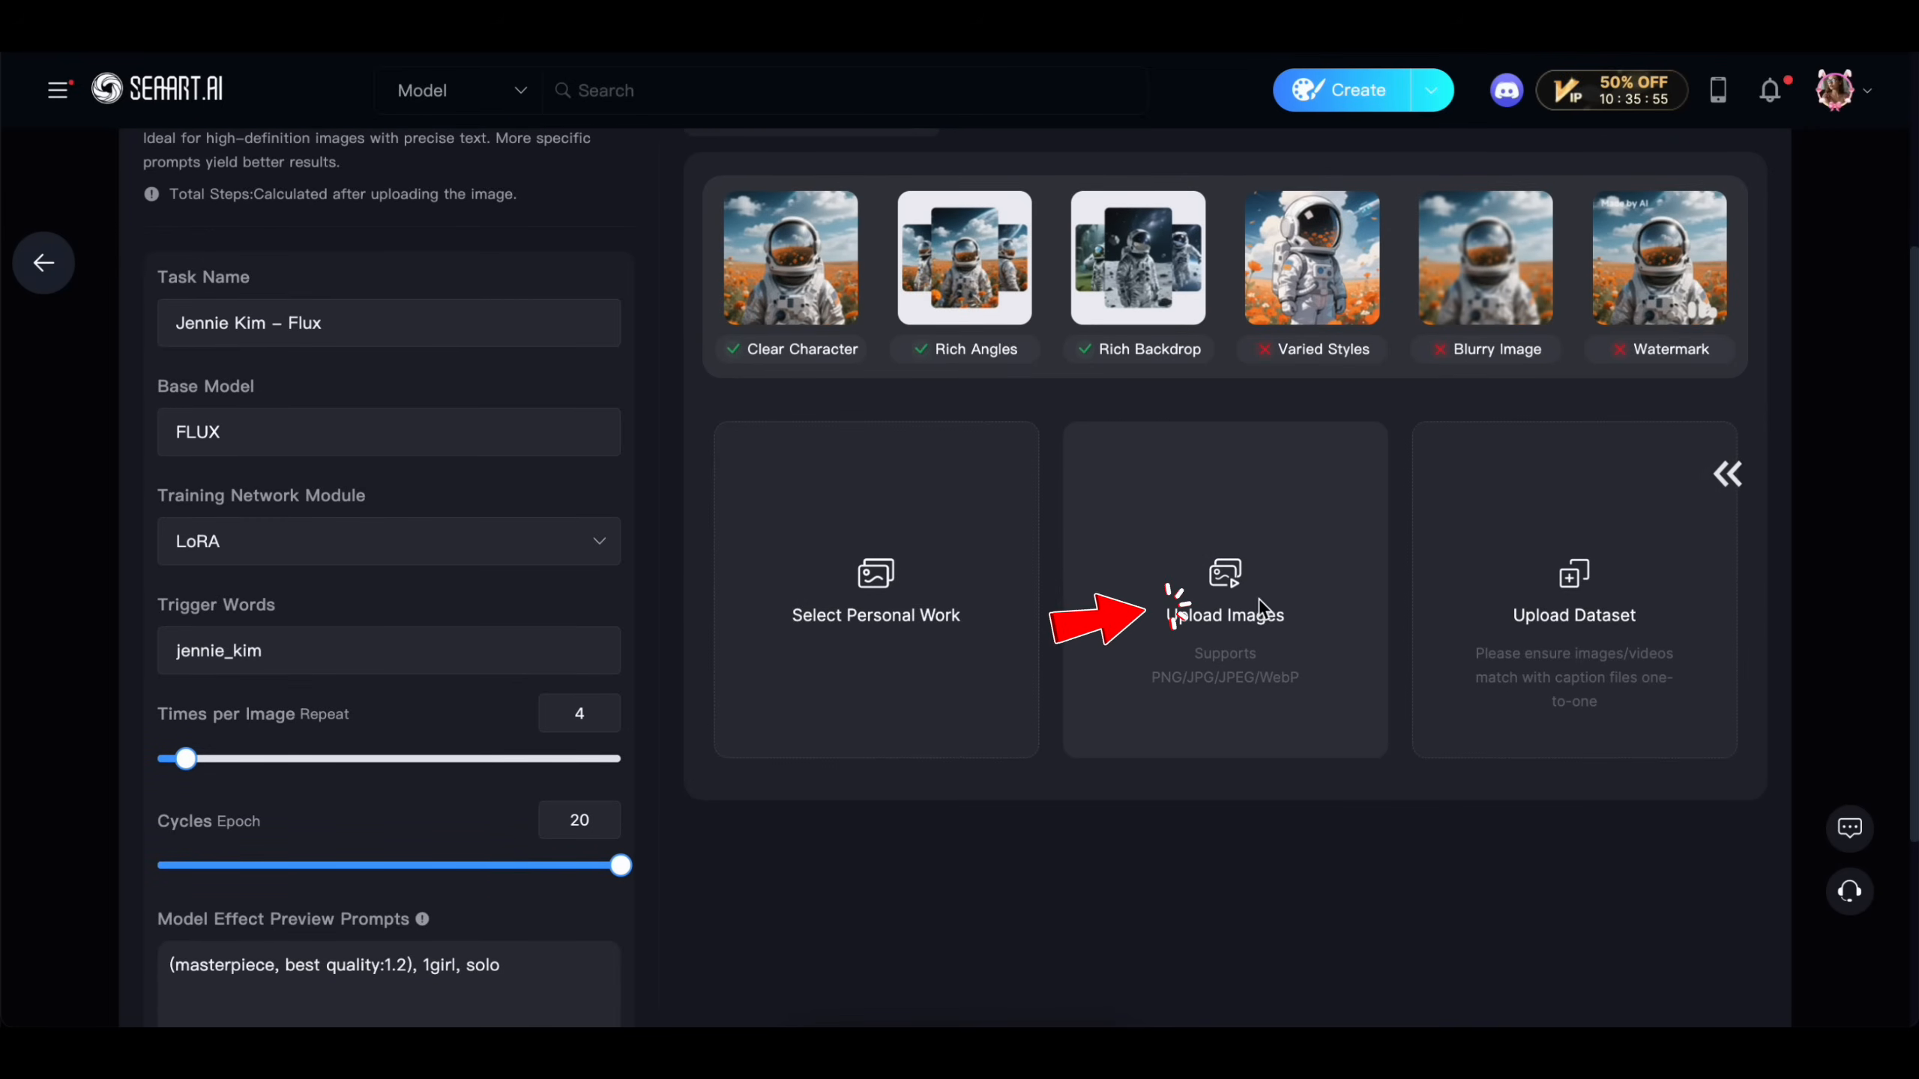
pyautogui.click(1224, 615)
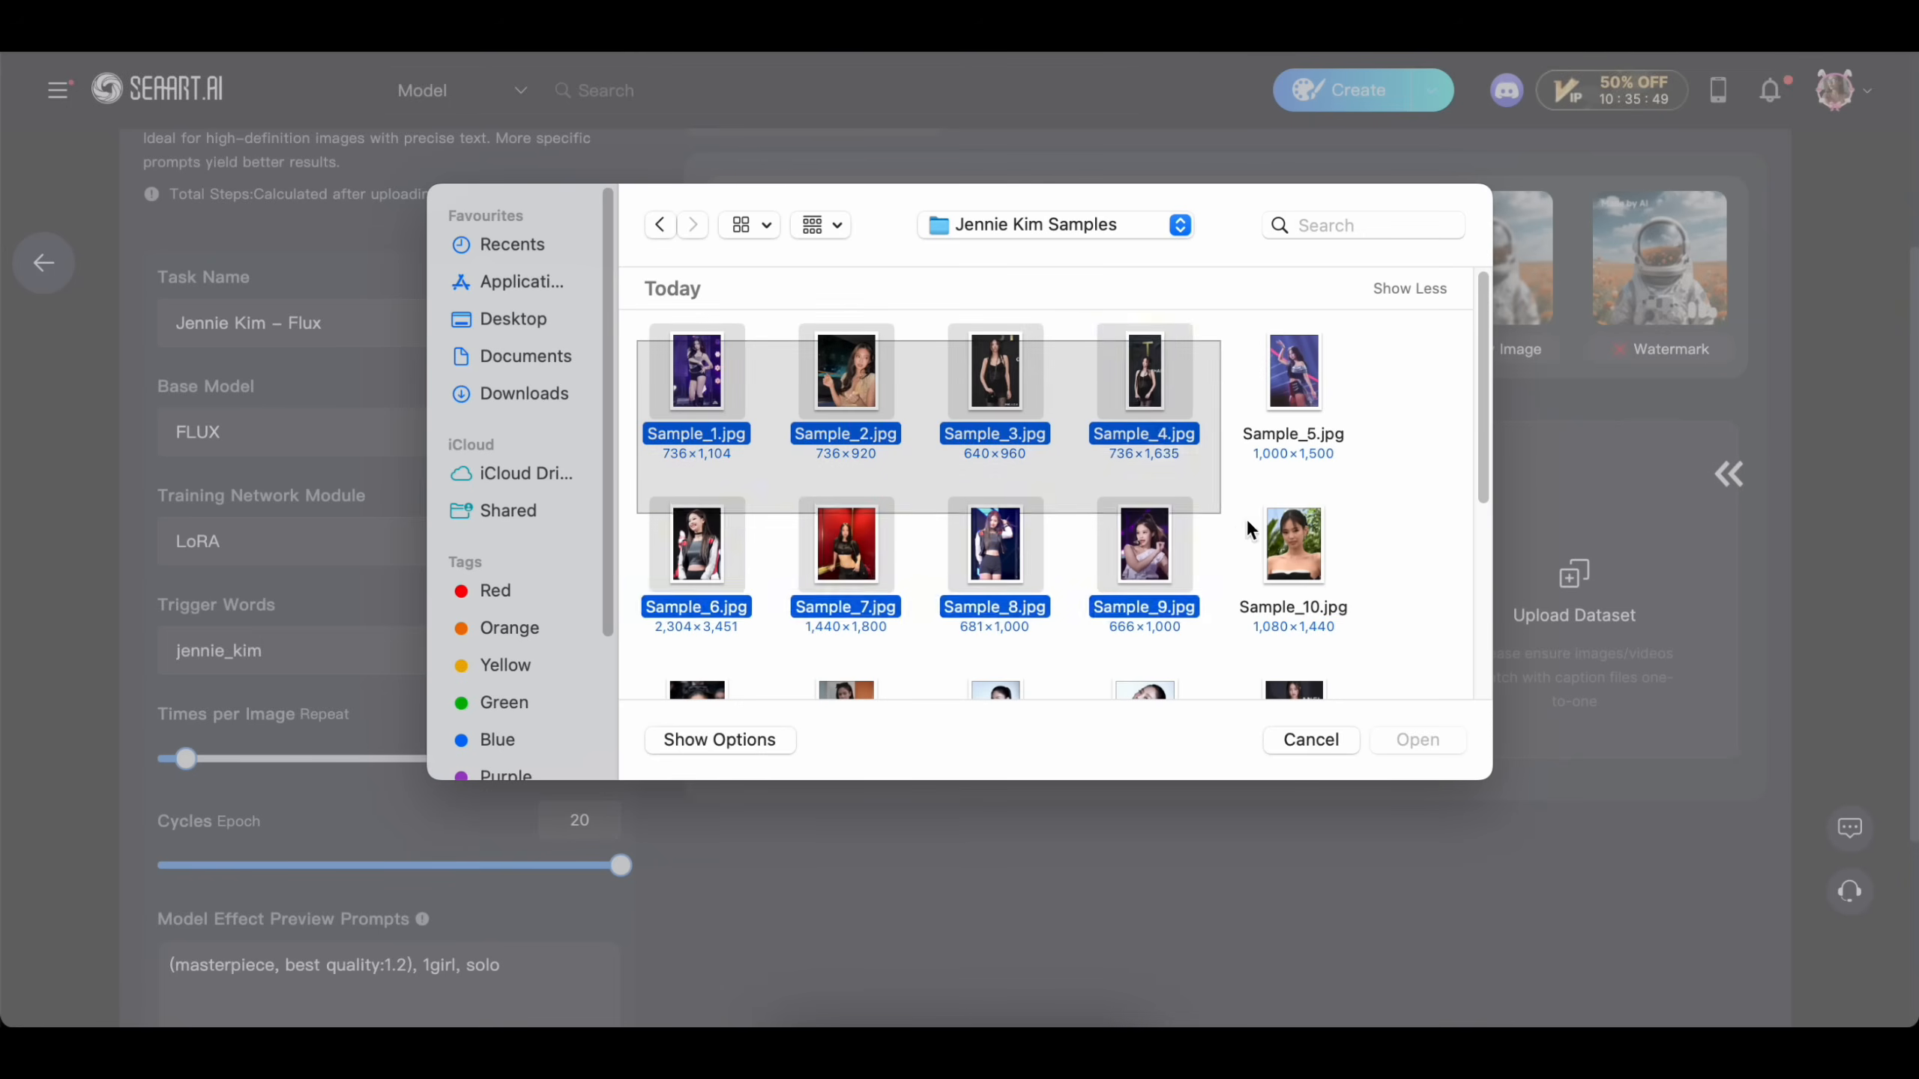
pyautogui.scroll(-3)
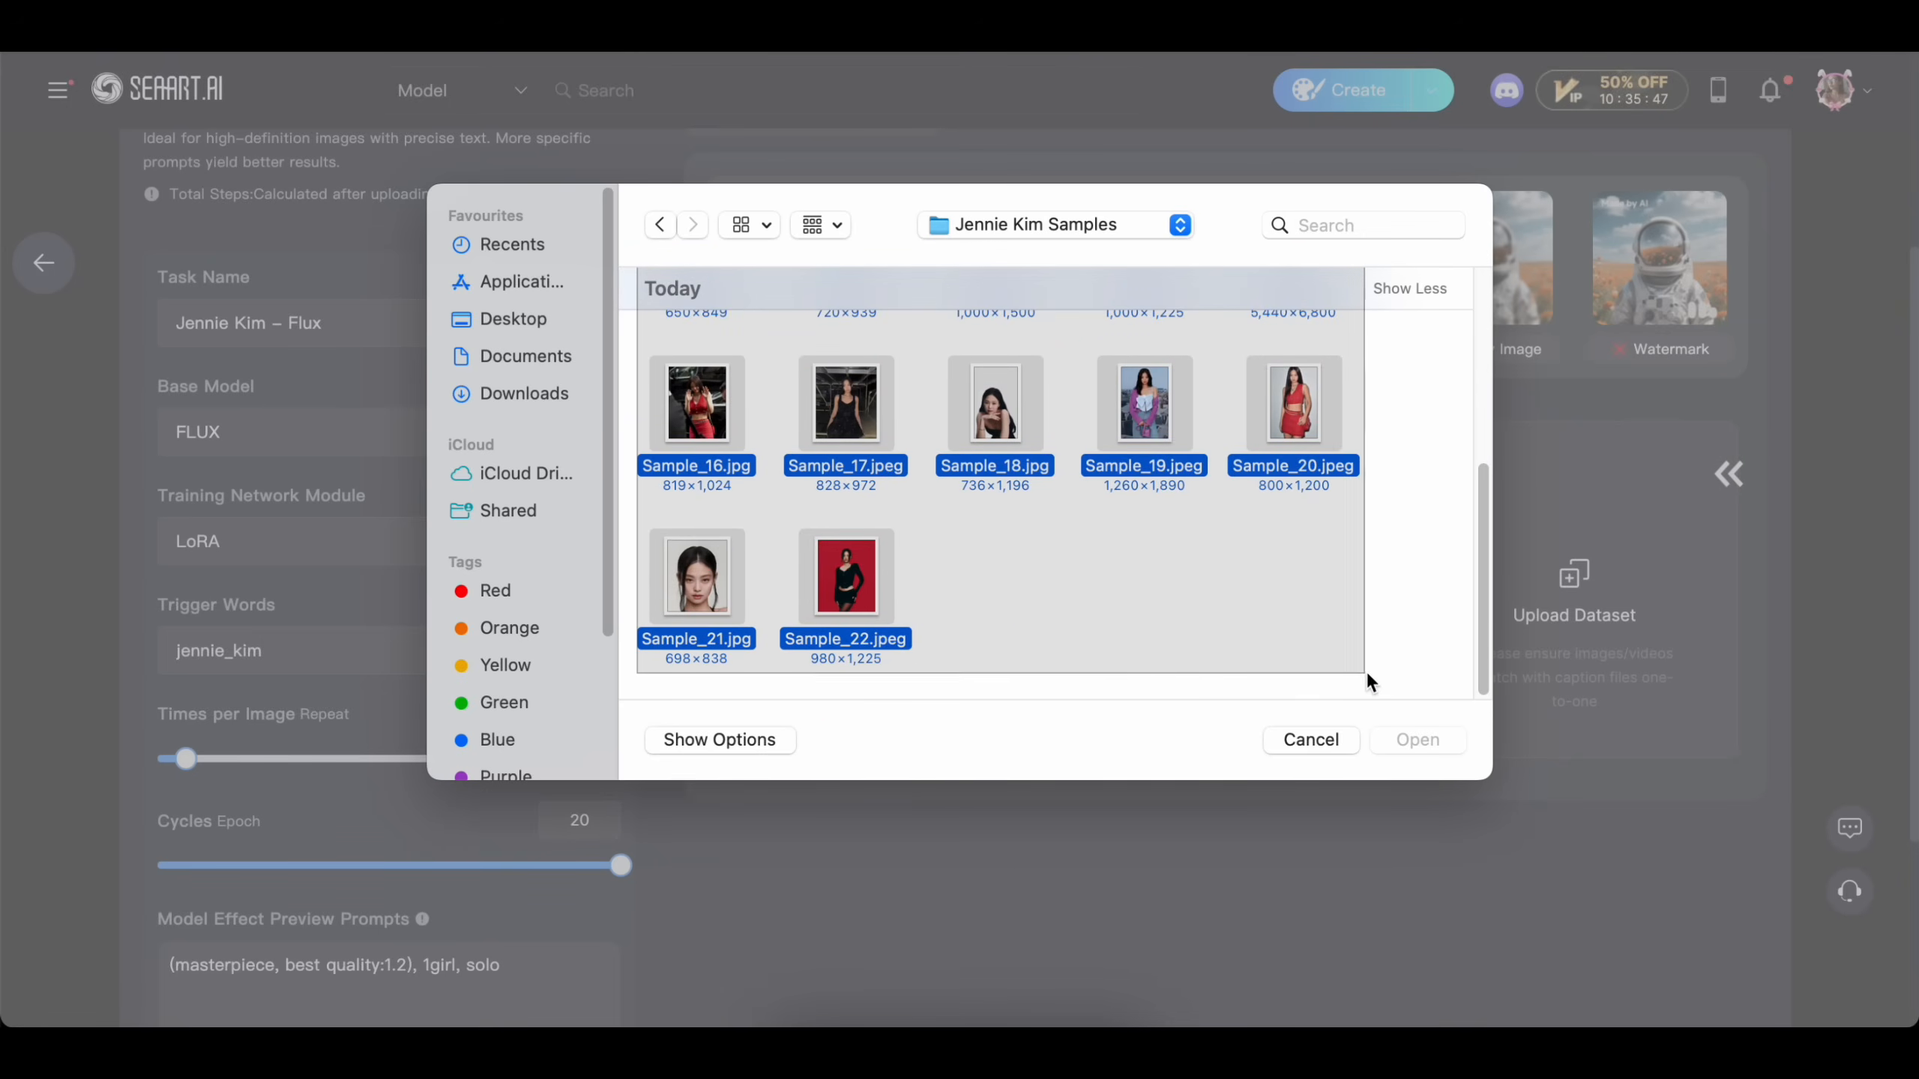
pyautogui.click(1416, 740)
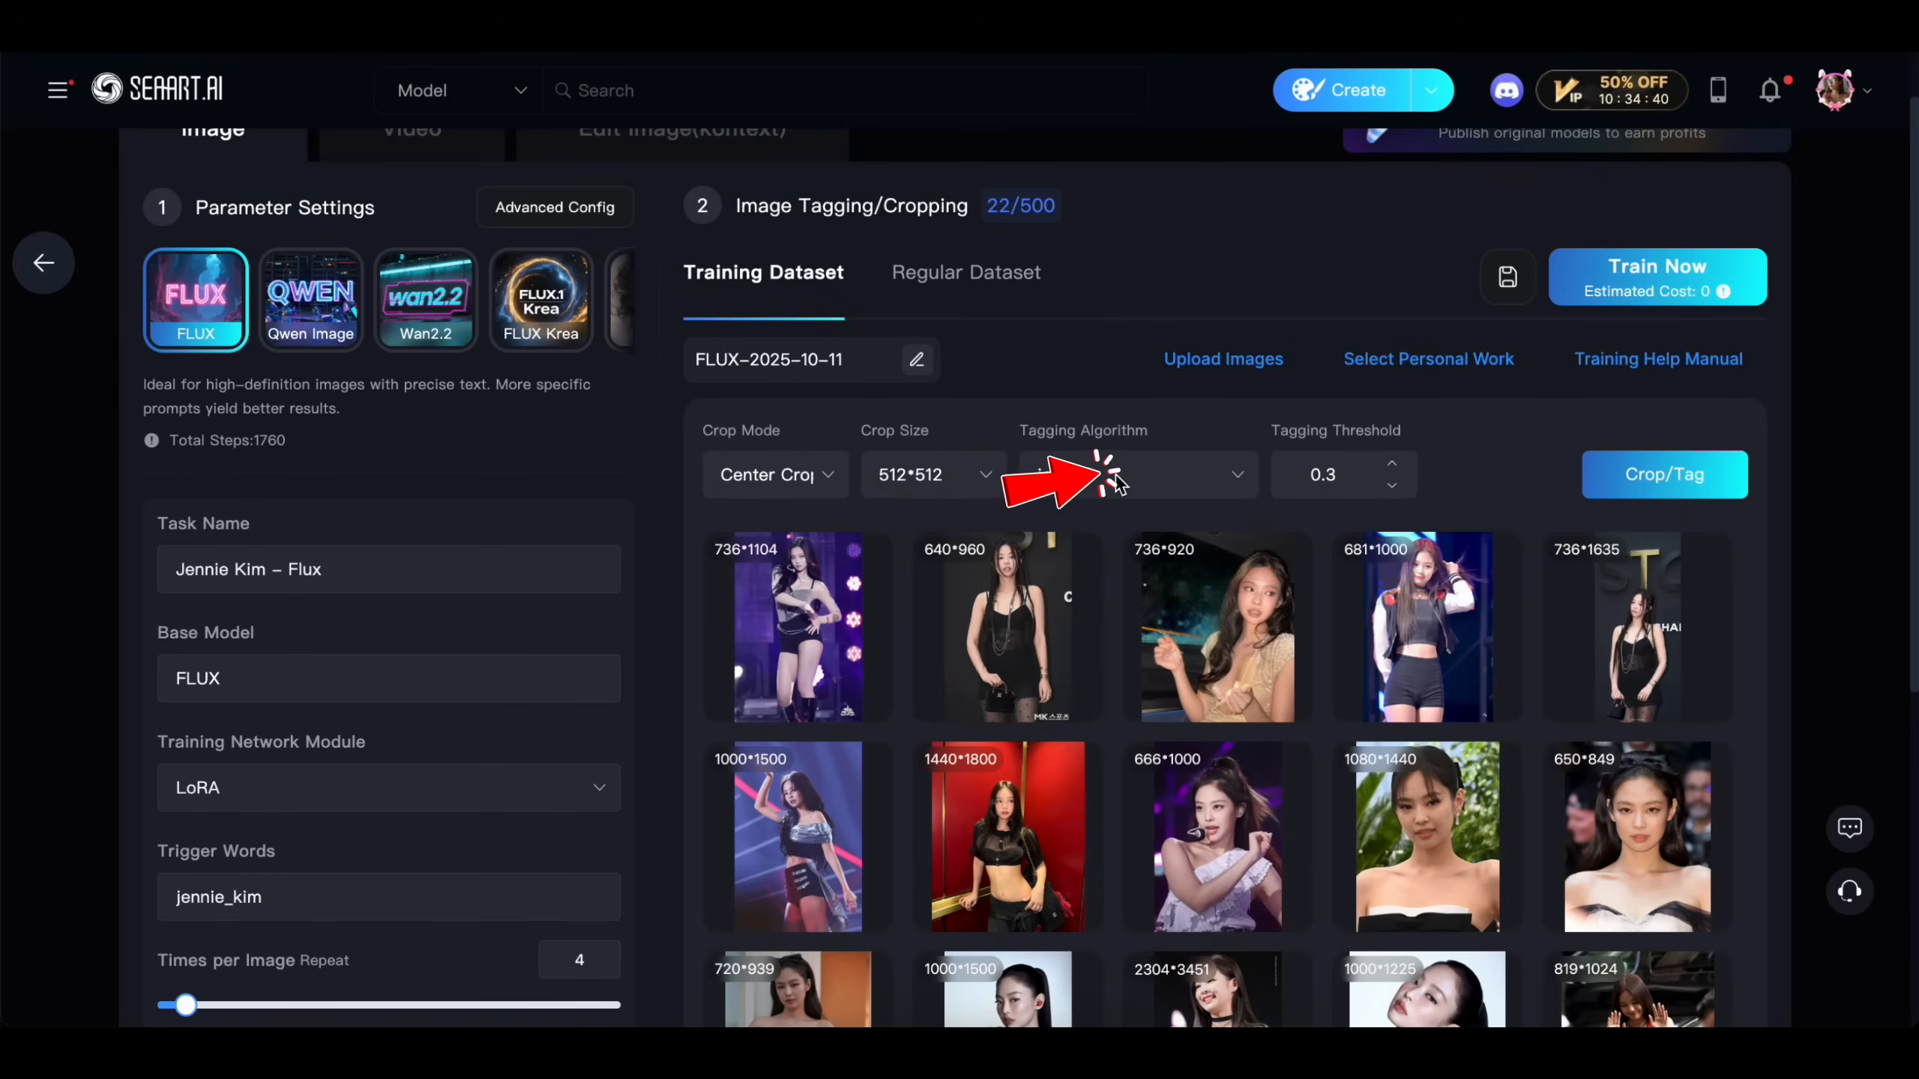
# Choose joy2 tagging, 512*768 crop size and Focus Crop mode.
pyautogui.click(1132, 475)
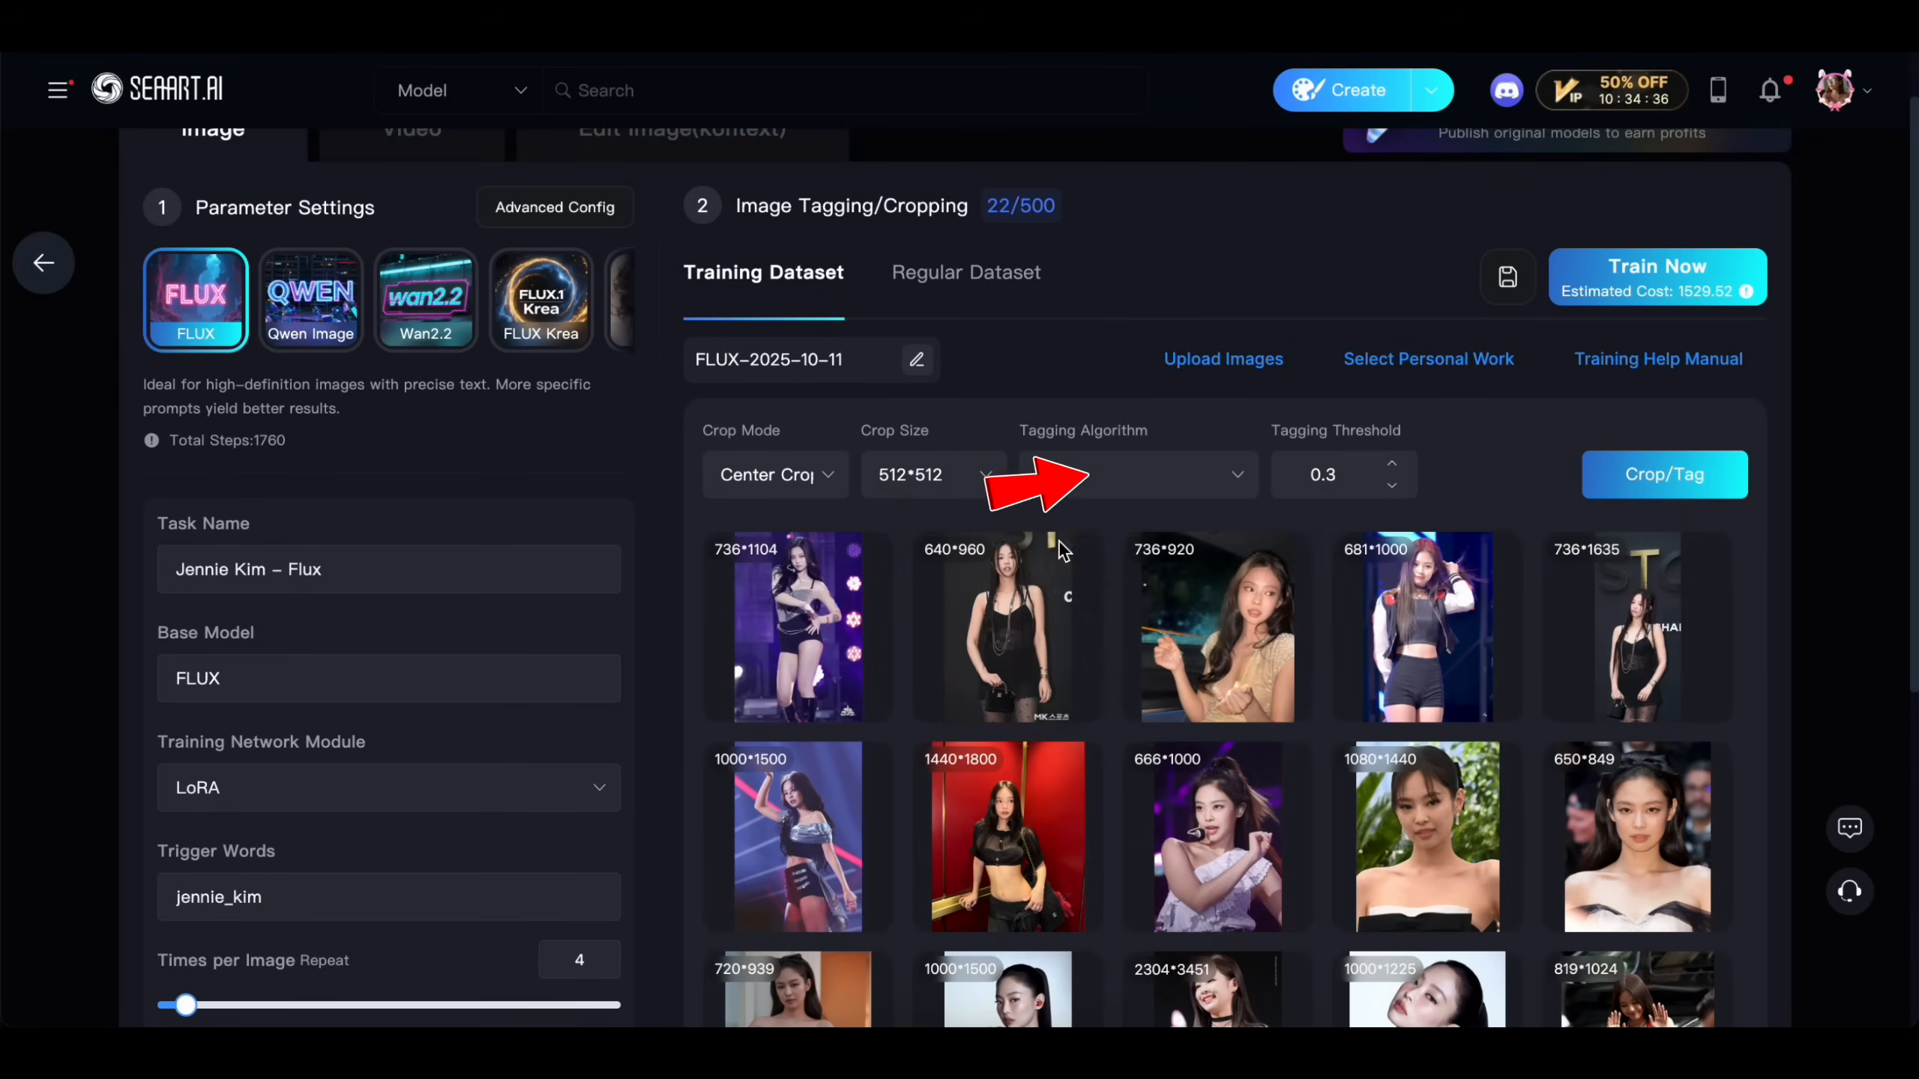
pyautogui.click(1136, 475)
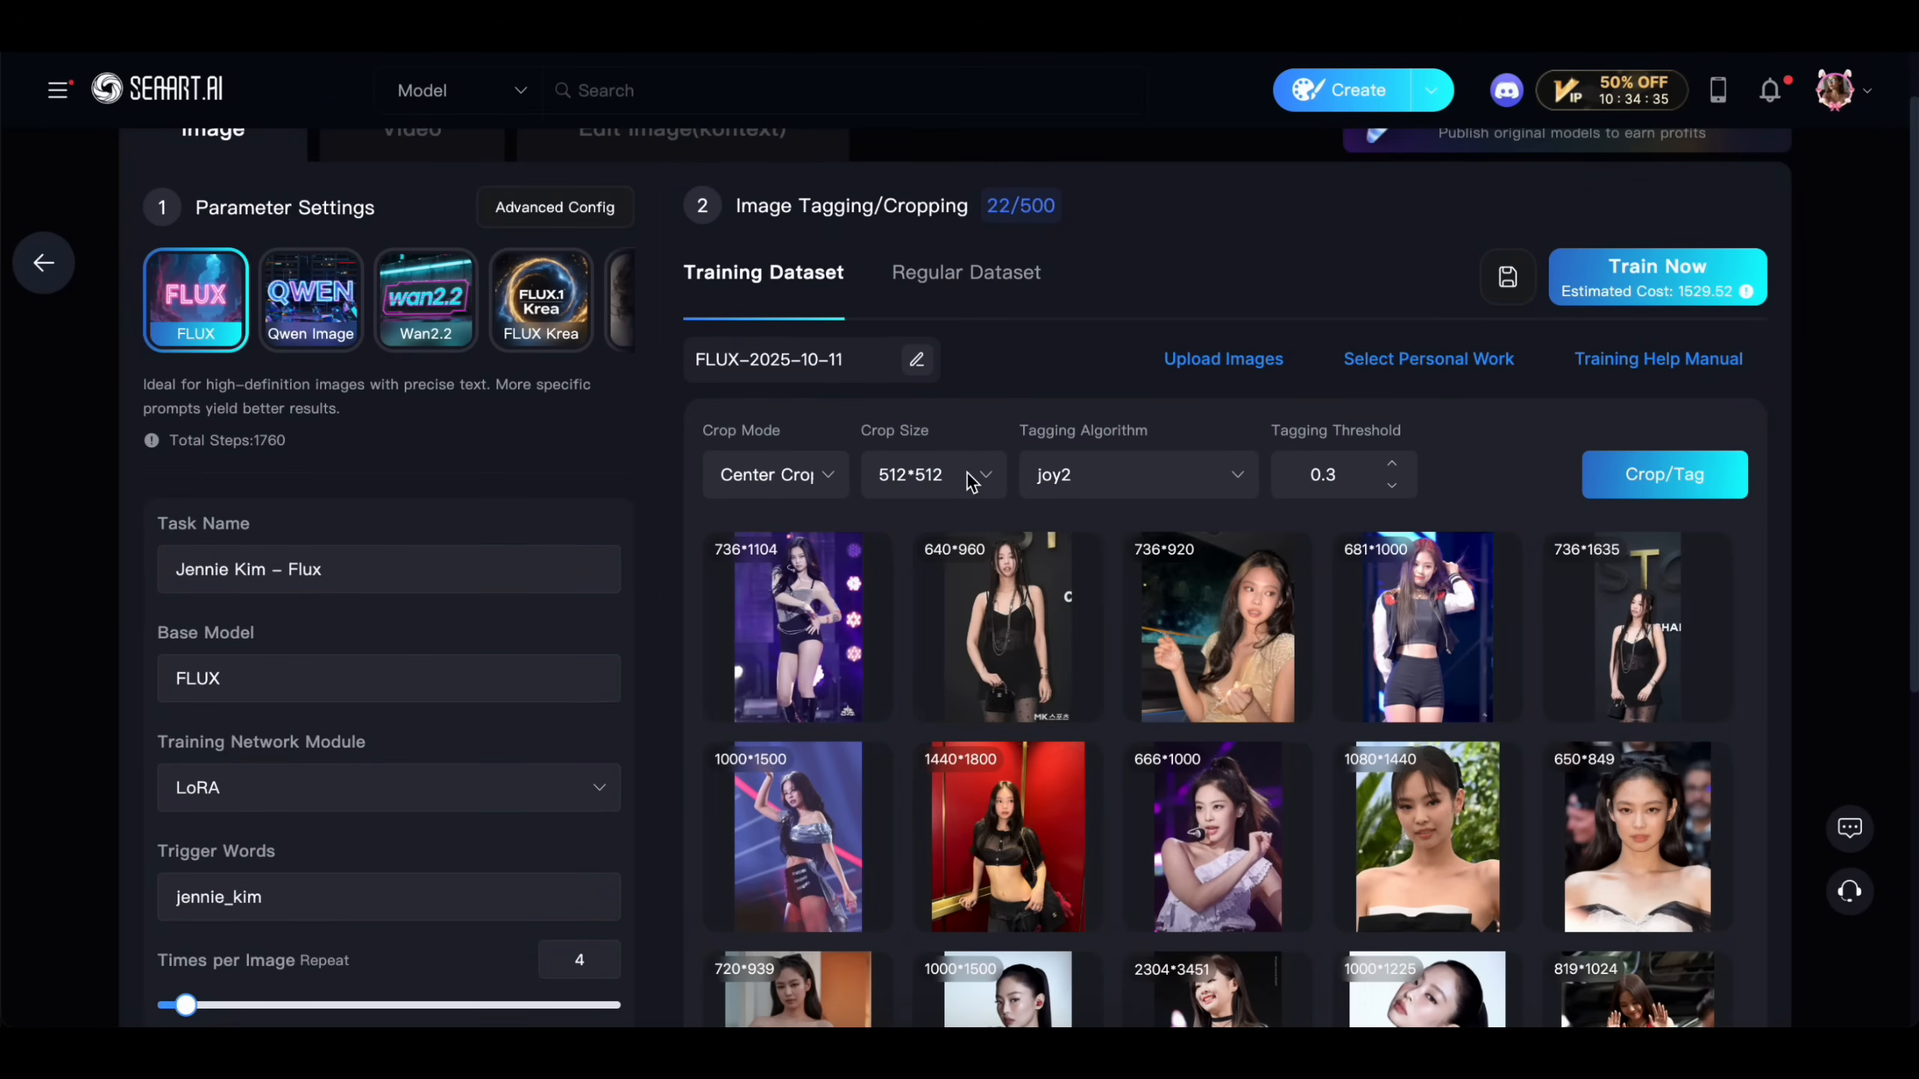
pyautogui.click(930, 475)
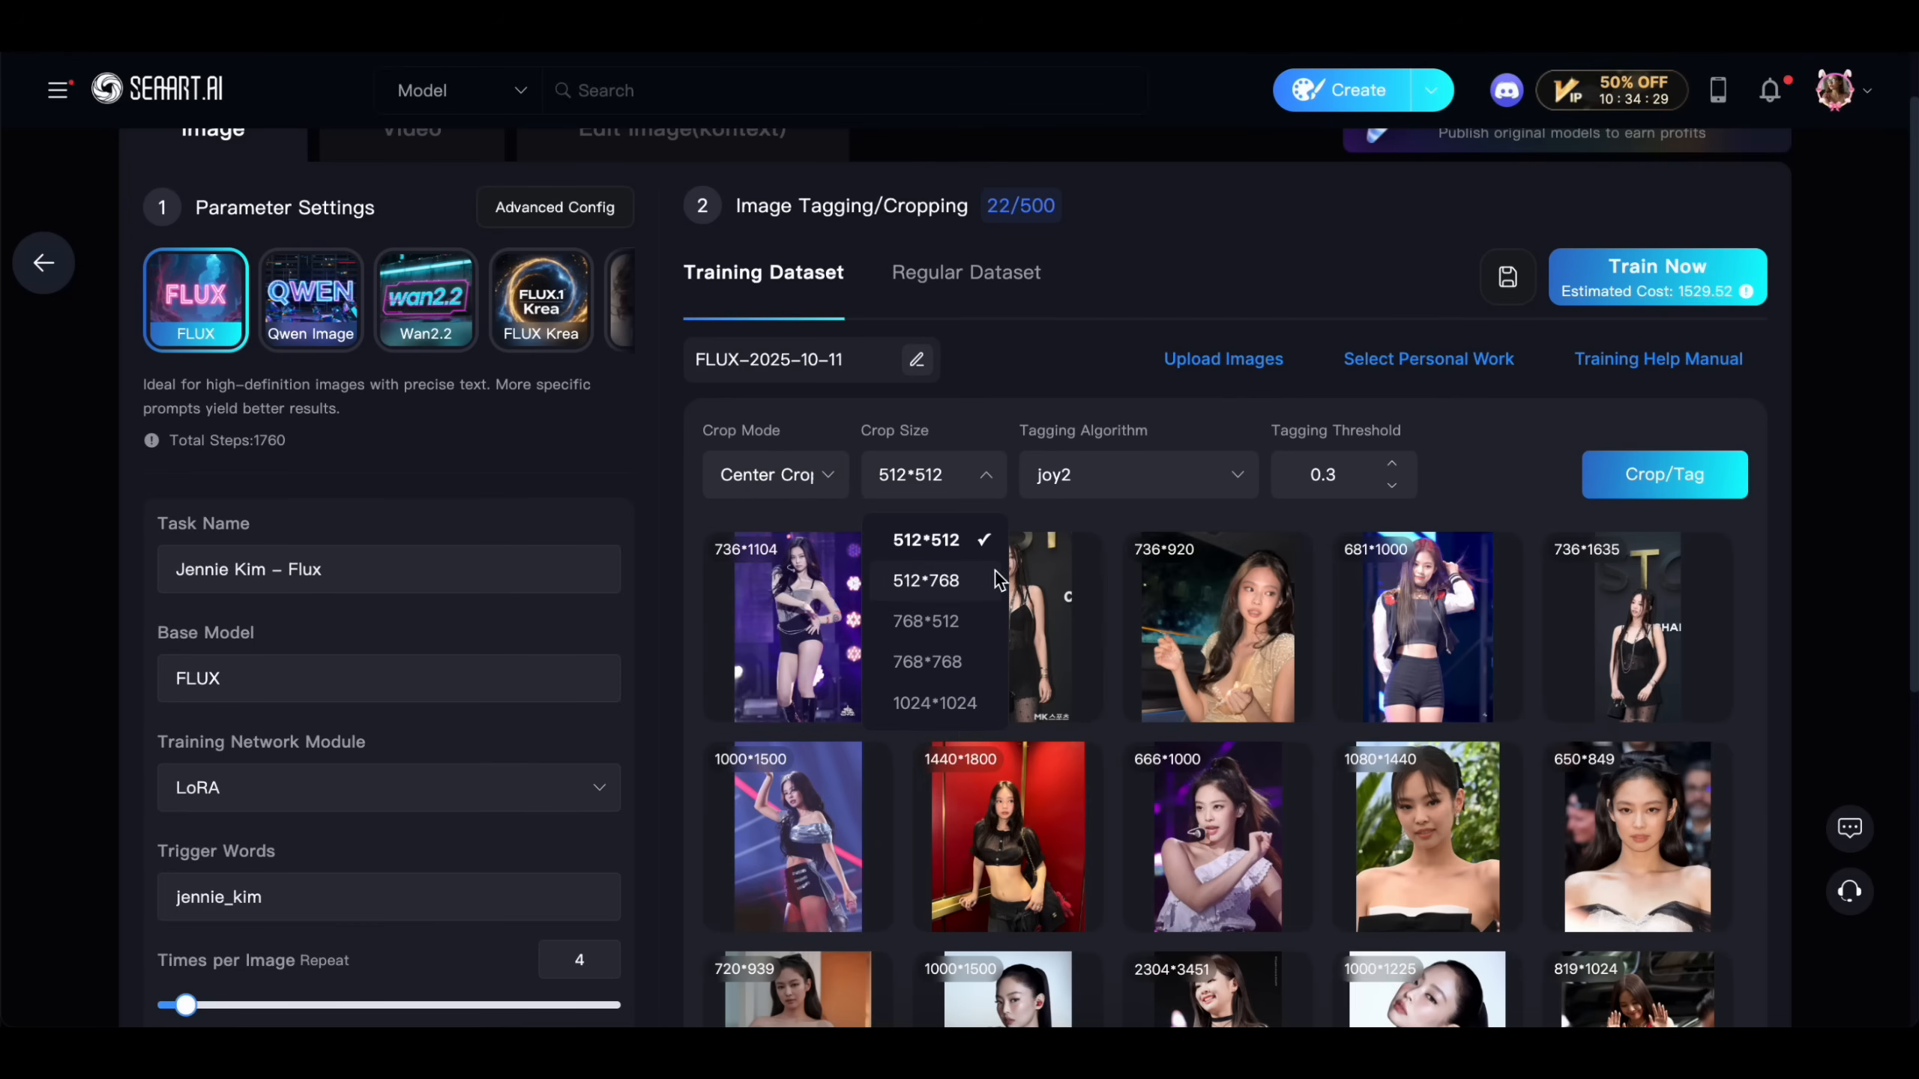
pyautogui.click(926, 580)
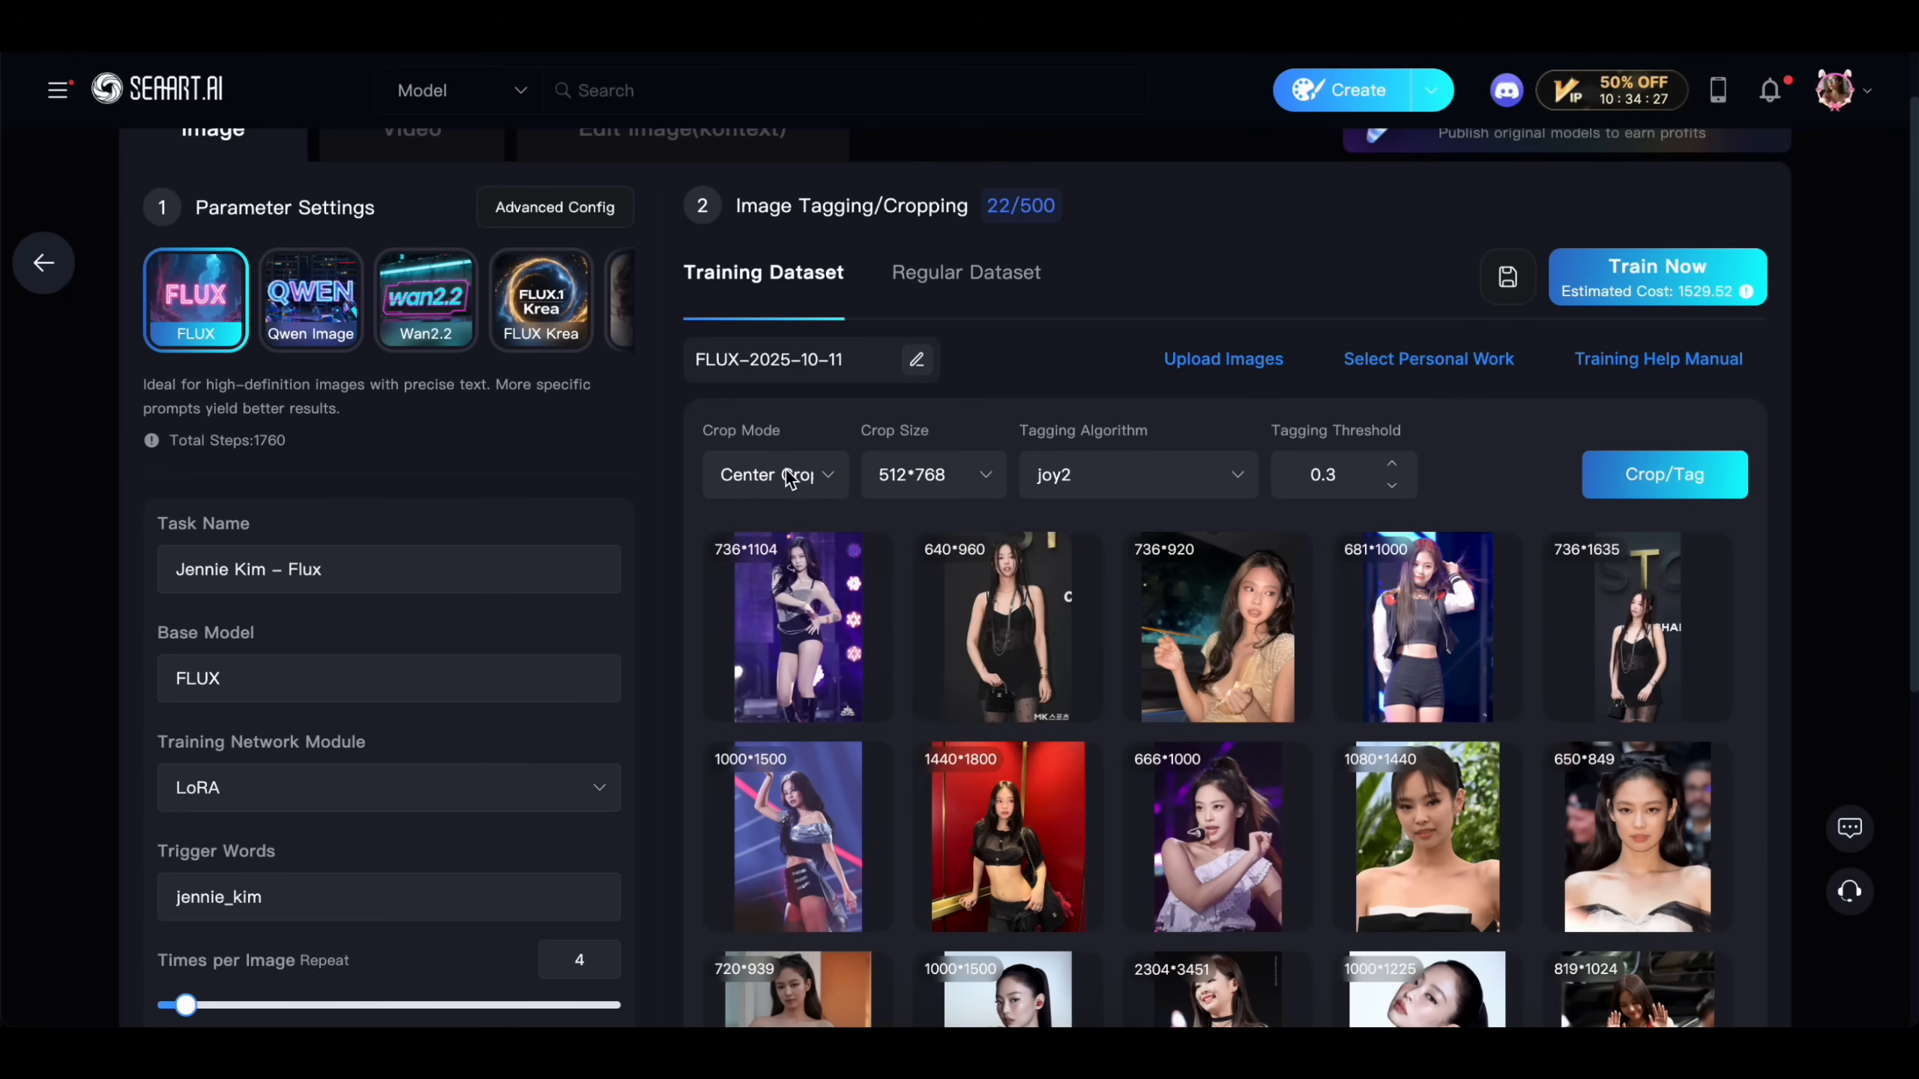
pyautogui.click(773, 474)
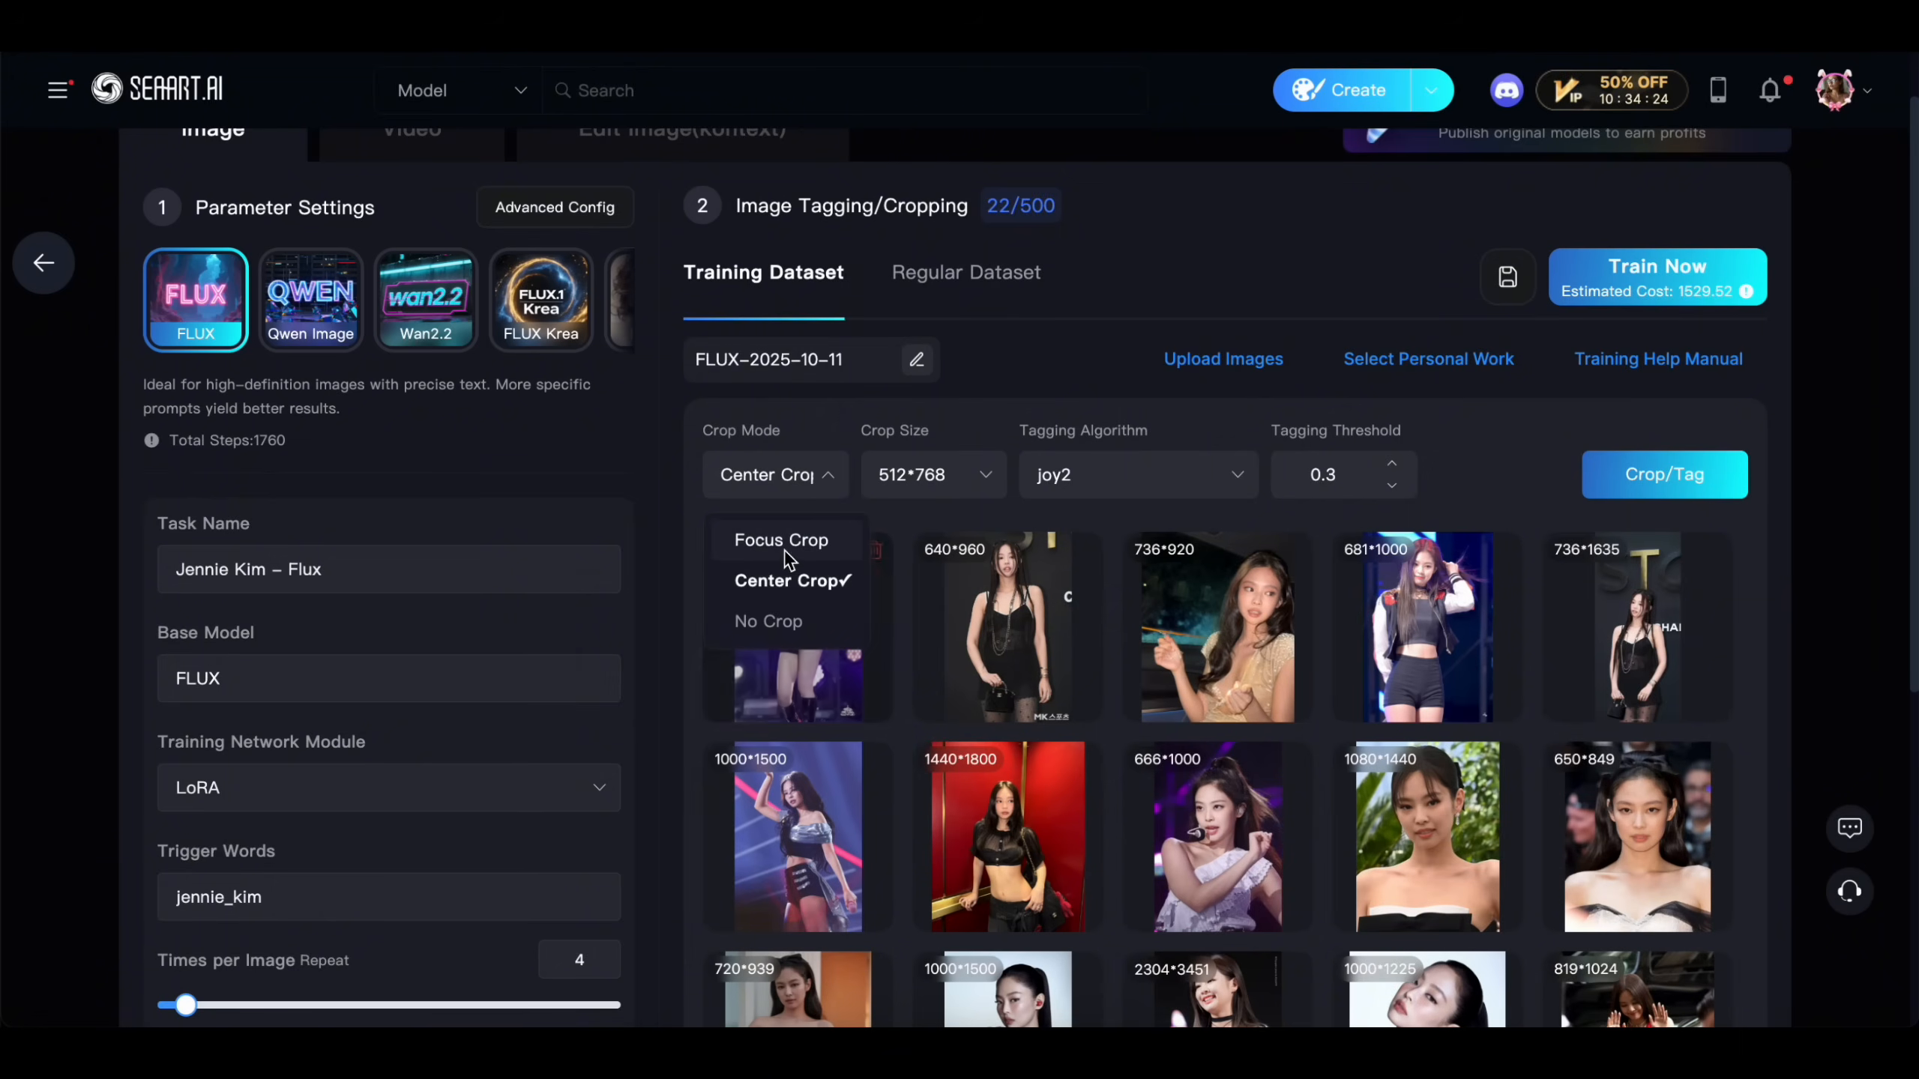
pyautogui.click(781, 540)
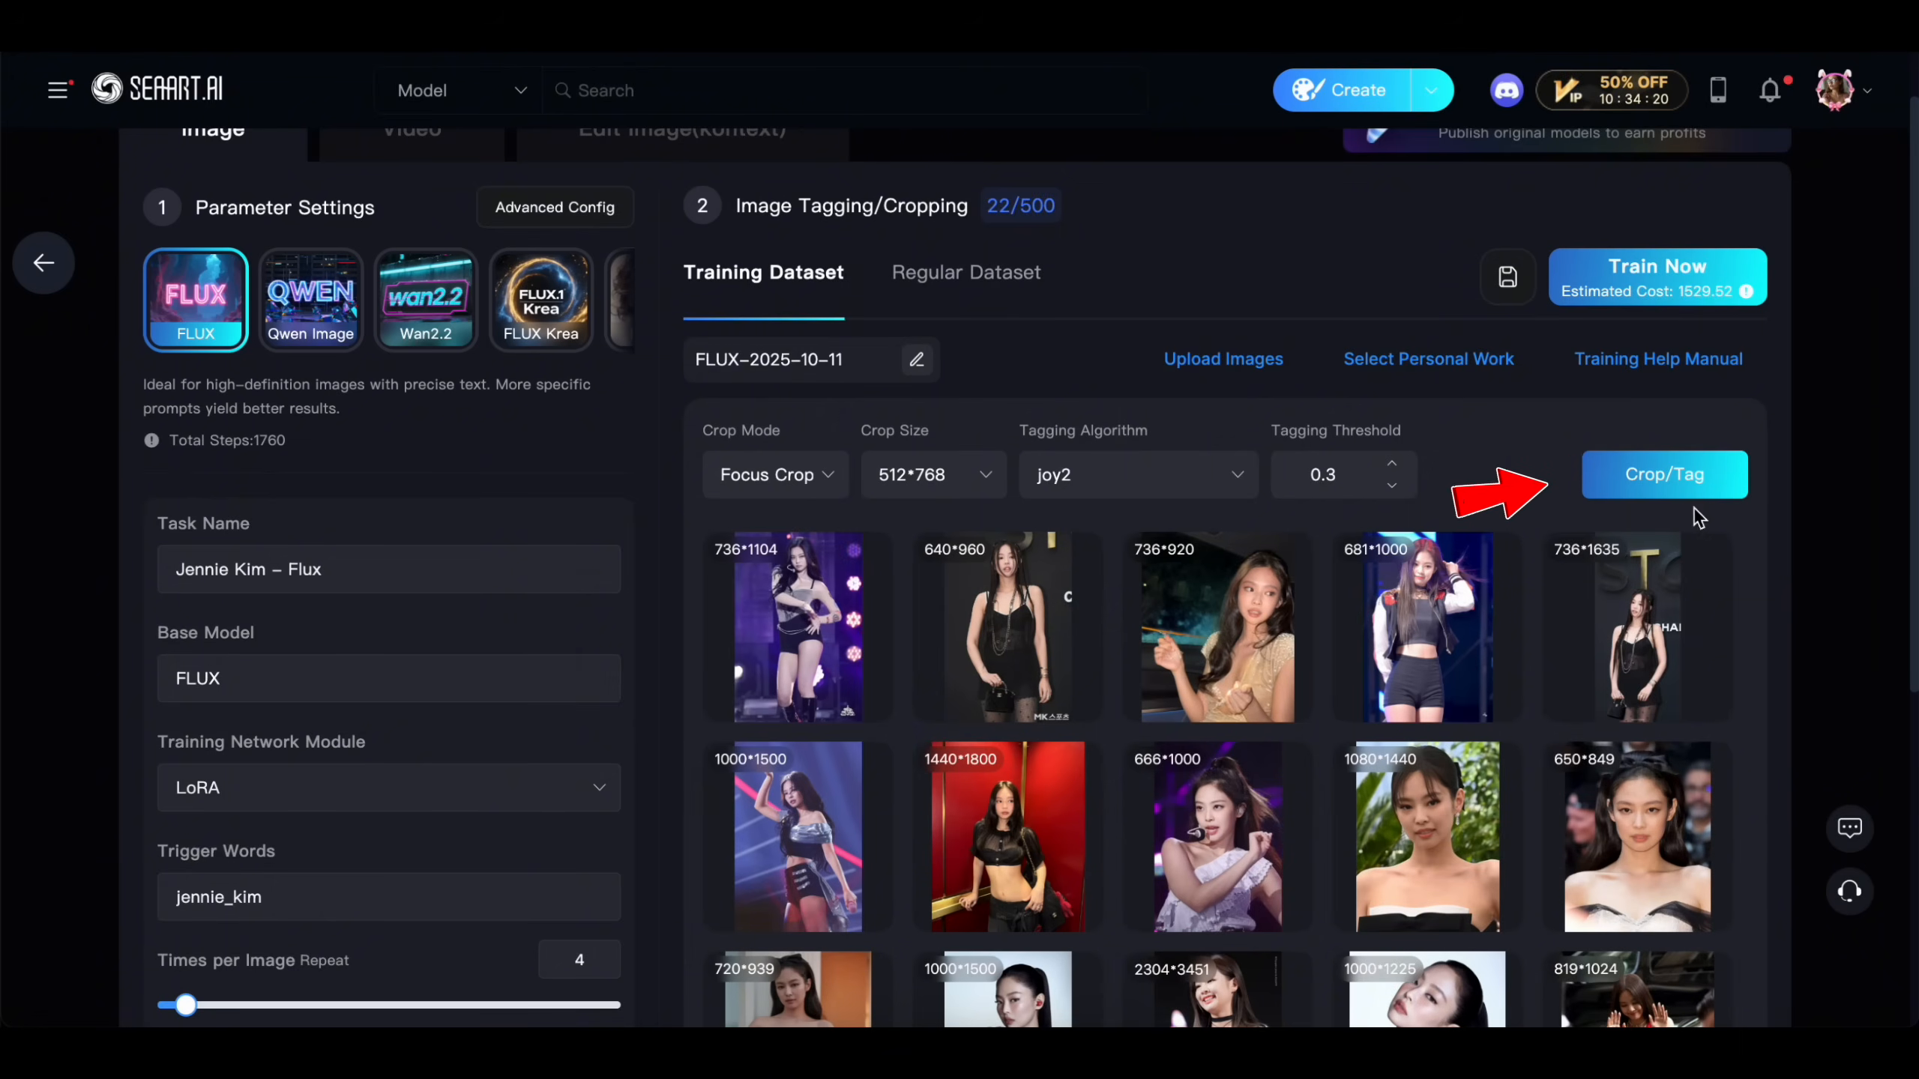
# Run Crop/Tag on all 22 photos, then check and close a caption's details.
pyautogui.click(1664, 474)
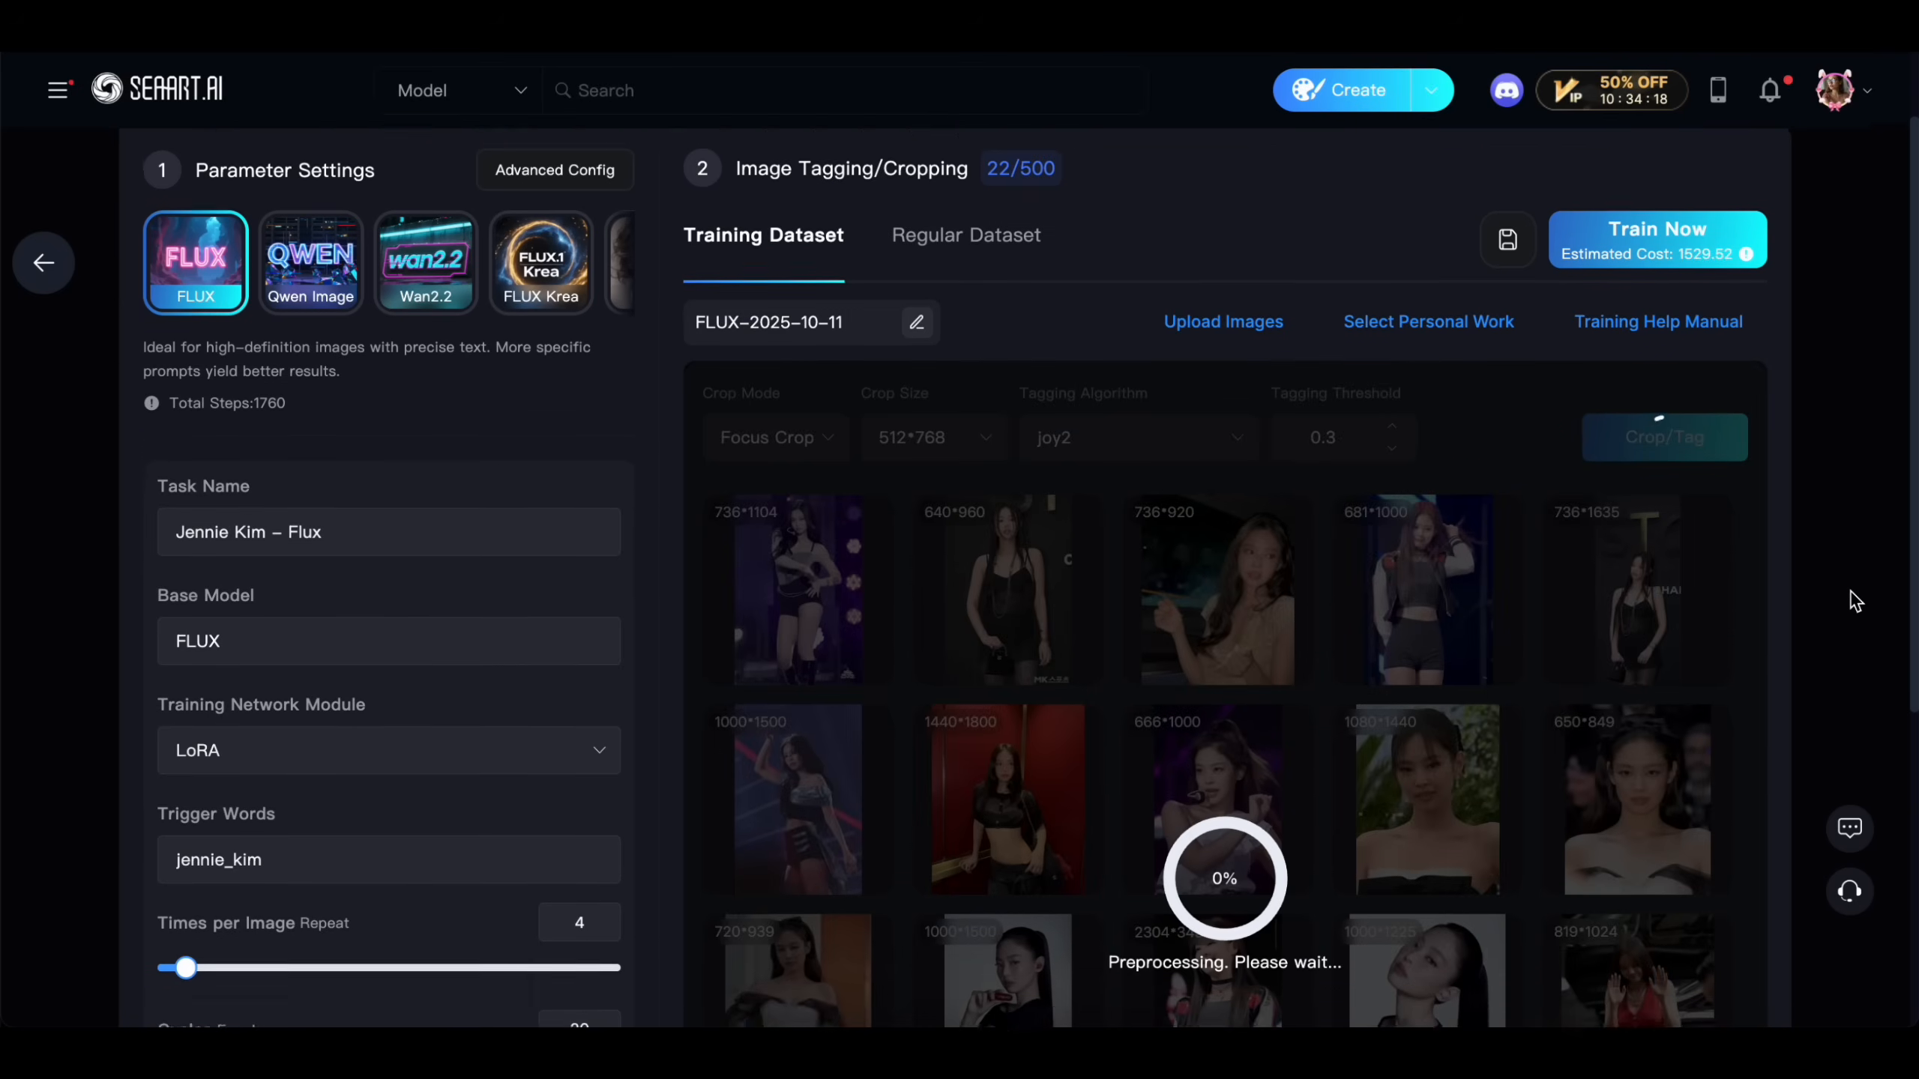
pyautogui.scroll(-3)
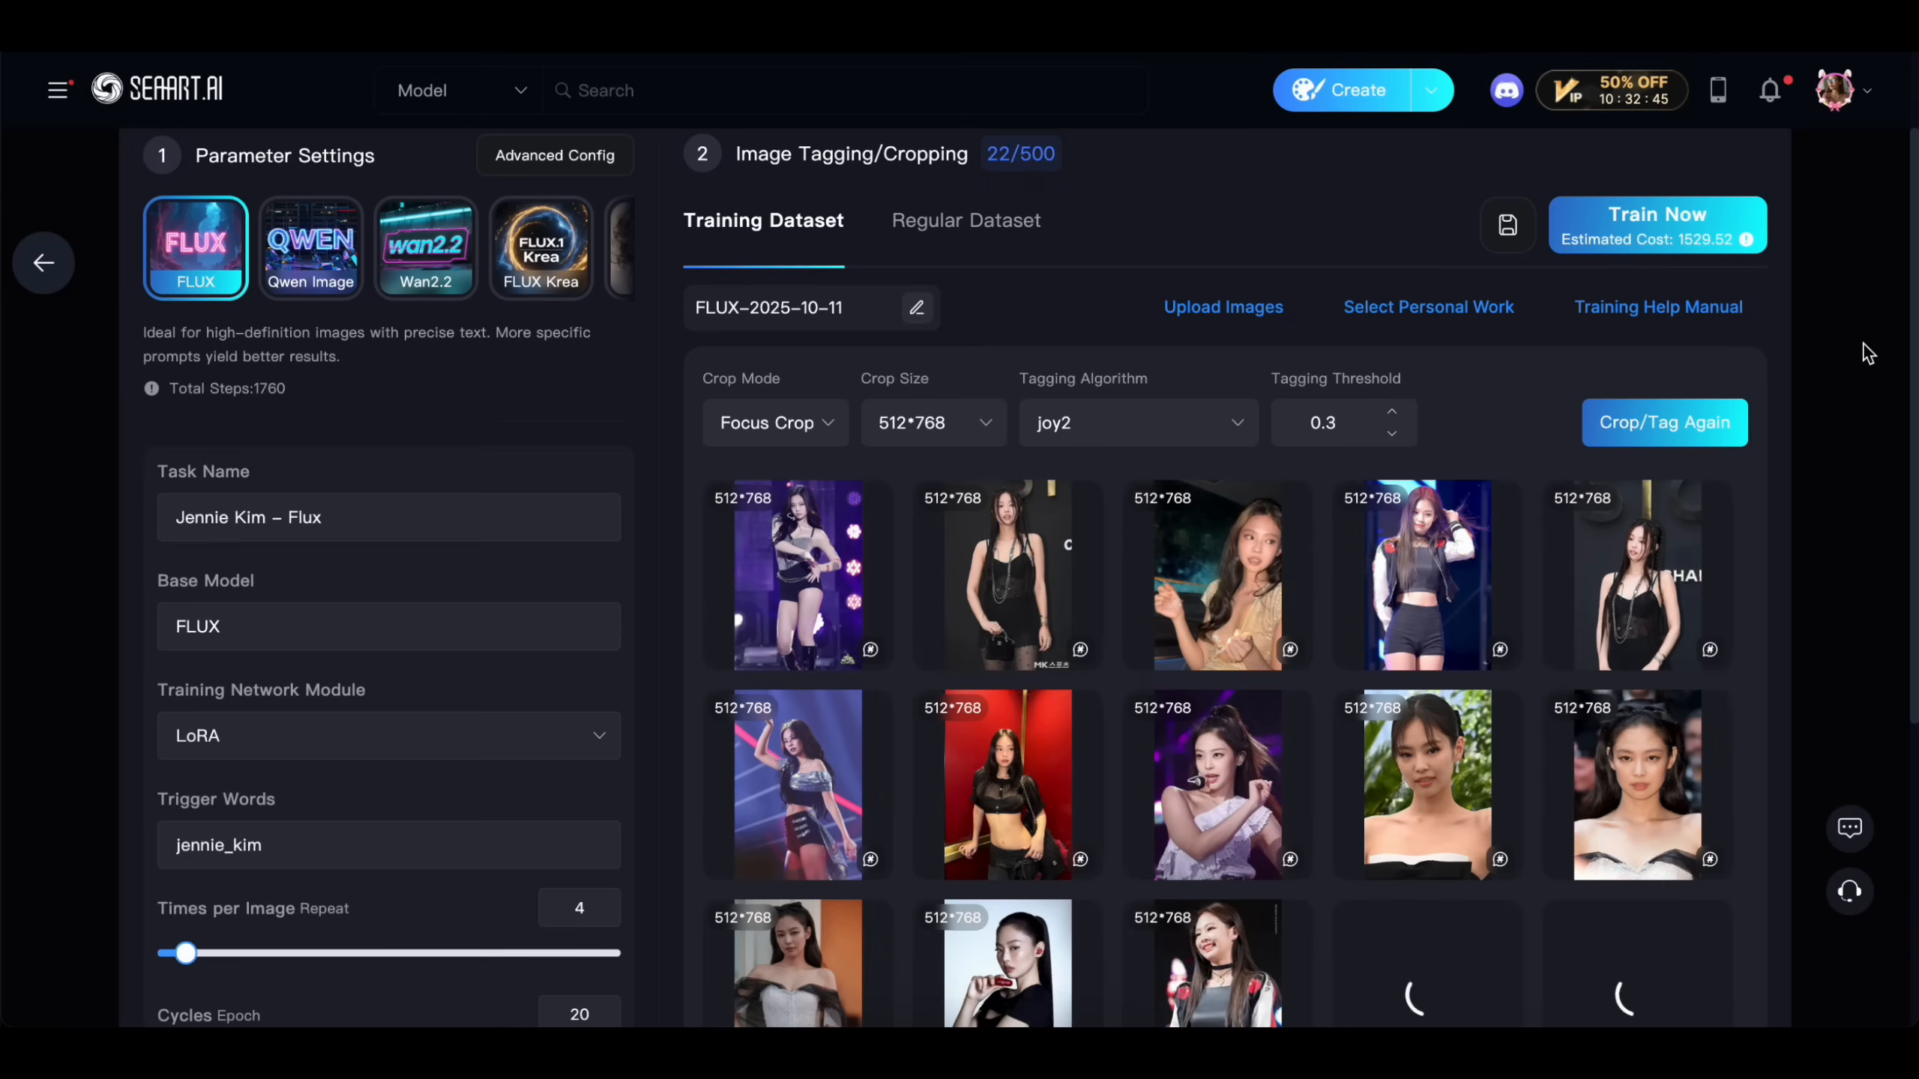
pyautogui.scroll(-3)
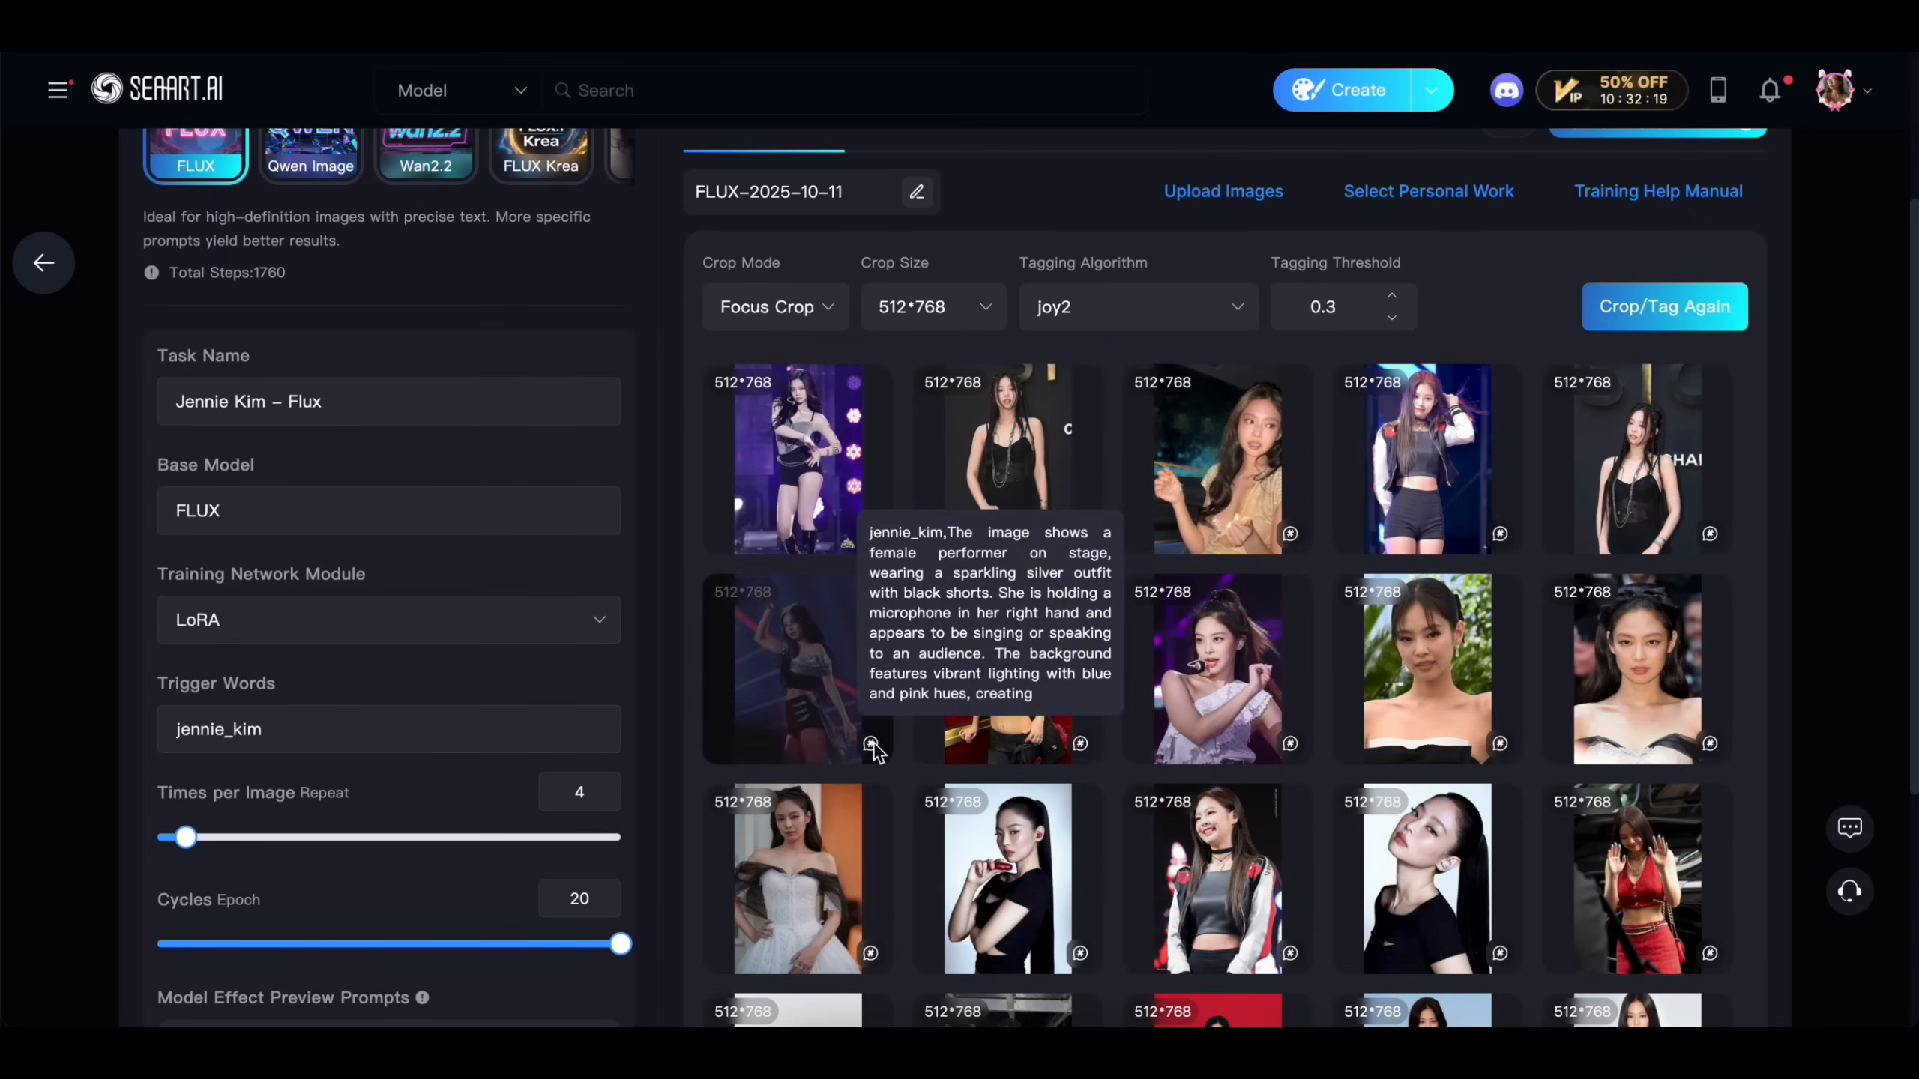
pyautogui.scroll(-3)
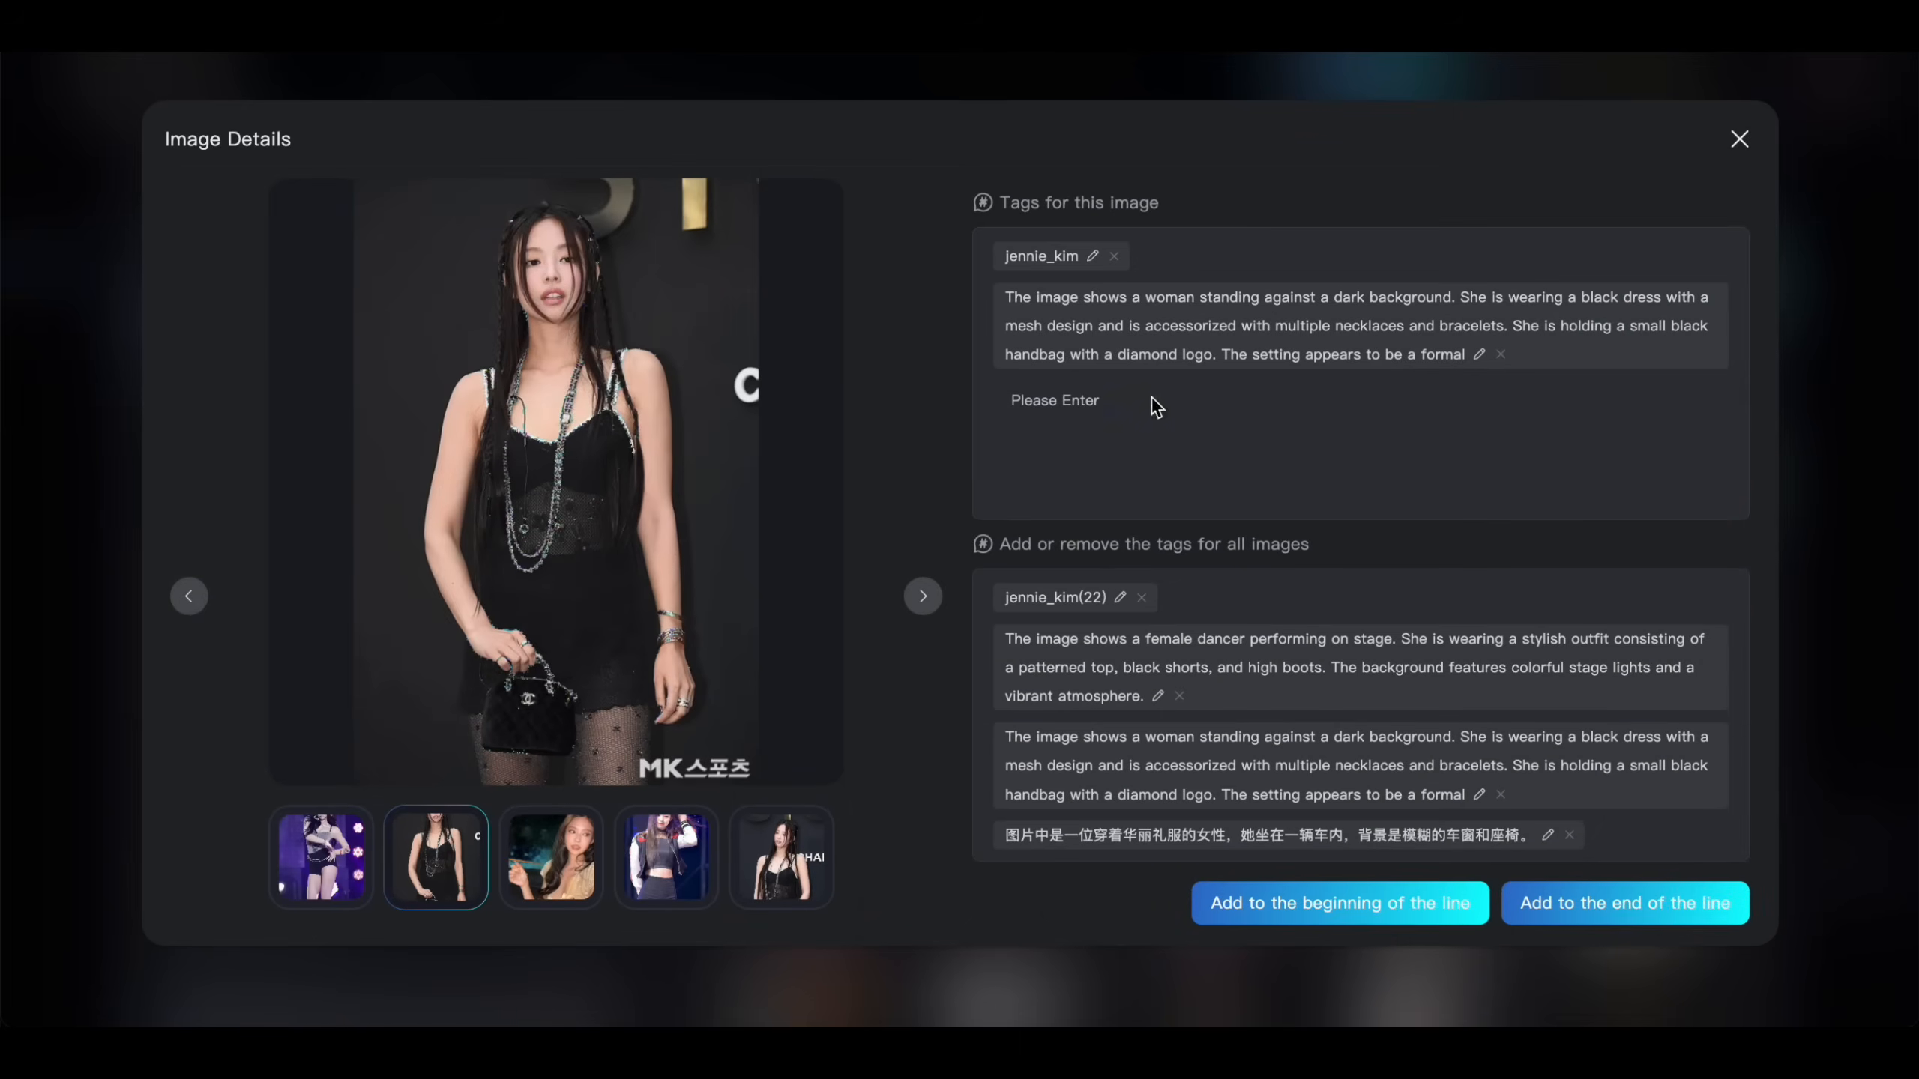
pyautogui.click(1739, 138)
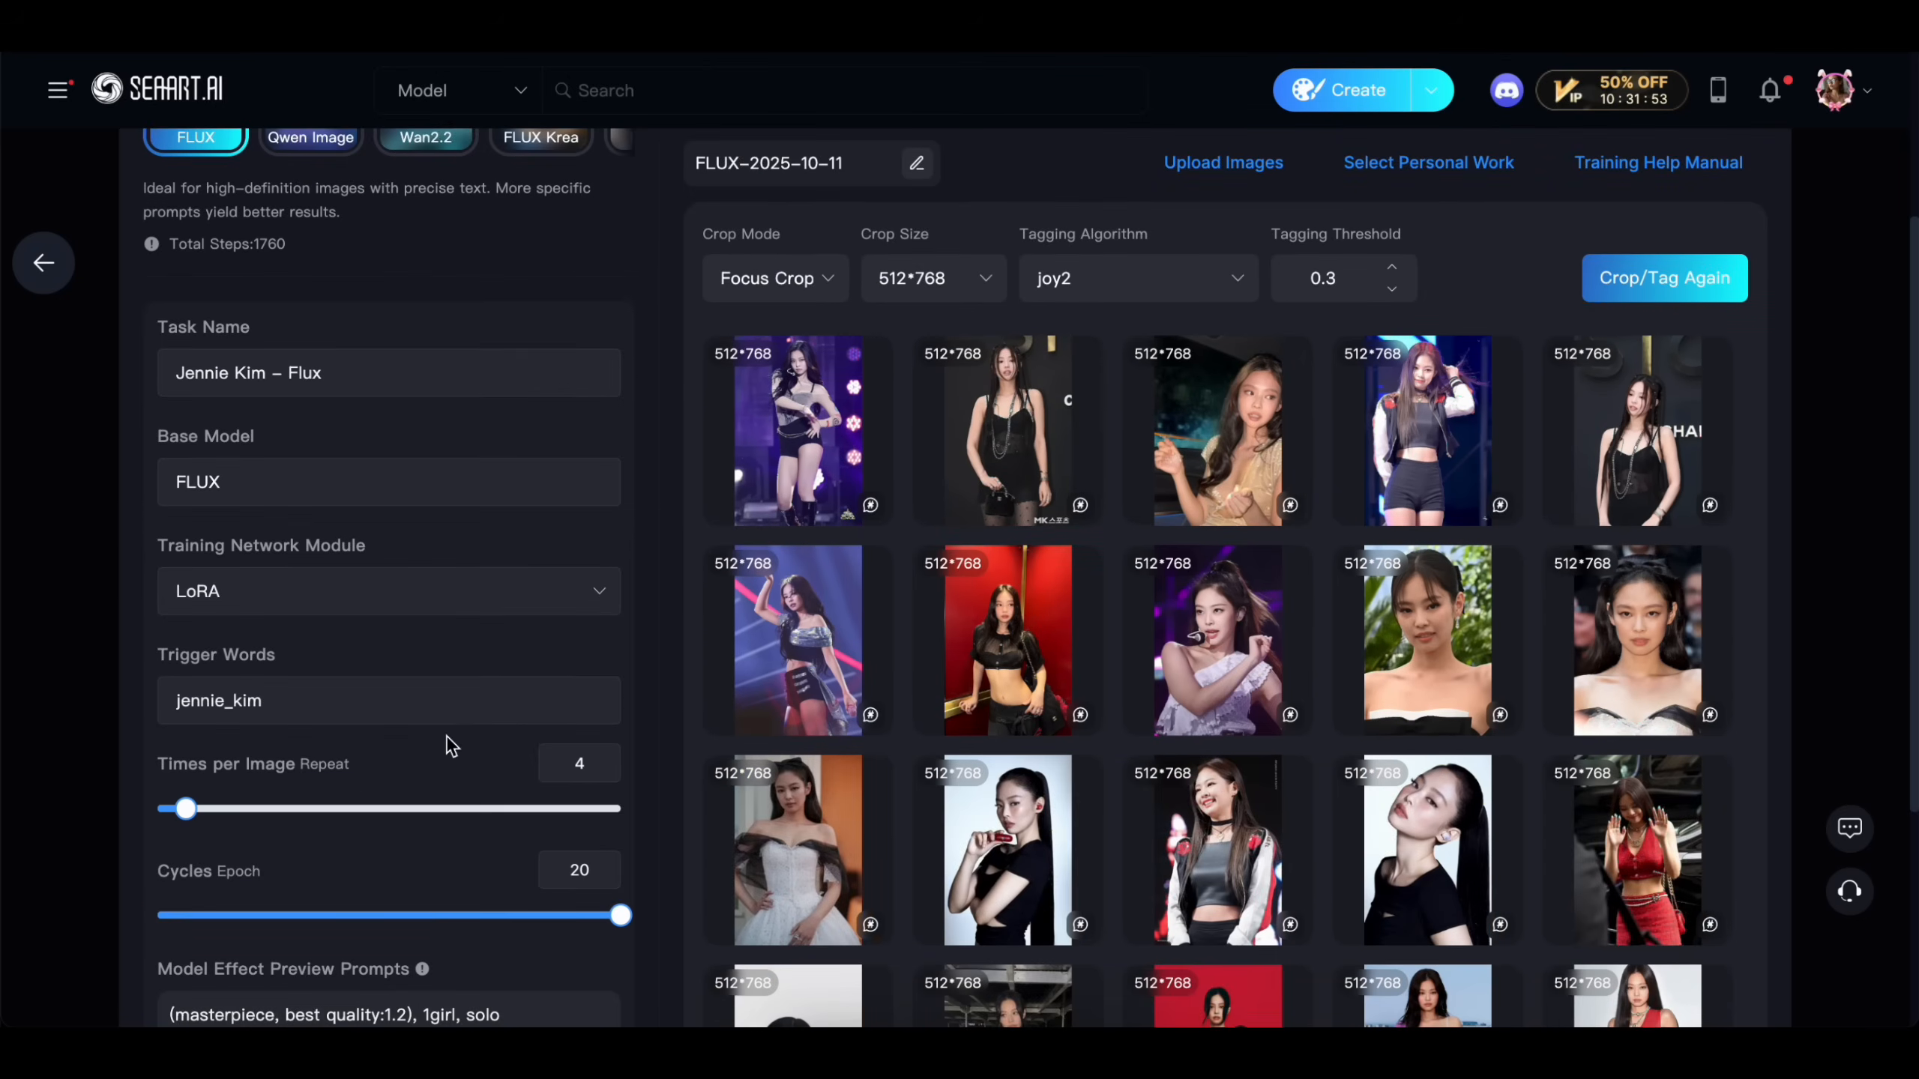
# Check the advanced training parameters, such as batch size 1 and bf16 precision.
pyautogui.scroll(-3)
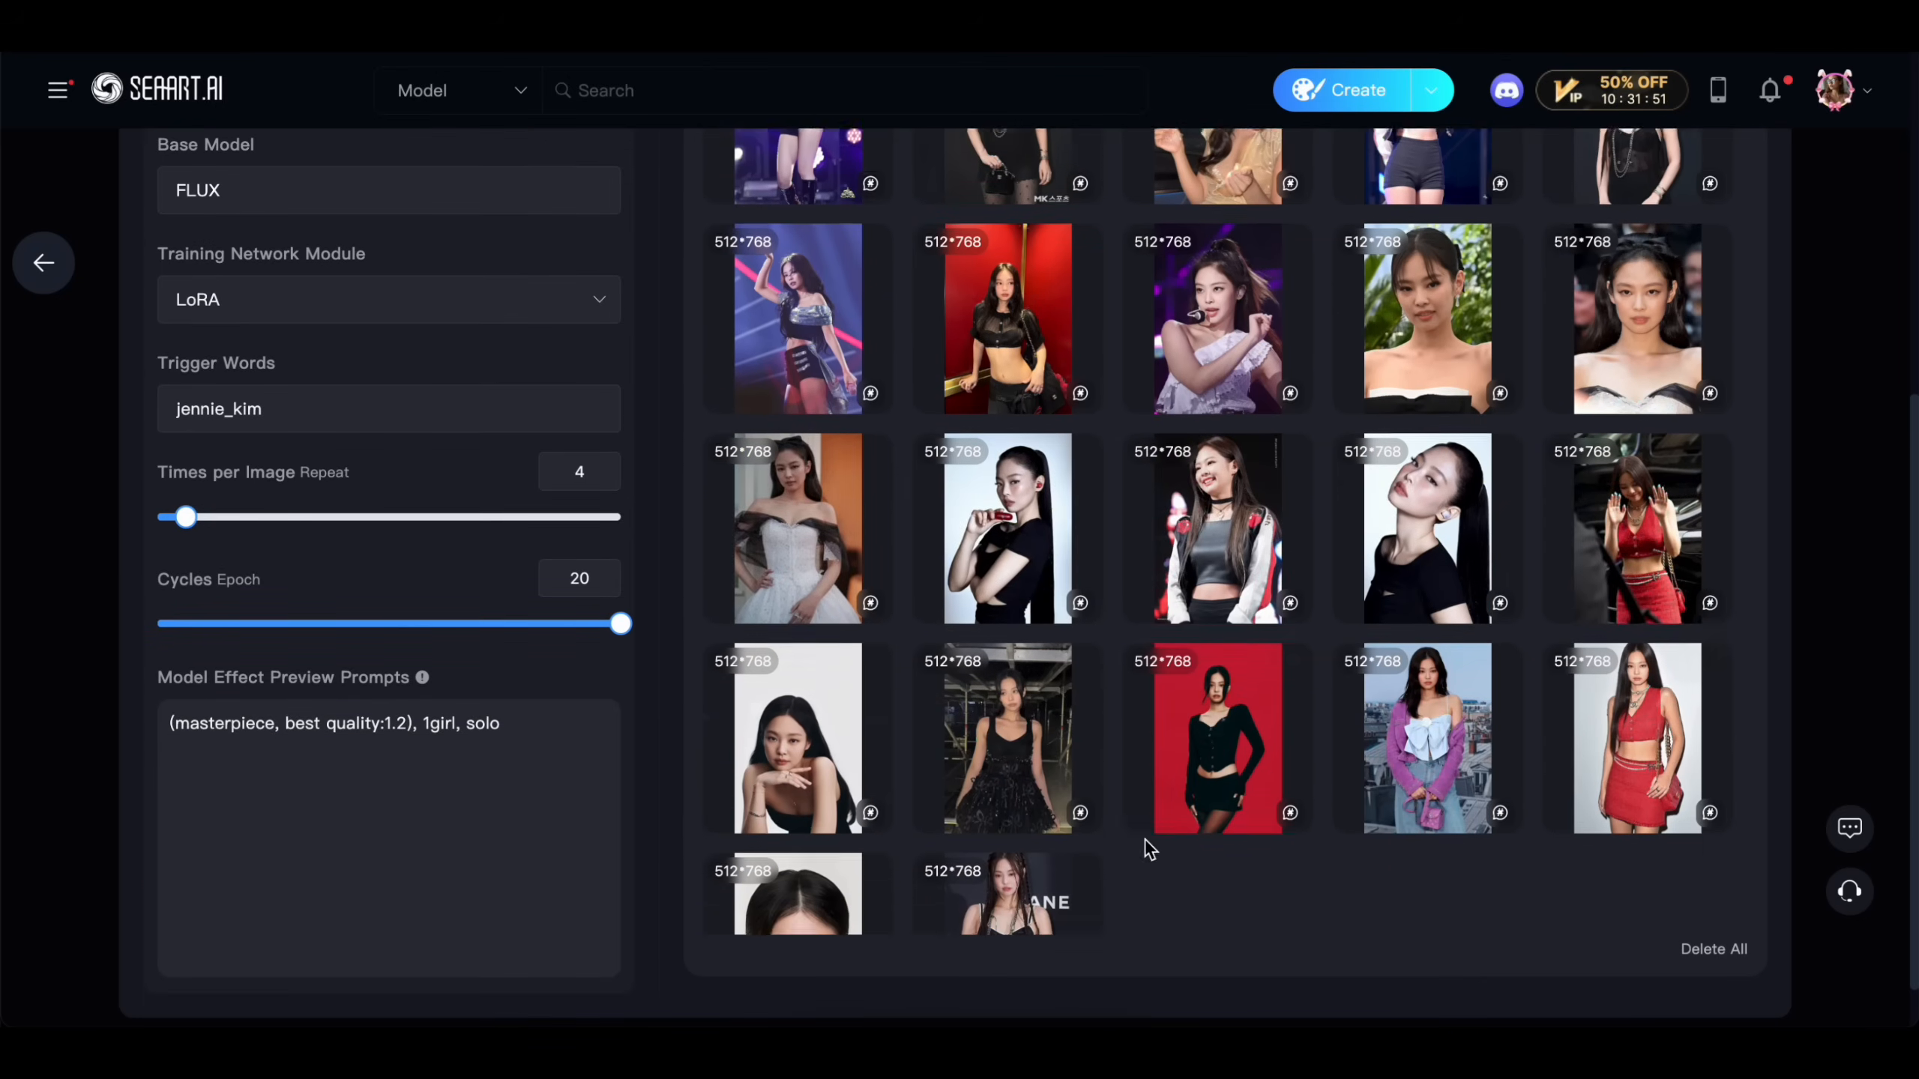
pyautogui.scroll(3)
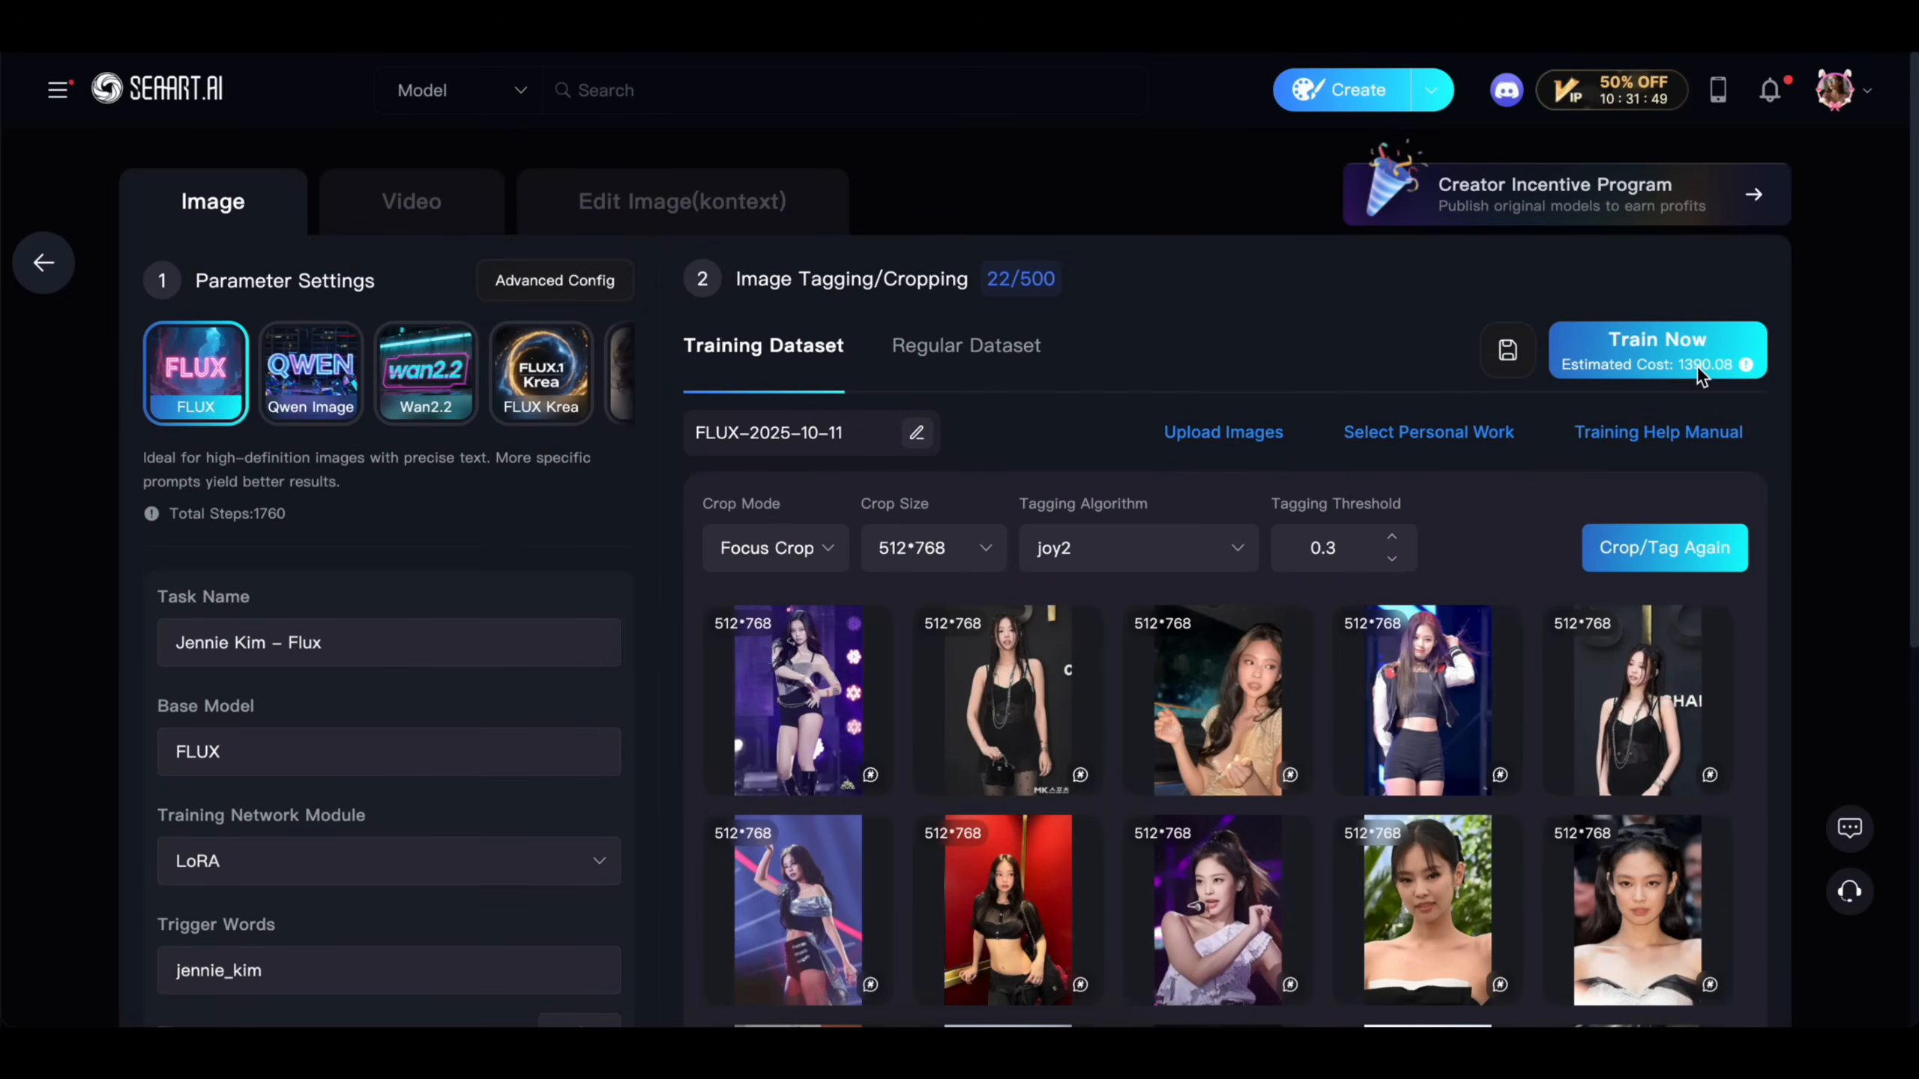
pyautogui.click(553, 280)
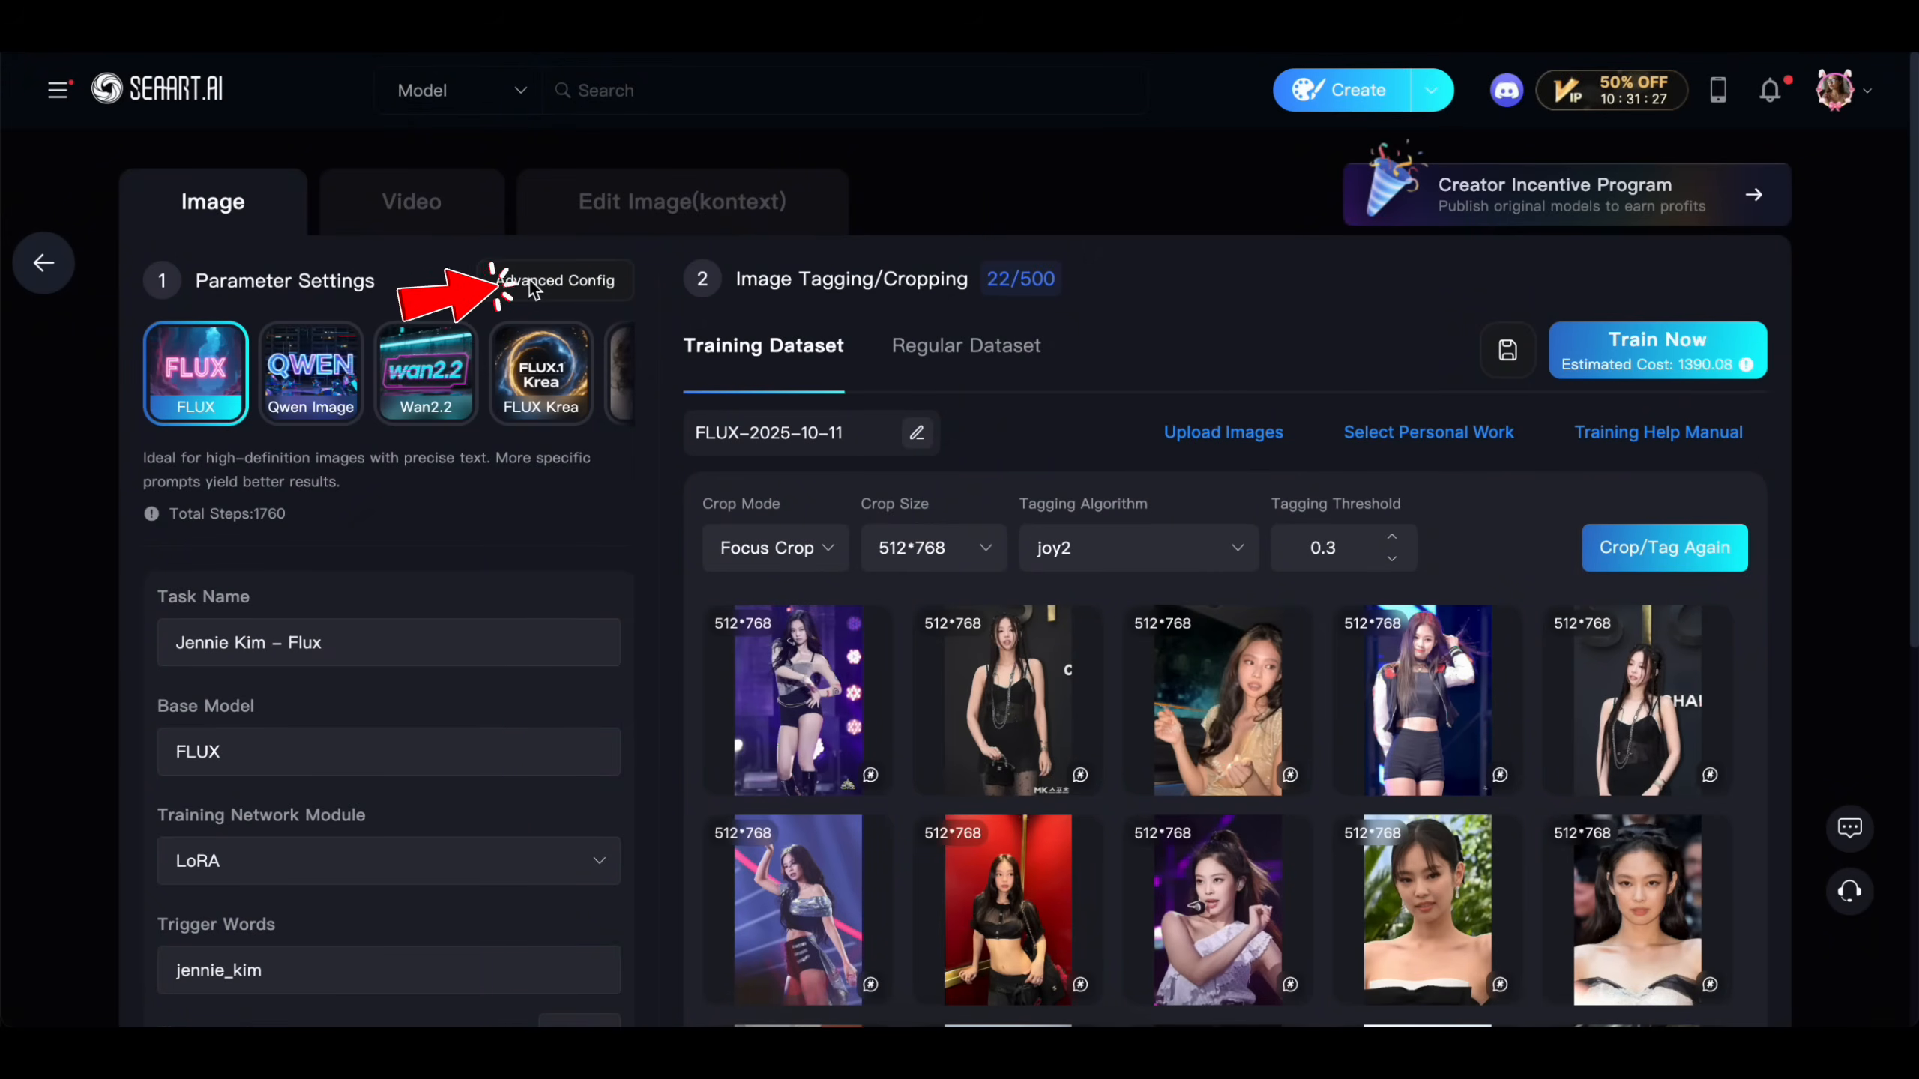
pyautogui.click(561, 280)
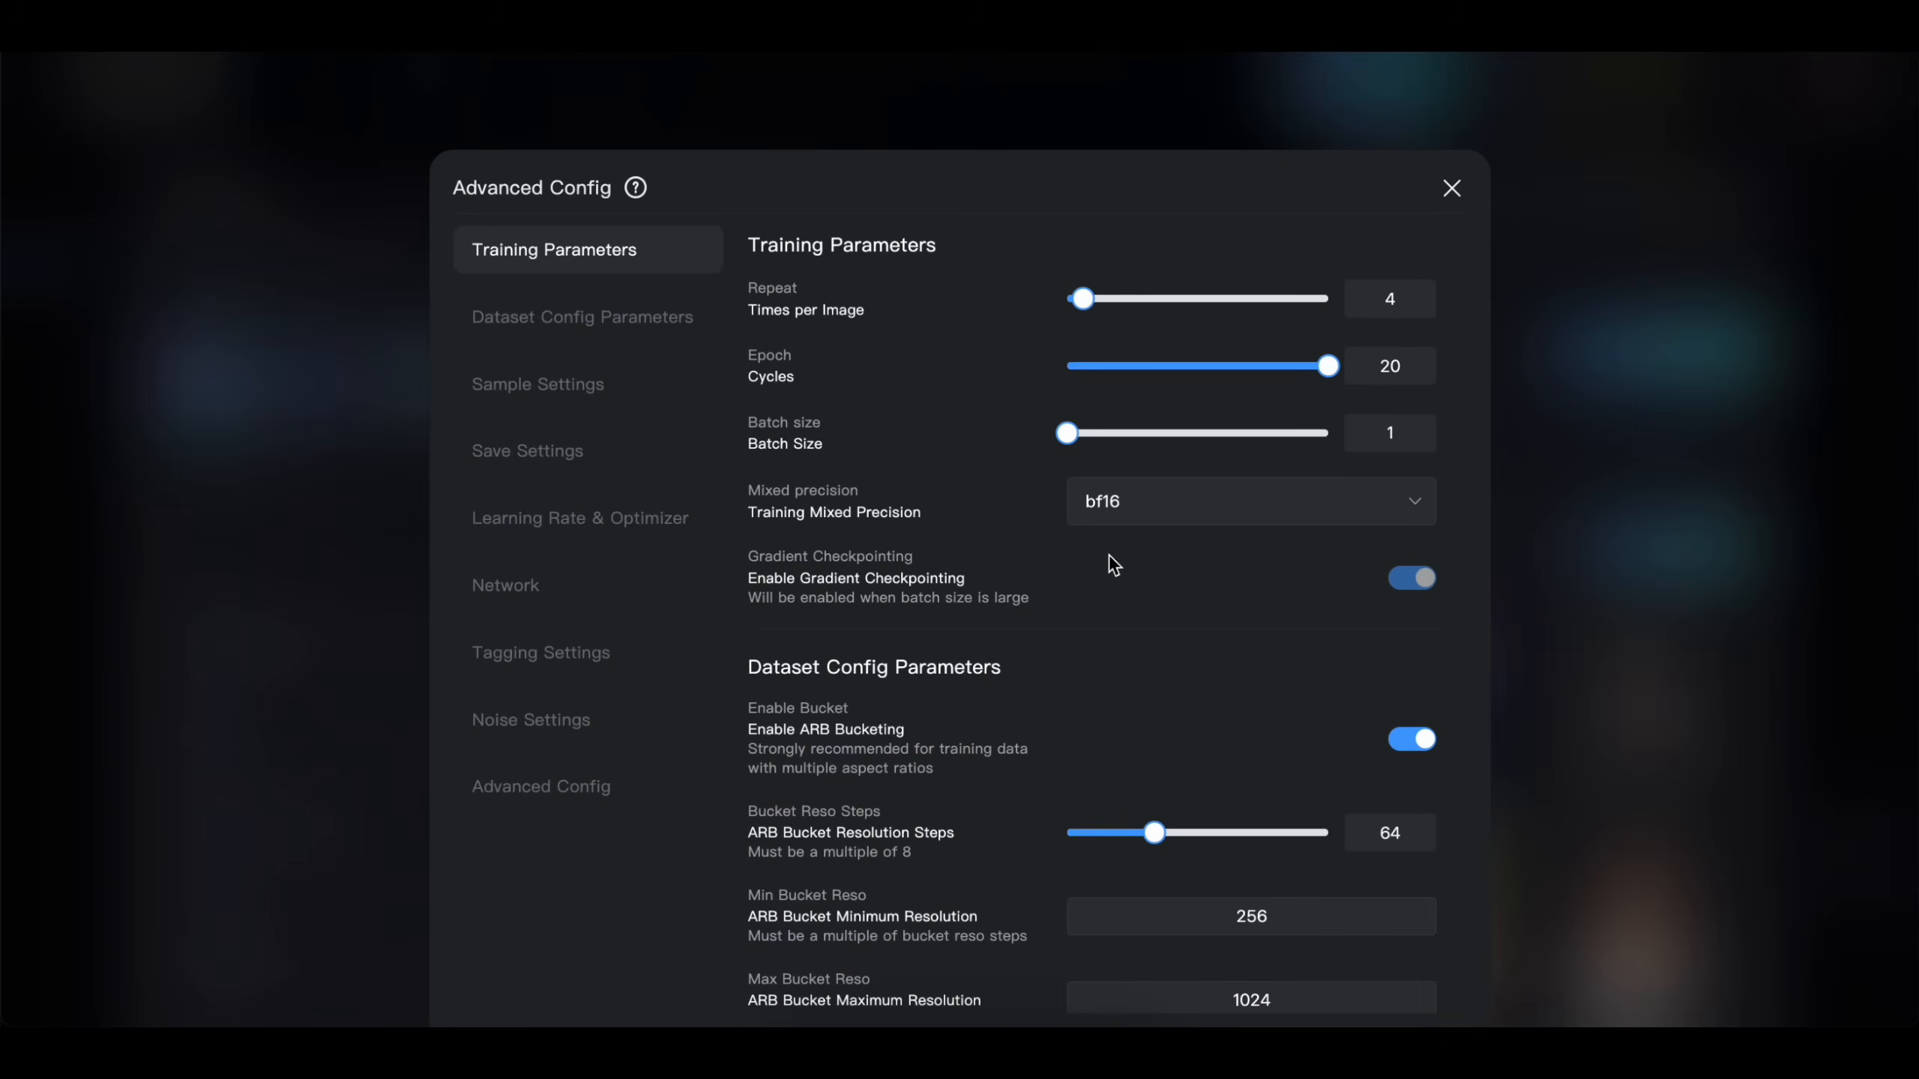
pyautogui.click(526, 450)
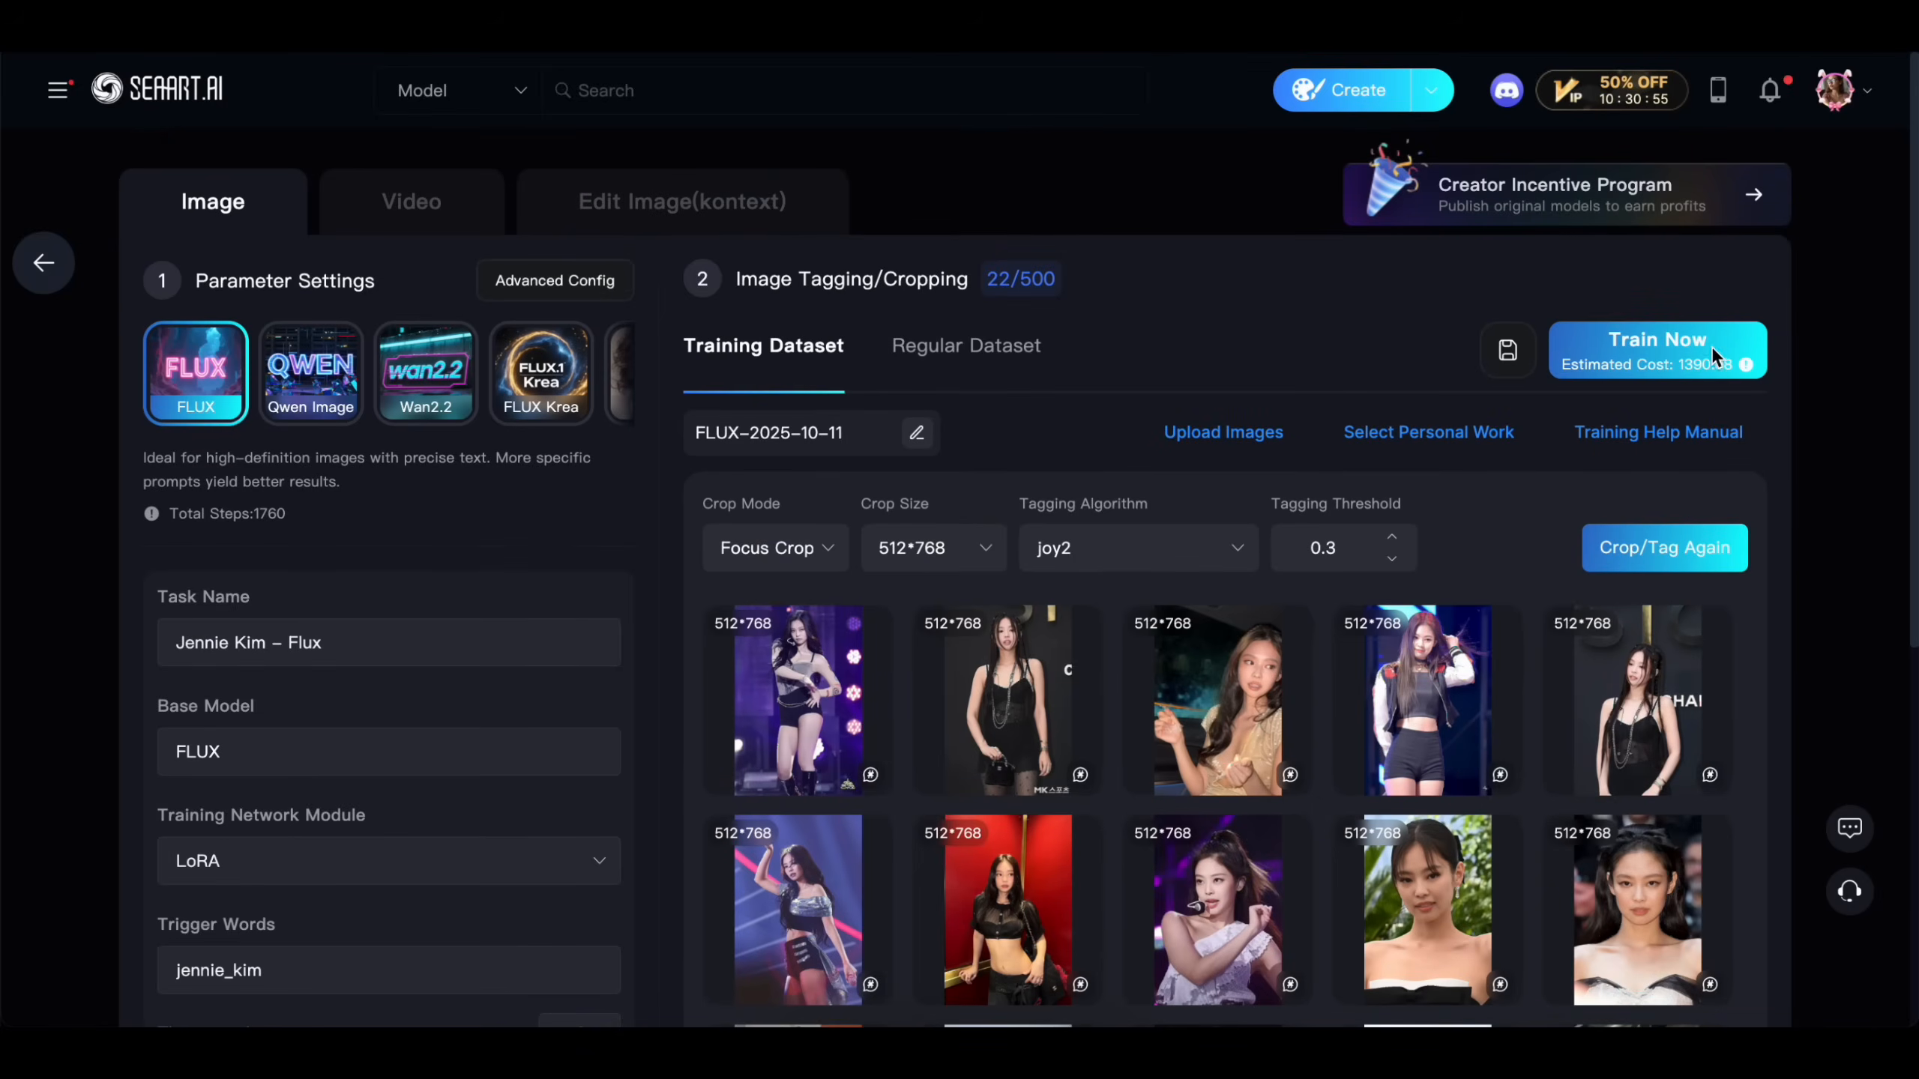
pyautogui.moveTo(1507, 350)
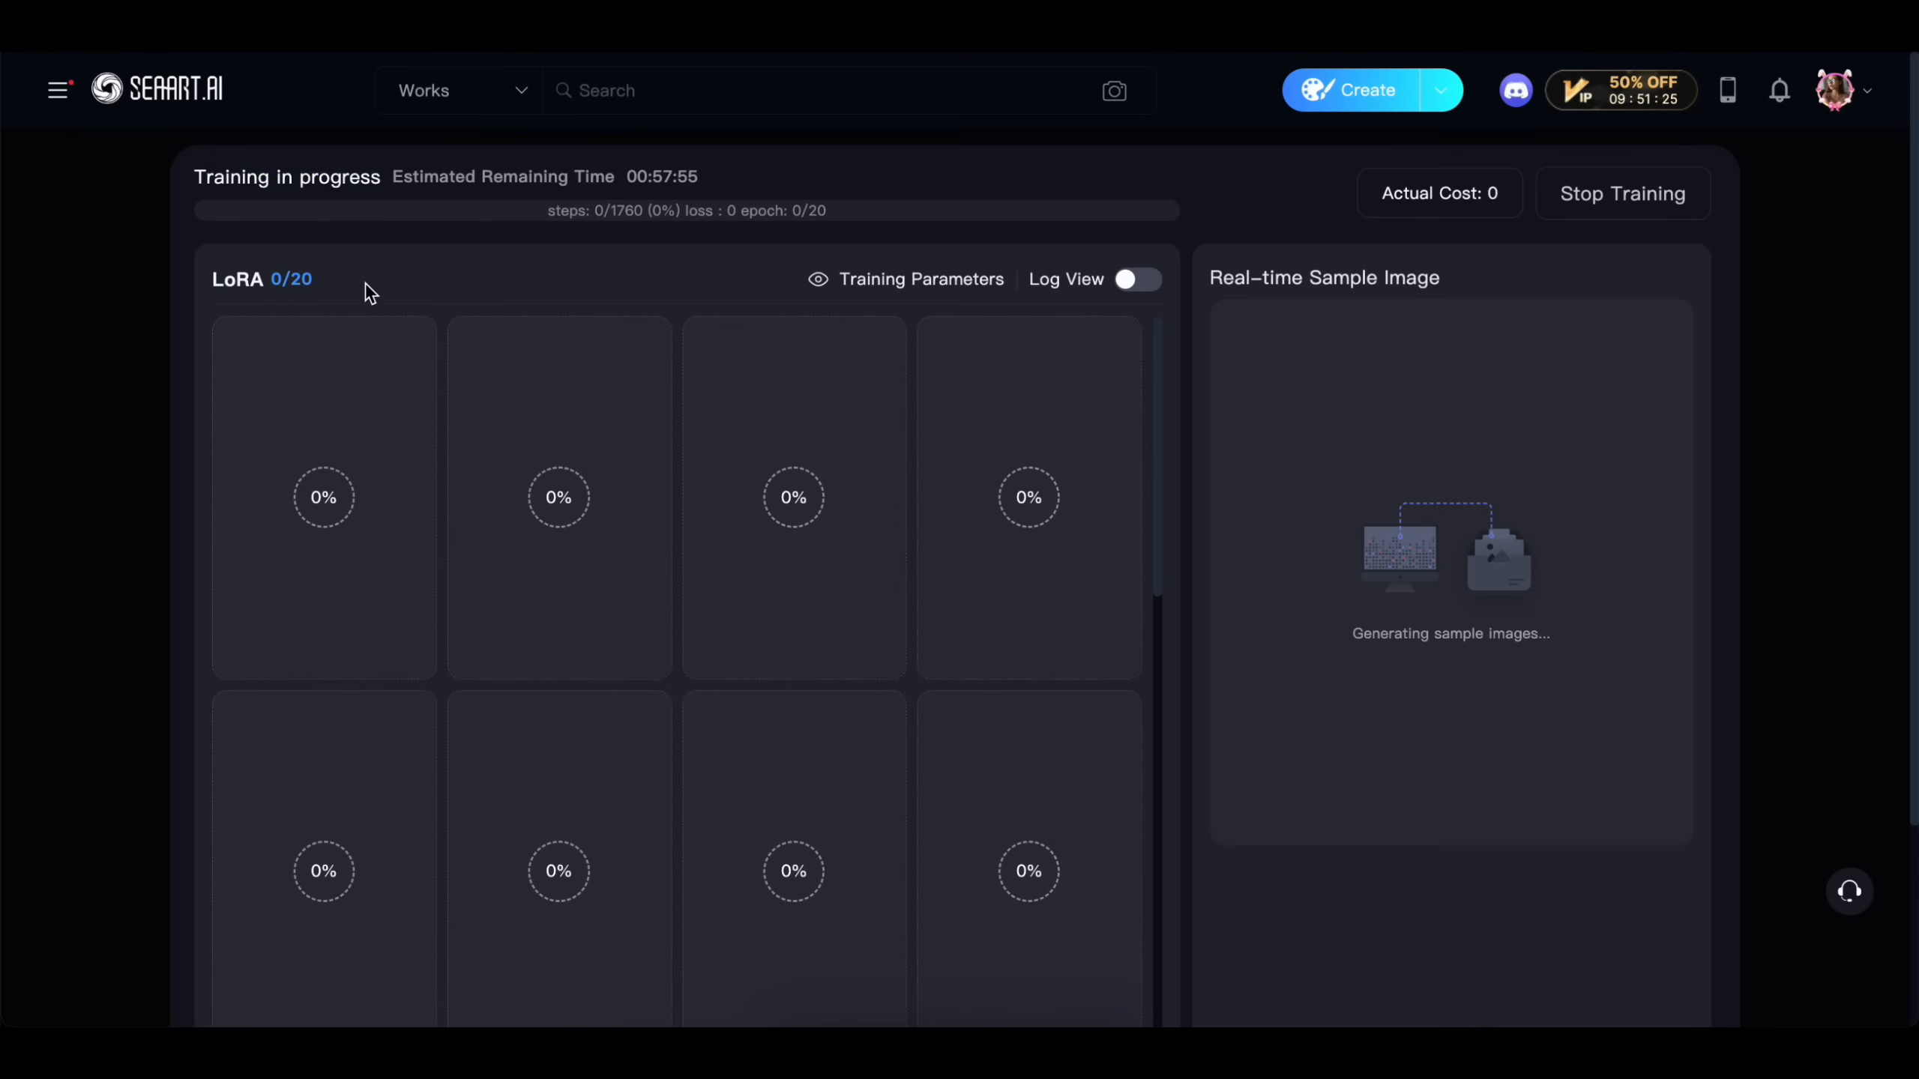
# Browse the finished 20-epoch training samples and publish the trained LoRA.
pyautogui.scroll(-3)
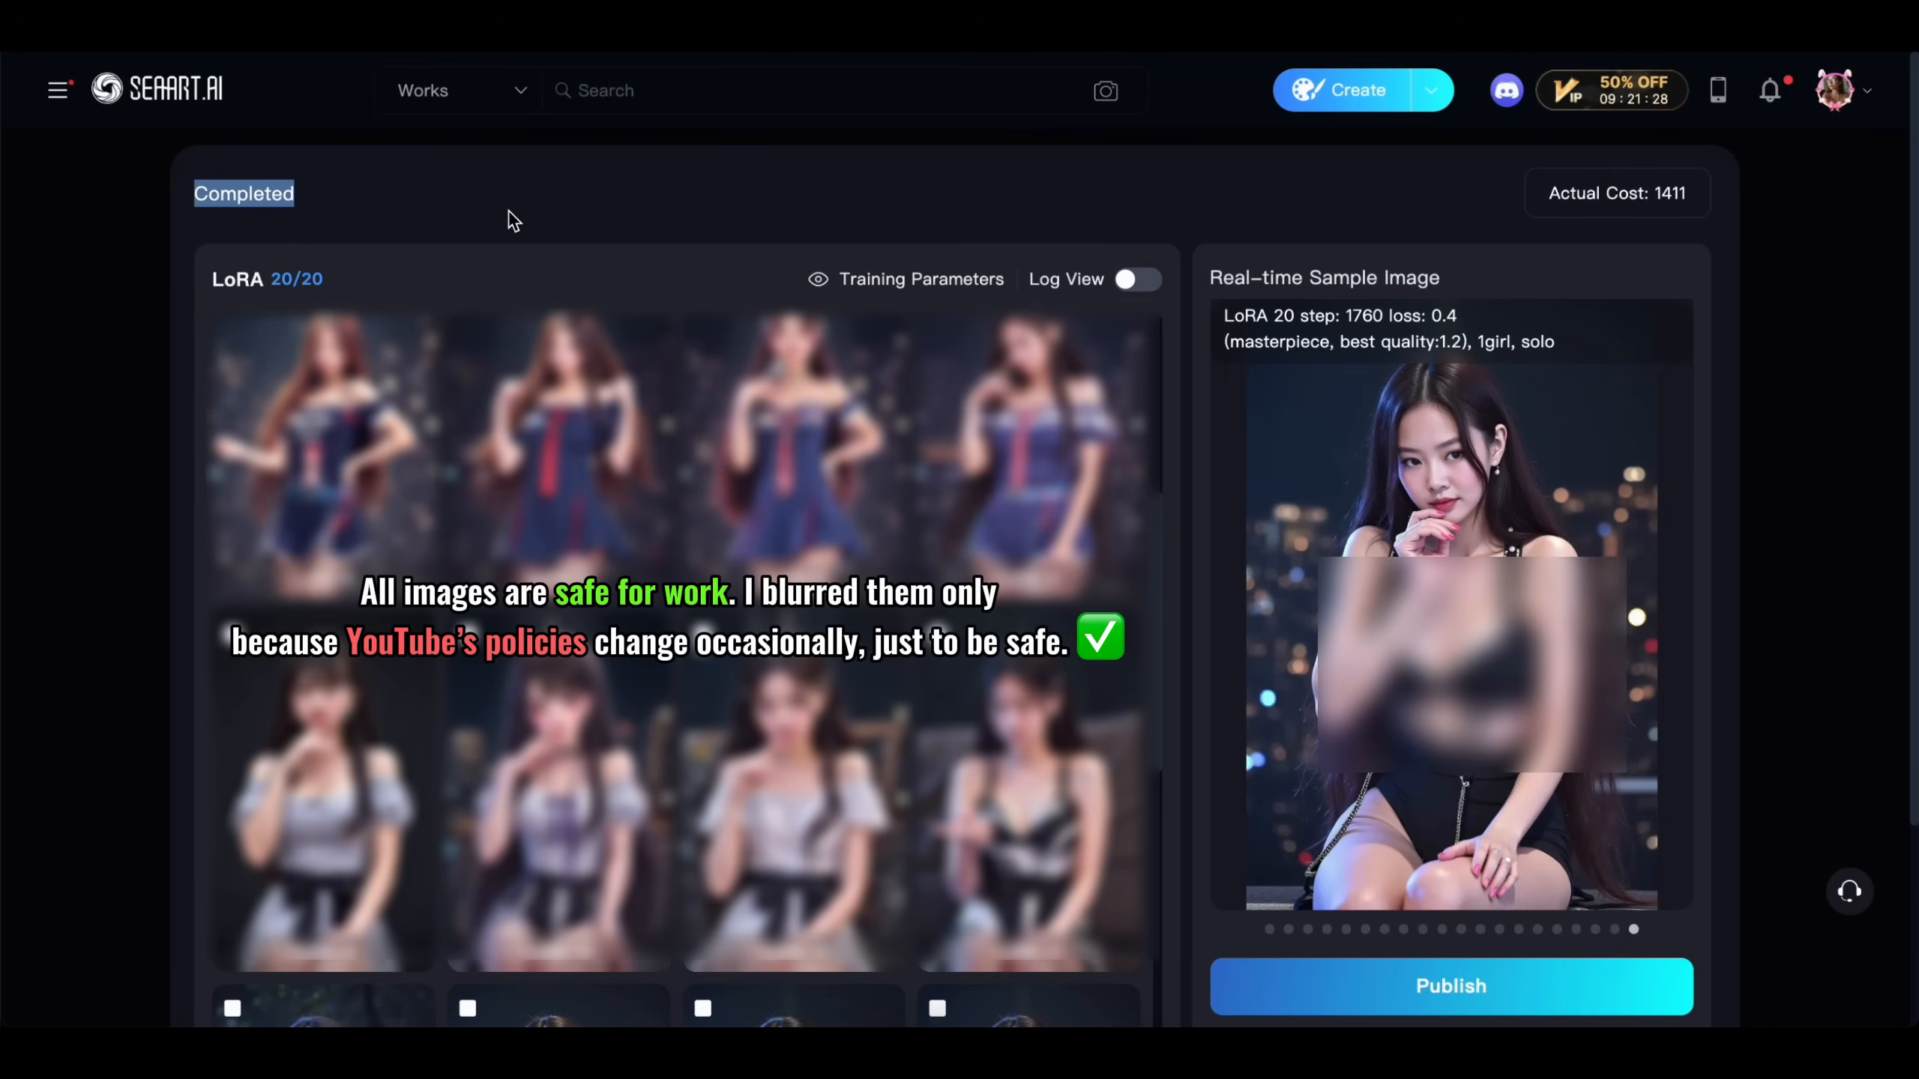
pyautogui.scroll(-3)
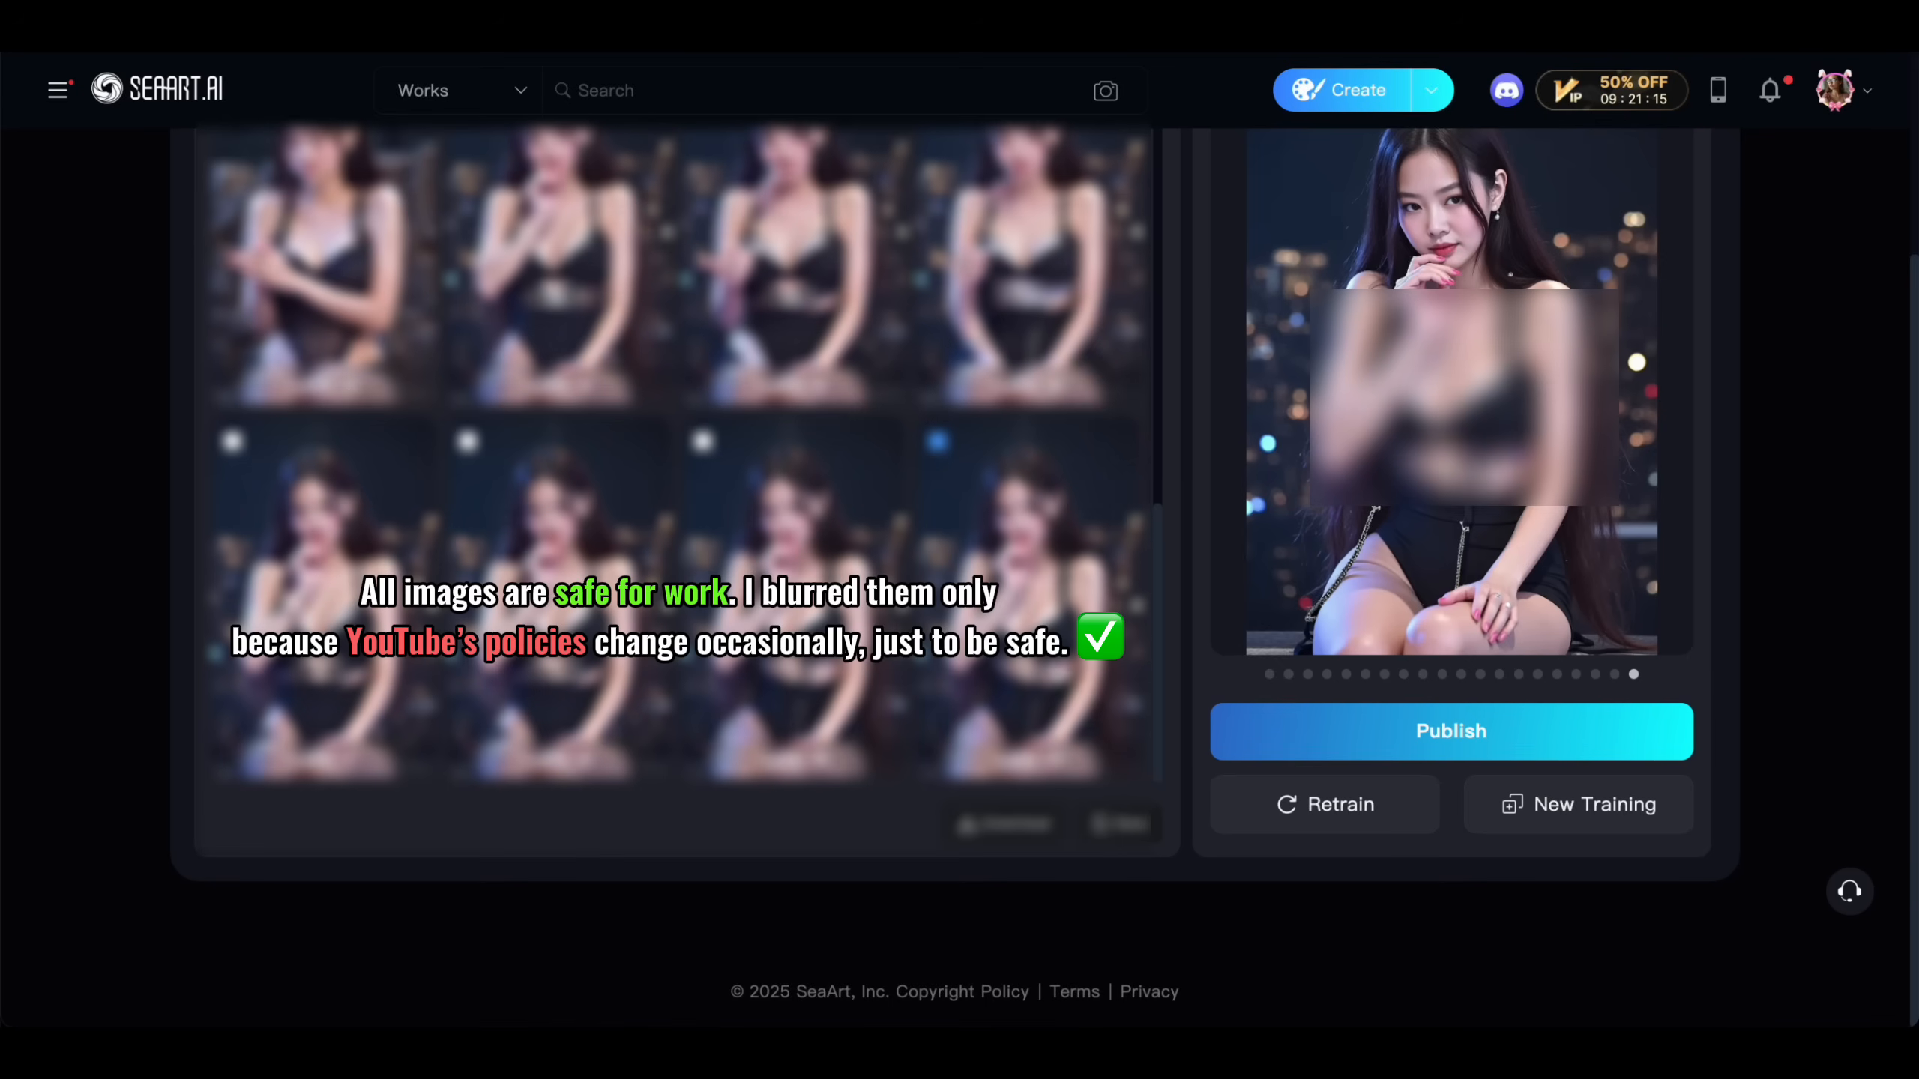
pyautogui.scroll(-3)
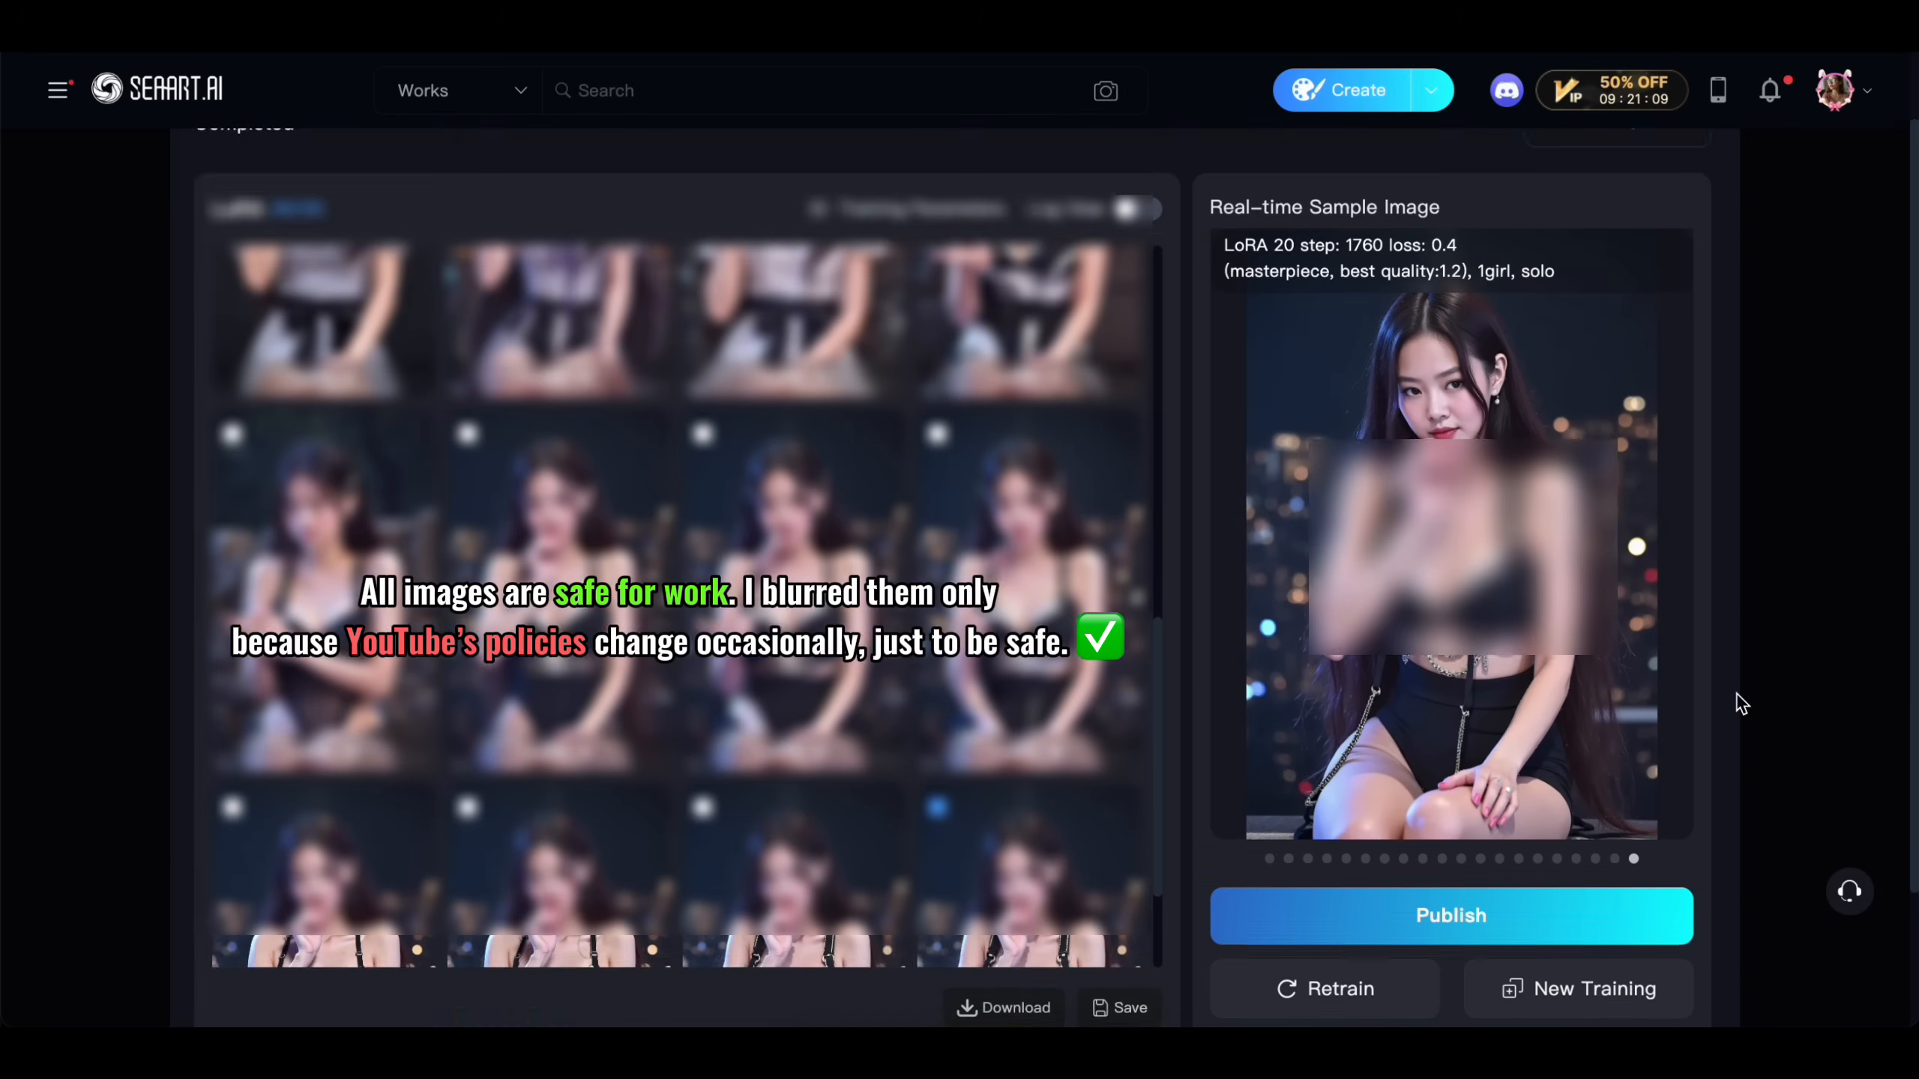
pyautogui.scroll(-3)
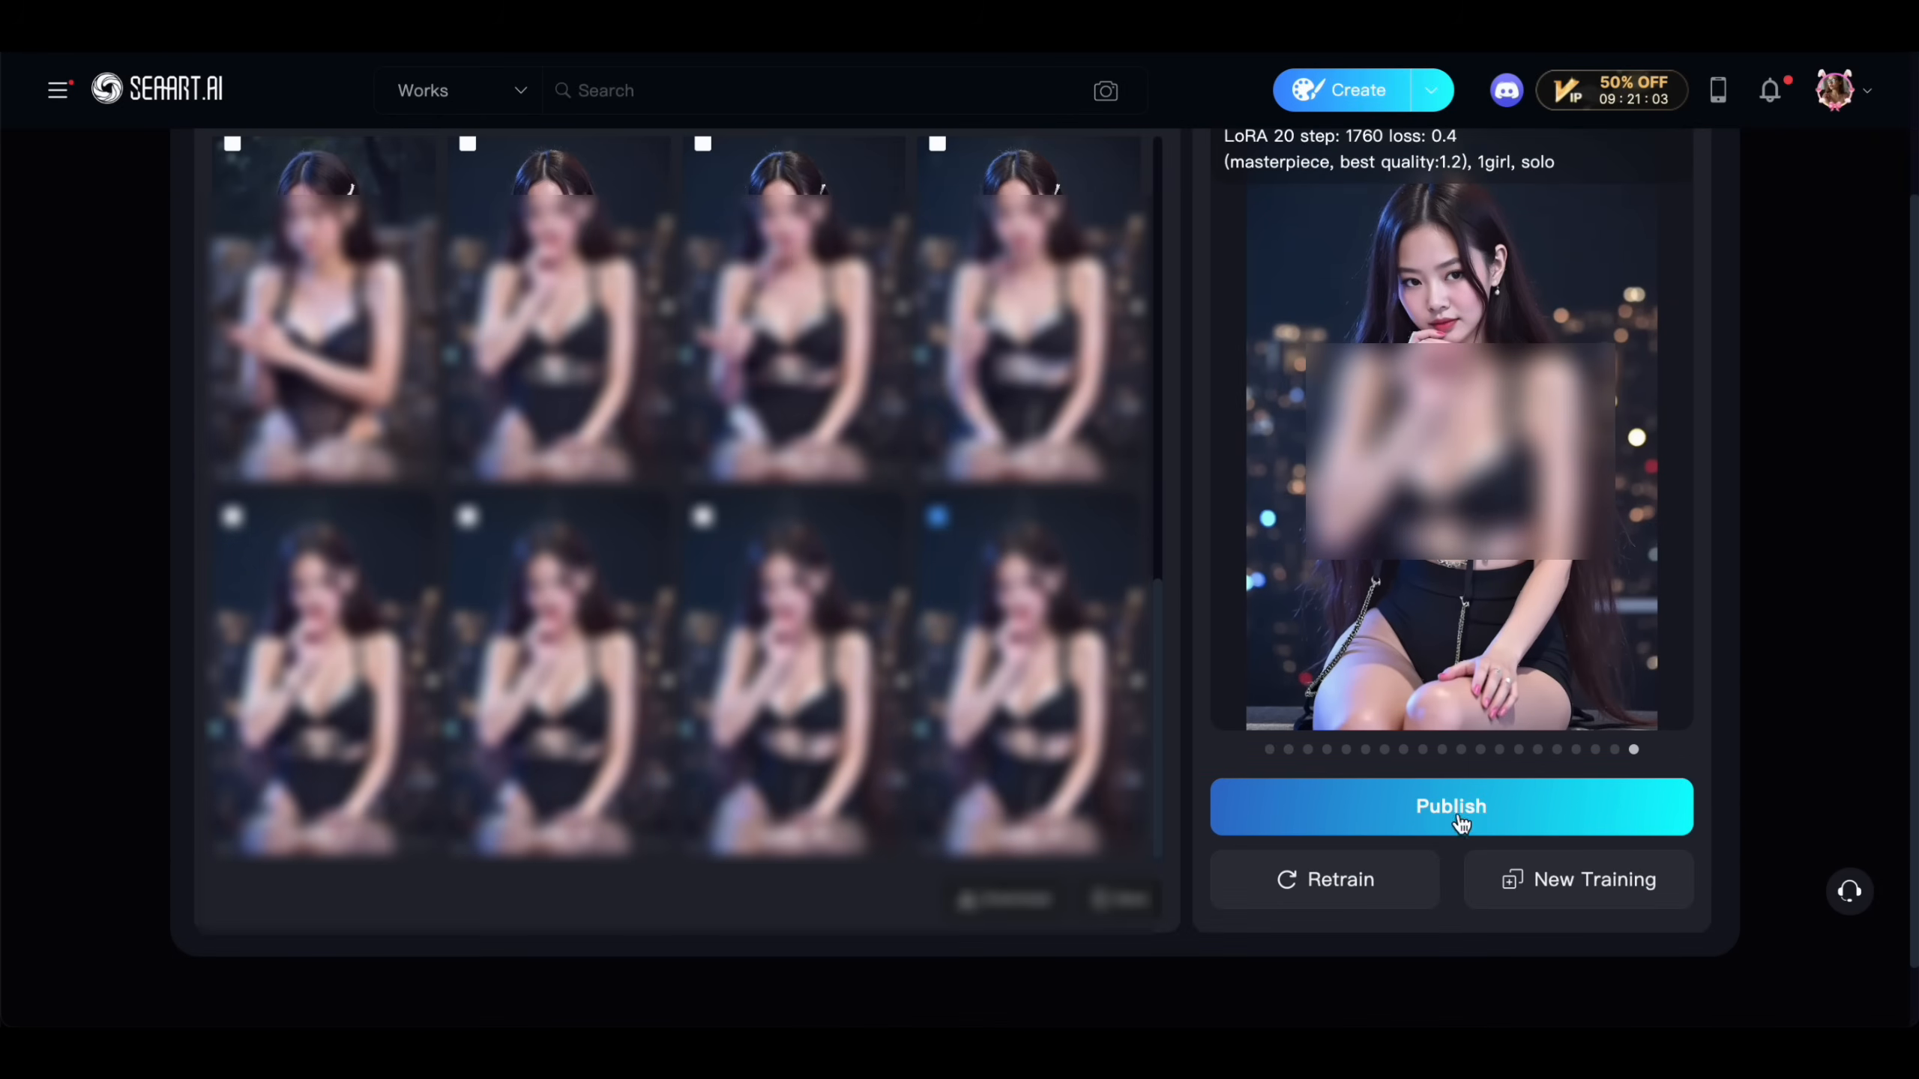
pyautogui.click(1451, 806)
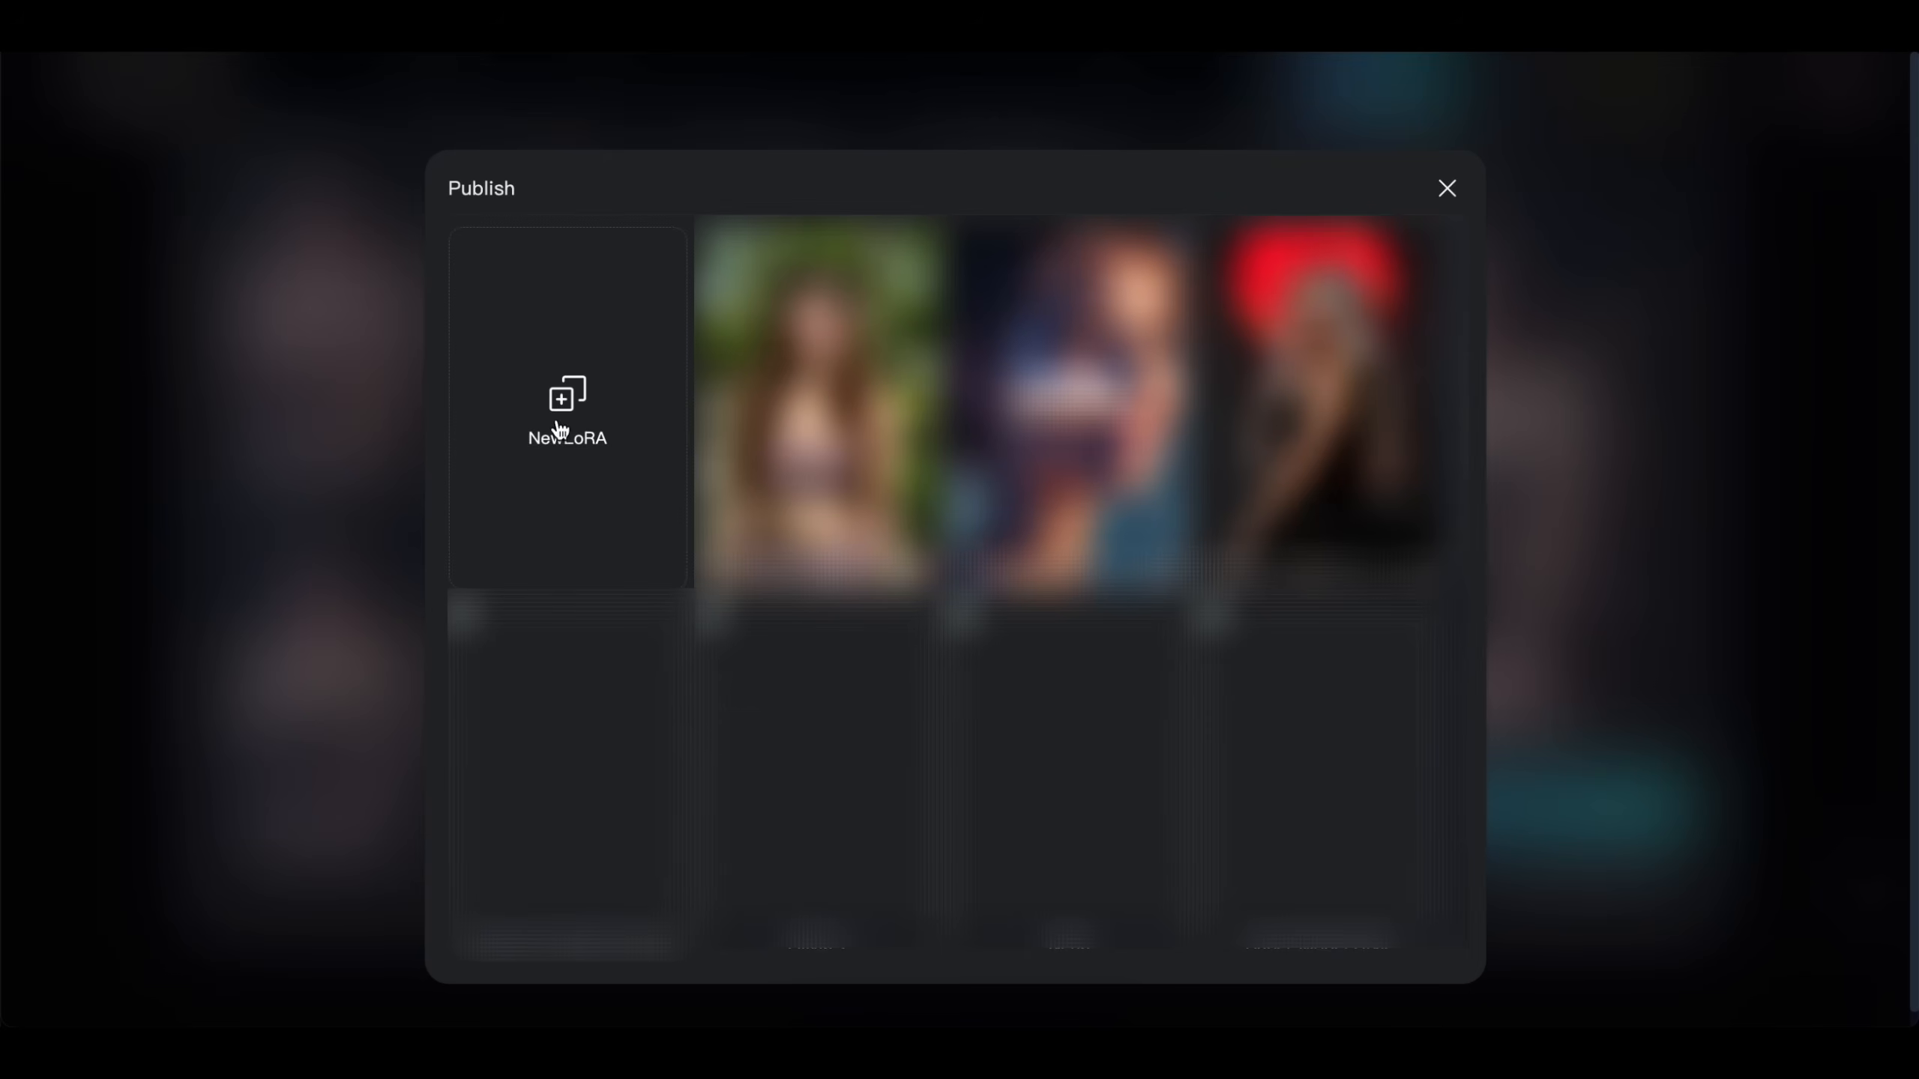
pyautogui.moveTo(622, 308)
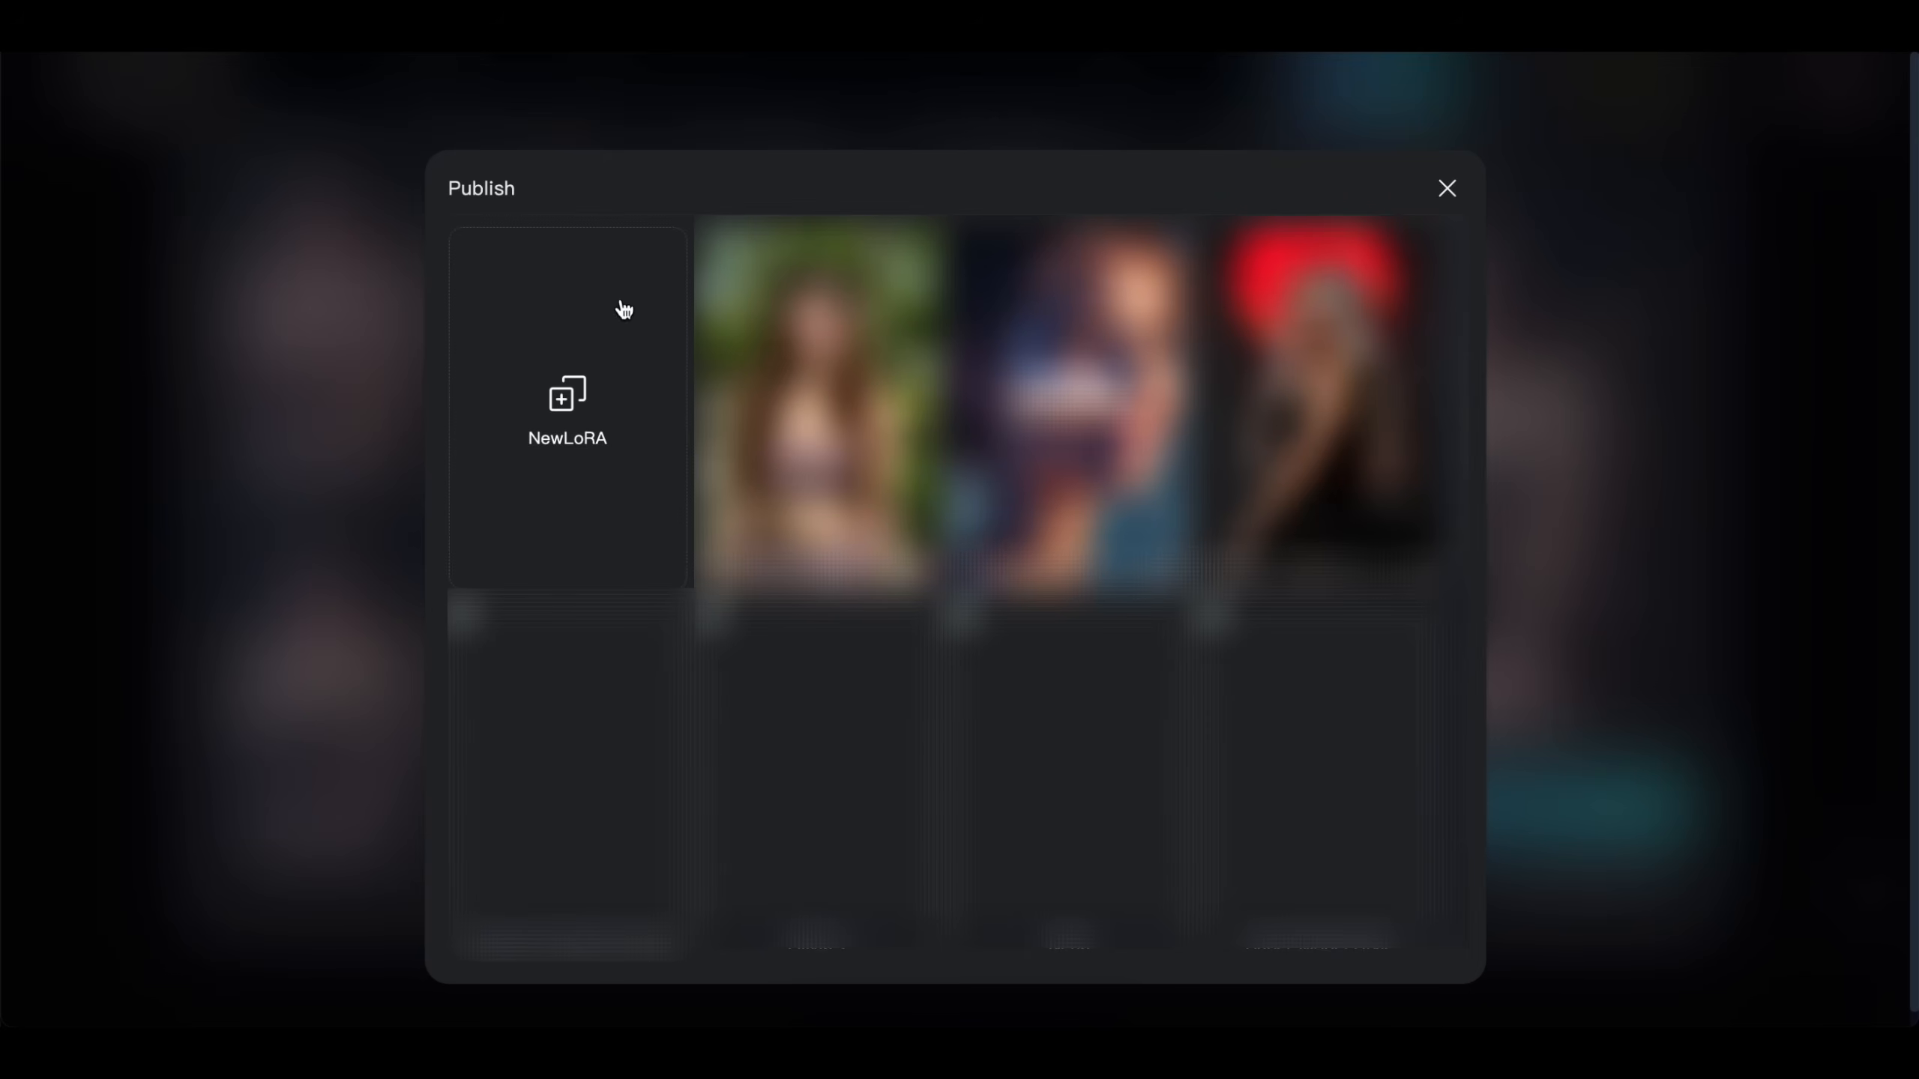
pyautogui.moveTo(567, 398)
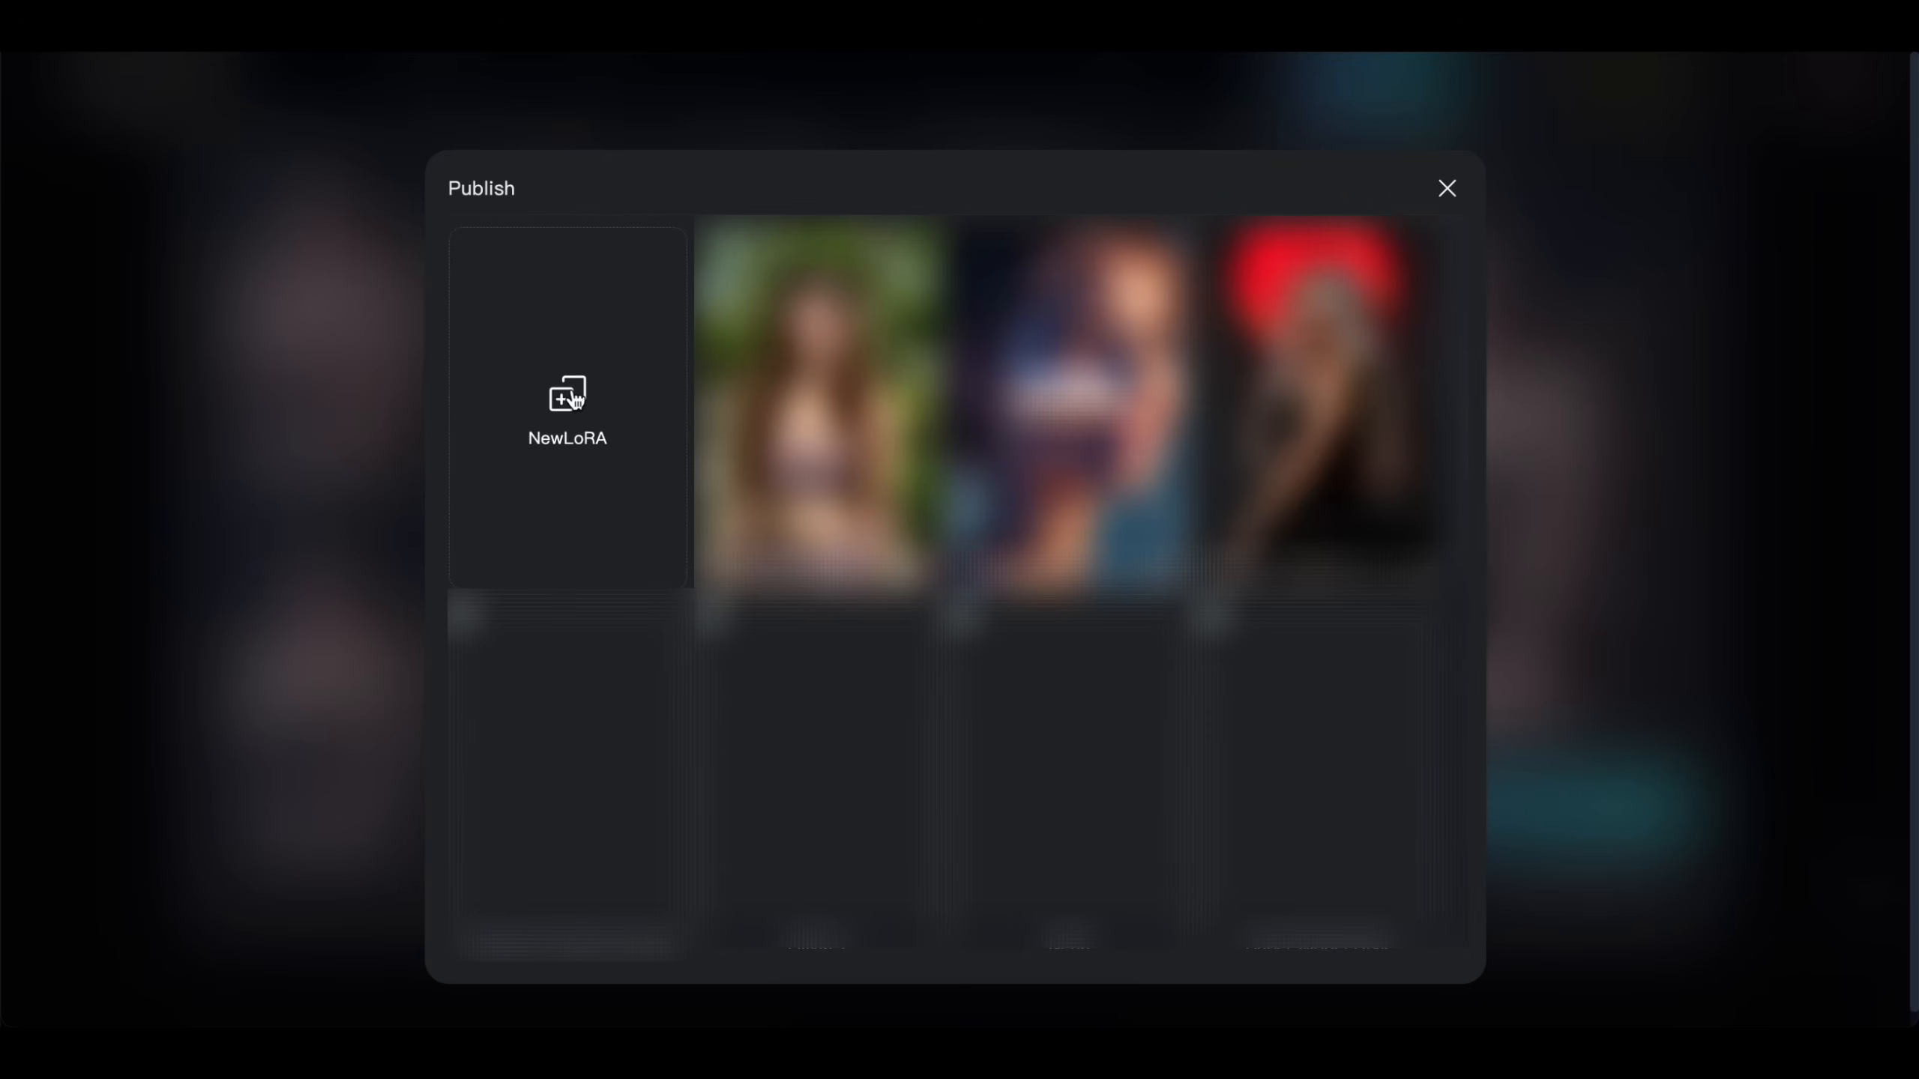
# Pick the New LoRA card to open a blank publishing form.
pyautogui.click(566, 404)
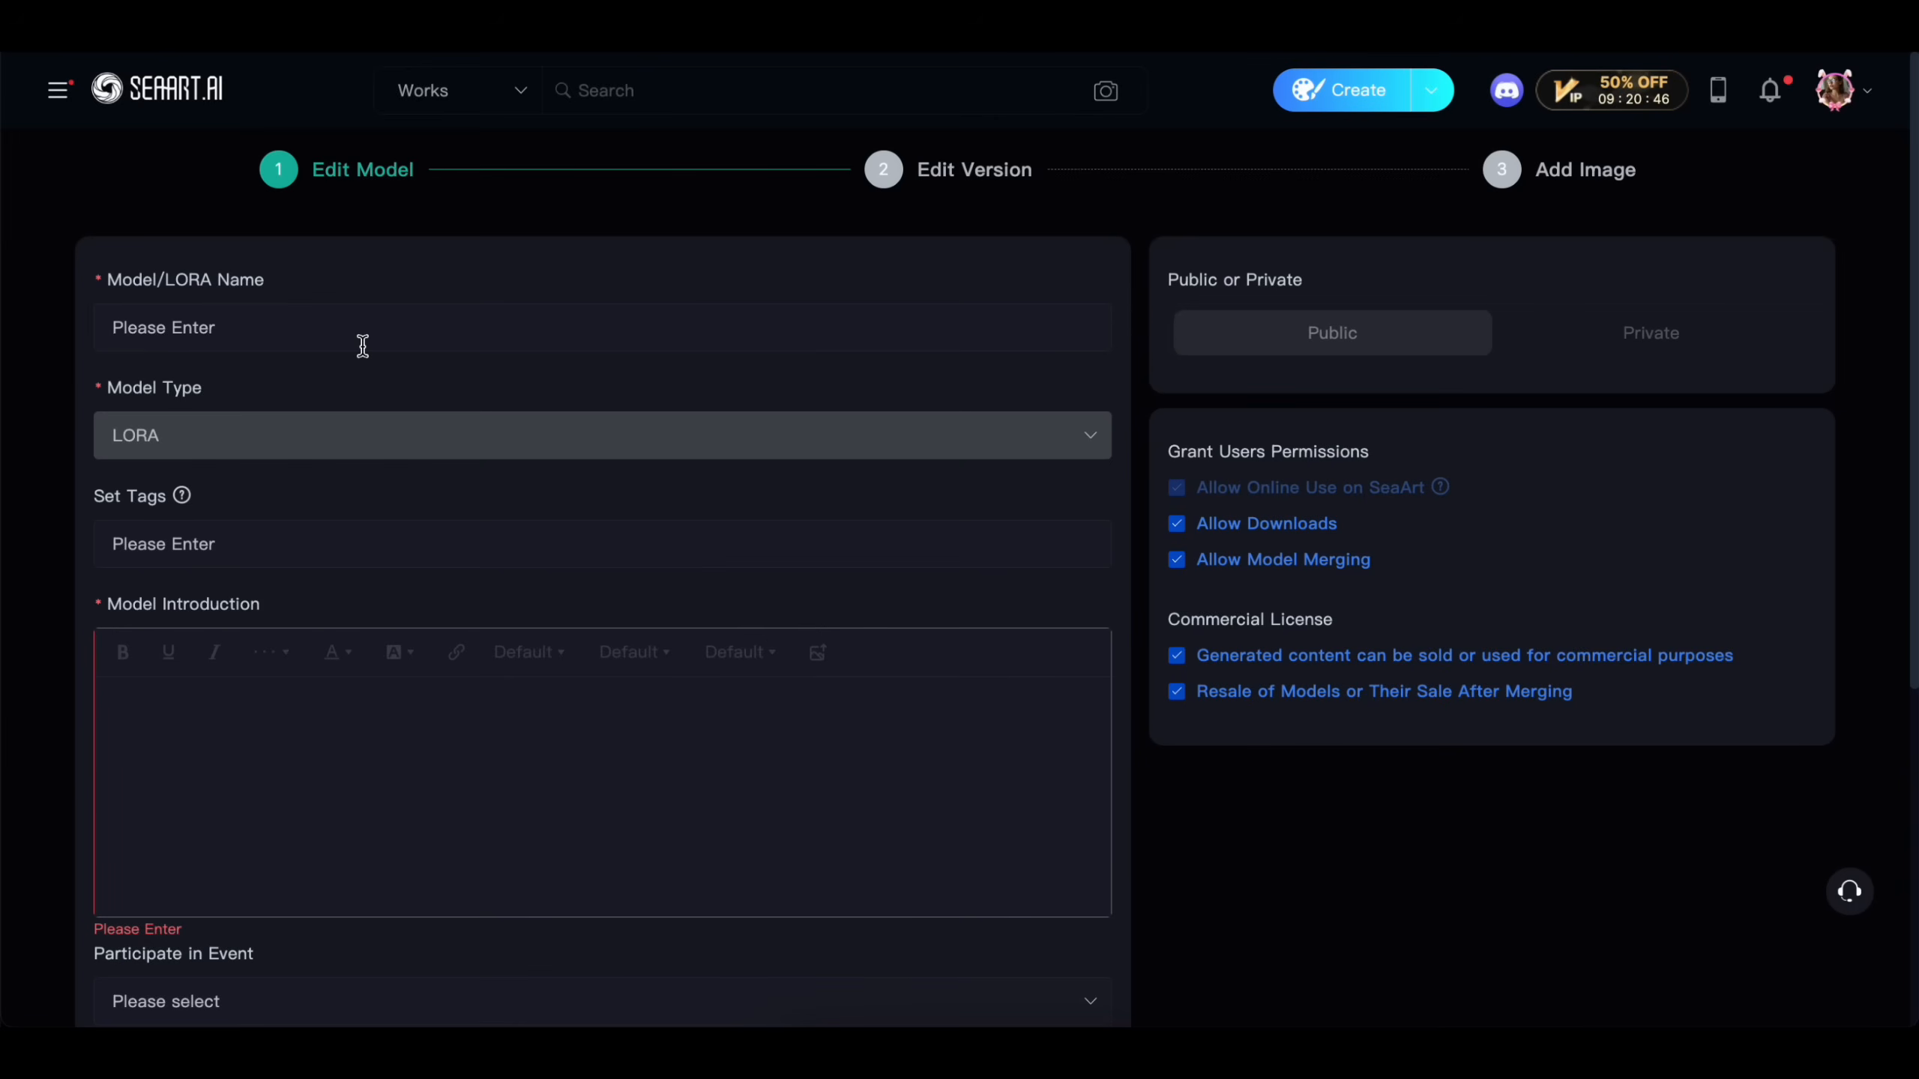
# Name the LoRA 'Jennie Kim – Flux v1', tag it Character, celebrity, Realistic, FLUX, and add an introduction.
pyautogui.write('J')
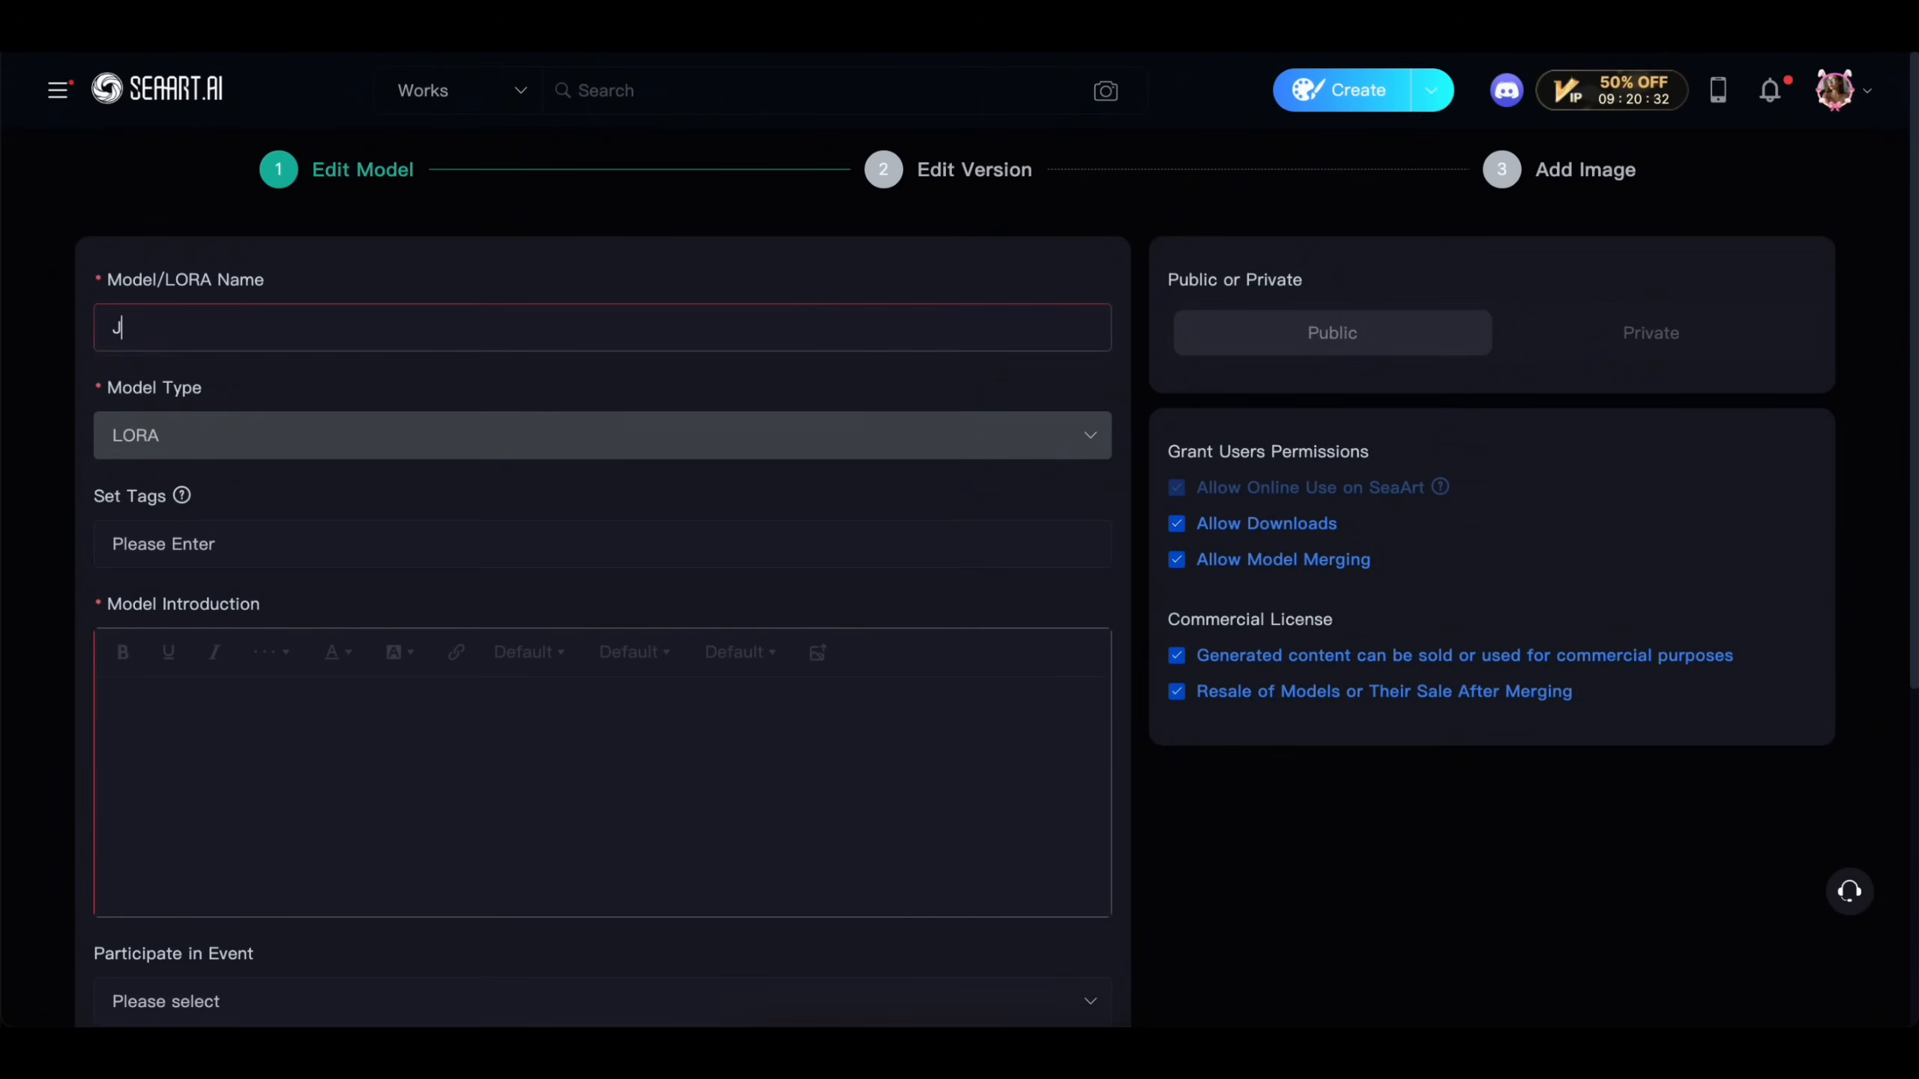
pyautogui.write('Jennie Kim – Flux v1')
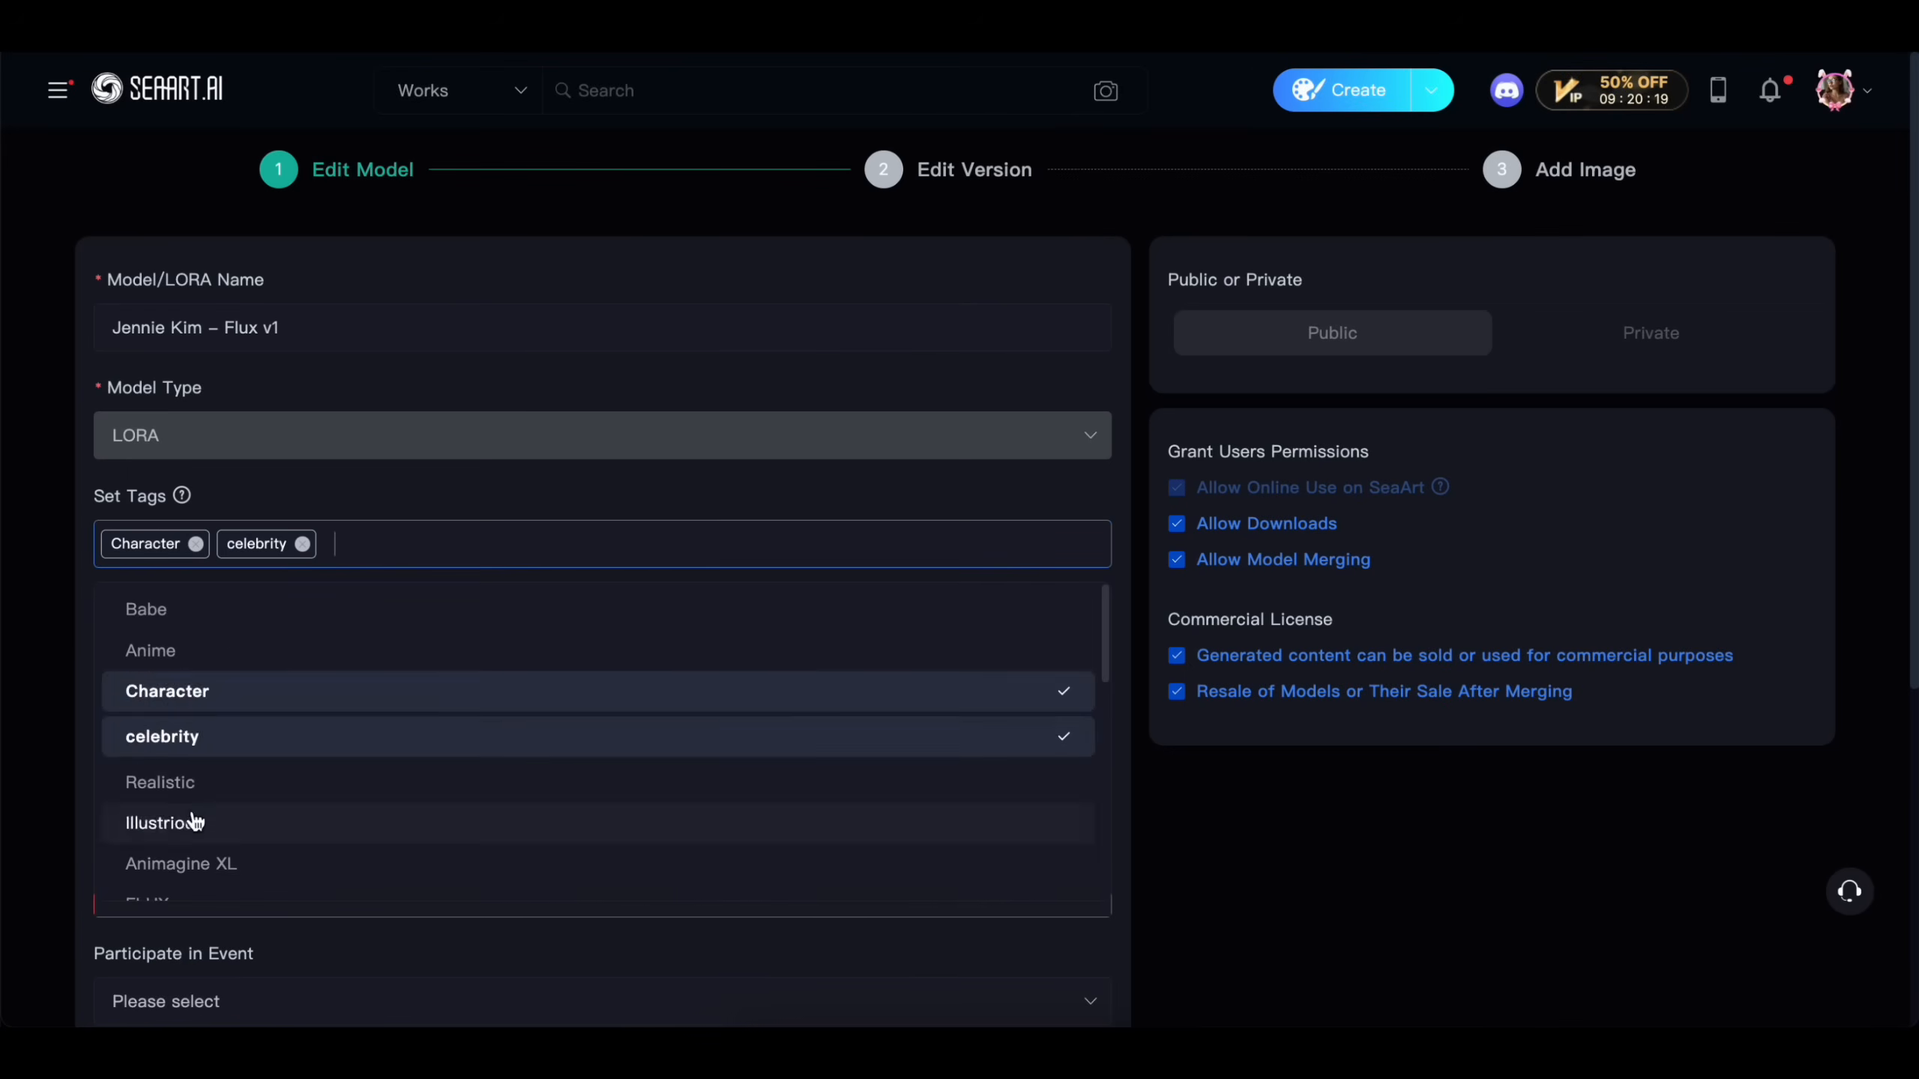
pyautogui.click(160, 782)
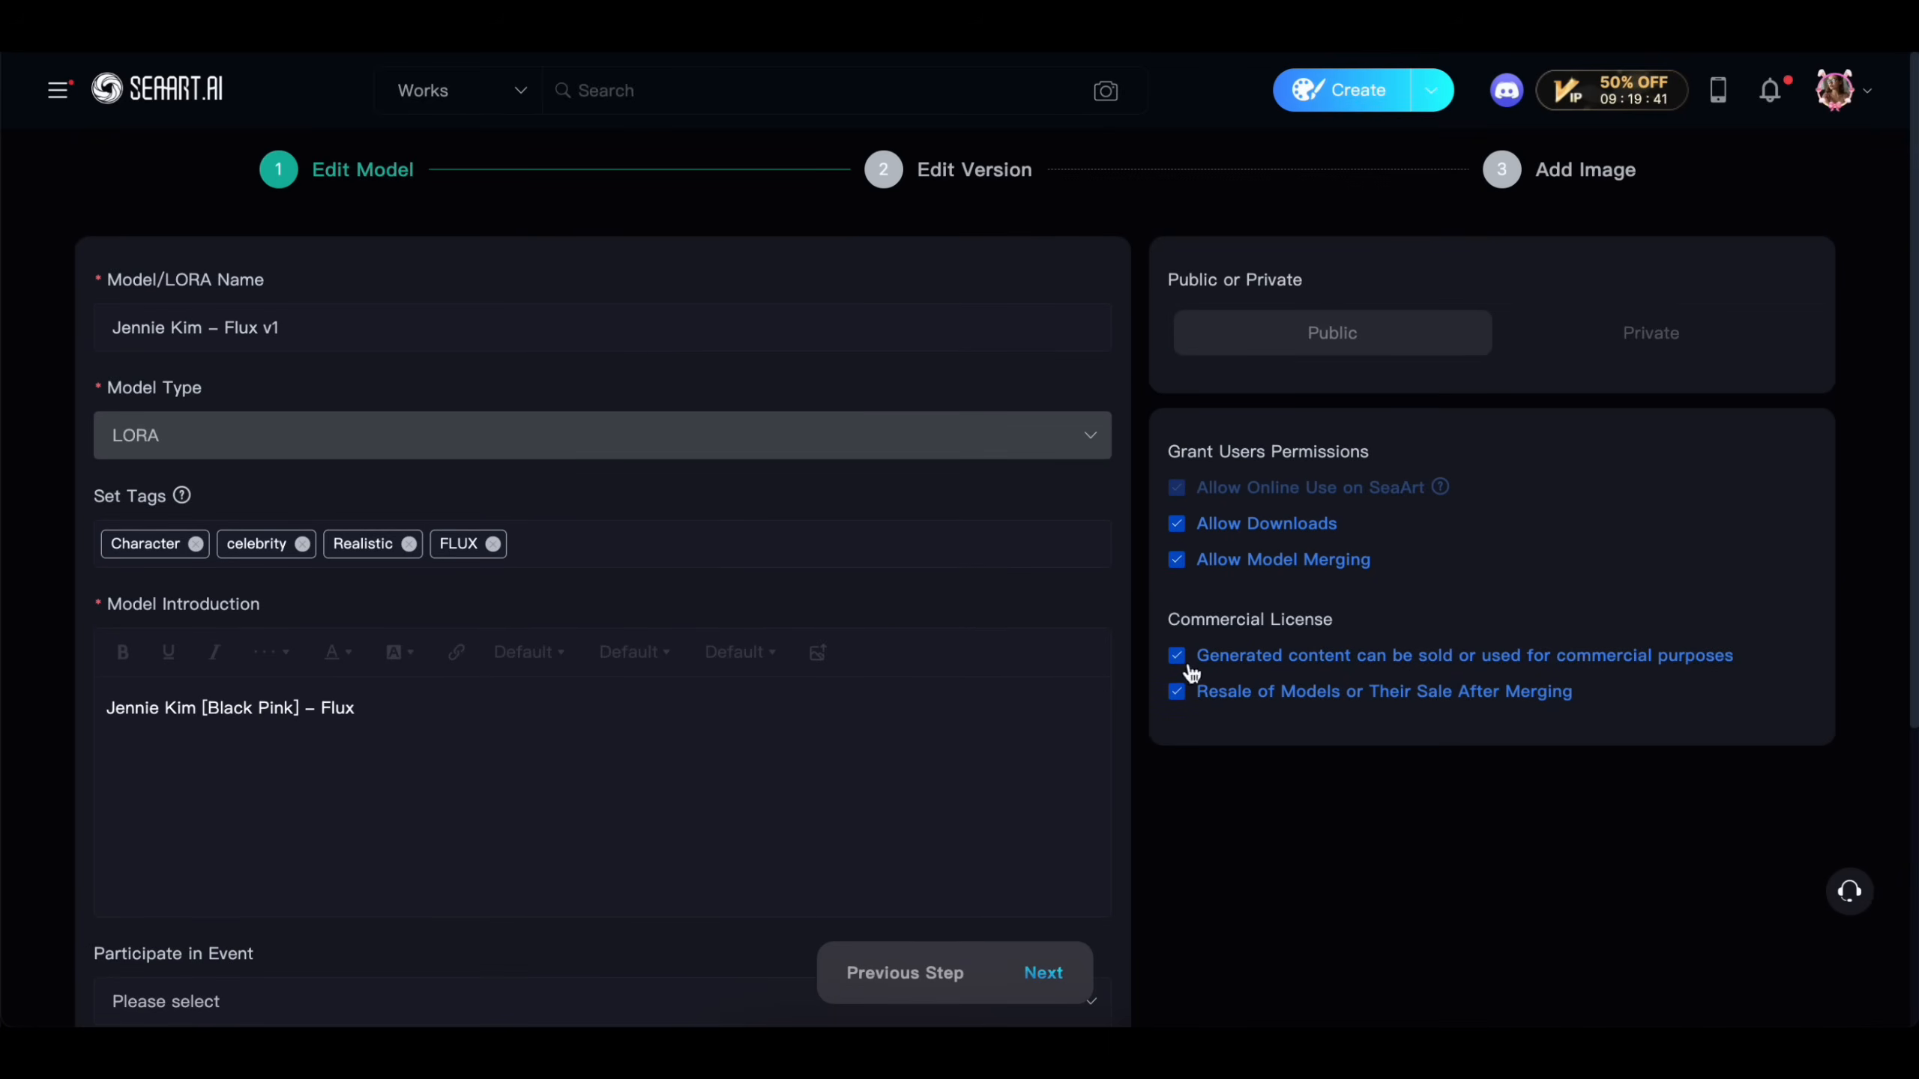
pyautogui.scroll(-3)
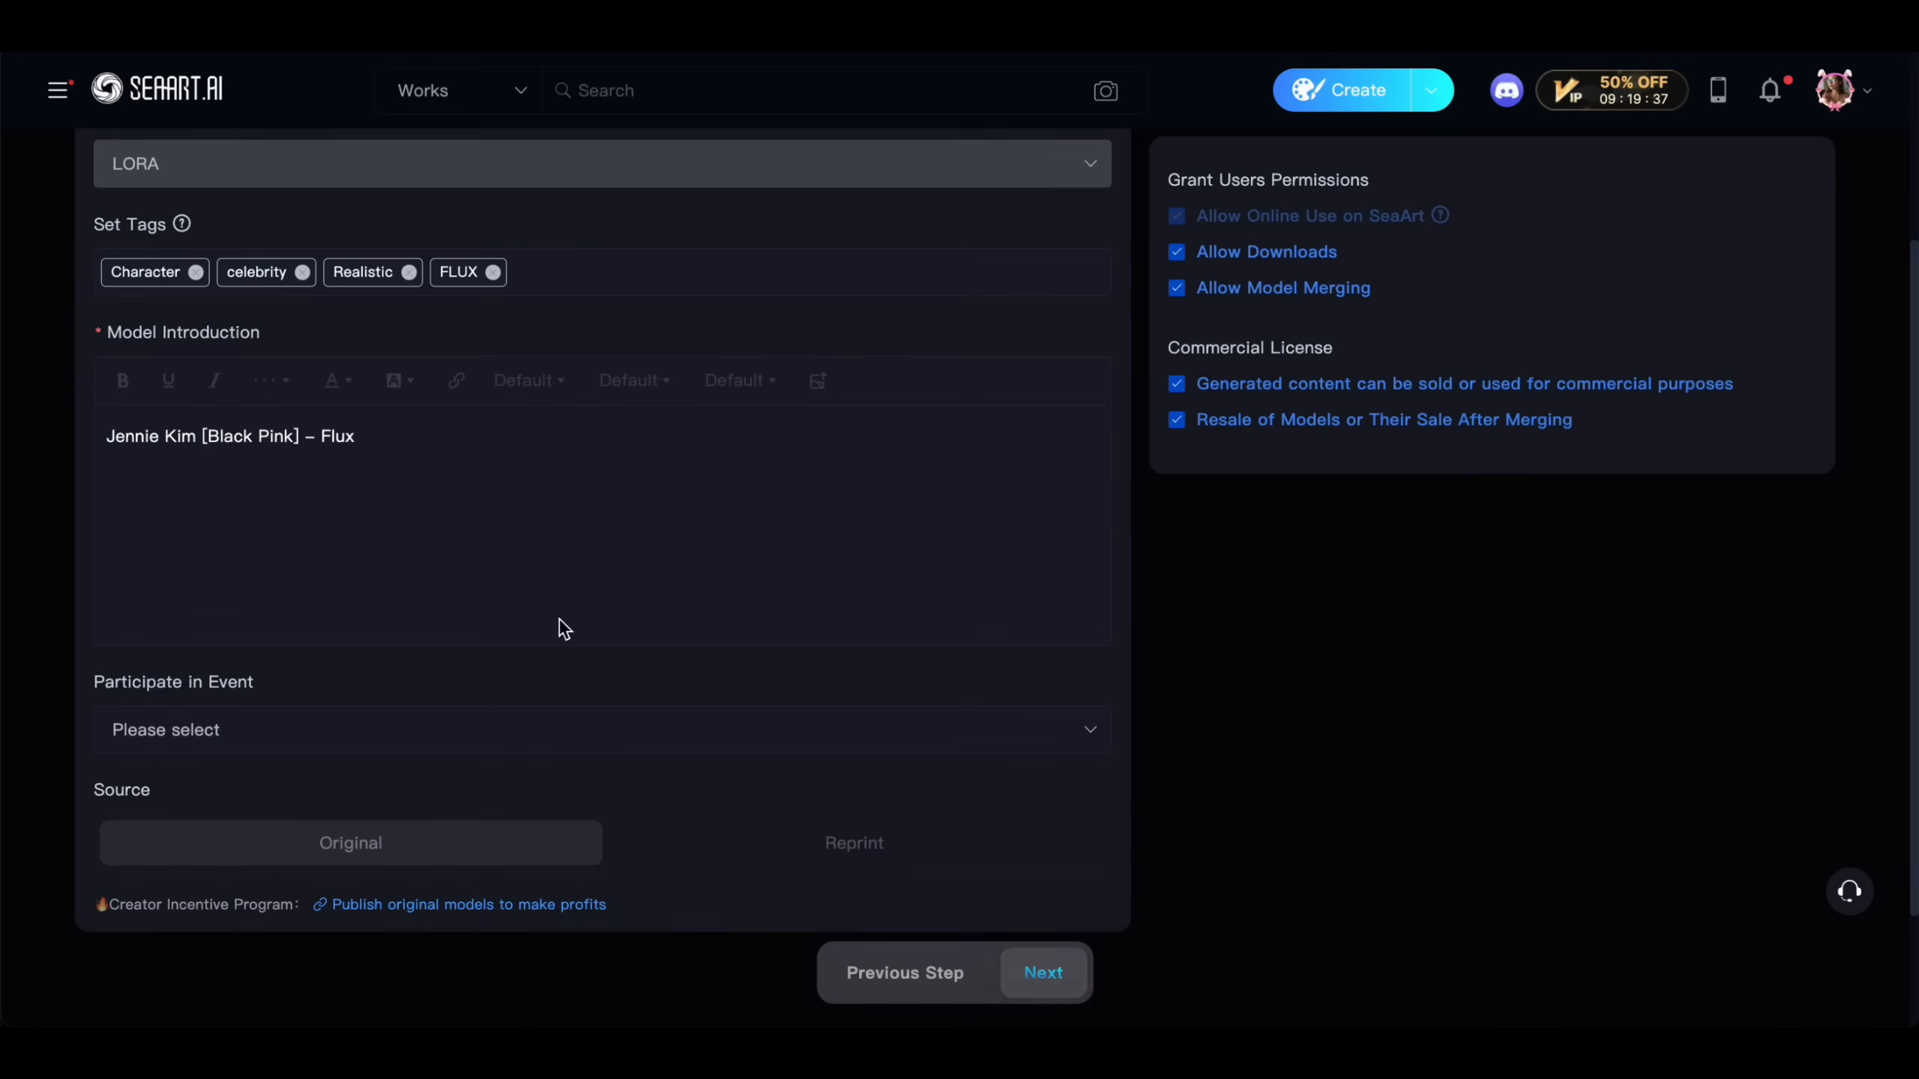
# Confirm the Flux.1 D version with trigger word jennie_kim, then save to publish the LoRA.
pyautogui.click(1041, 971)
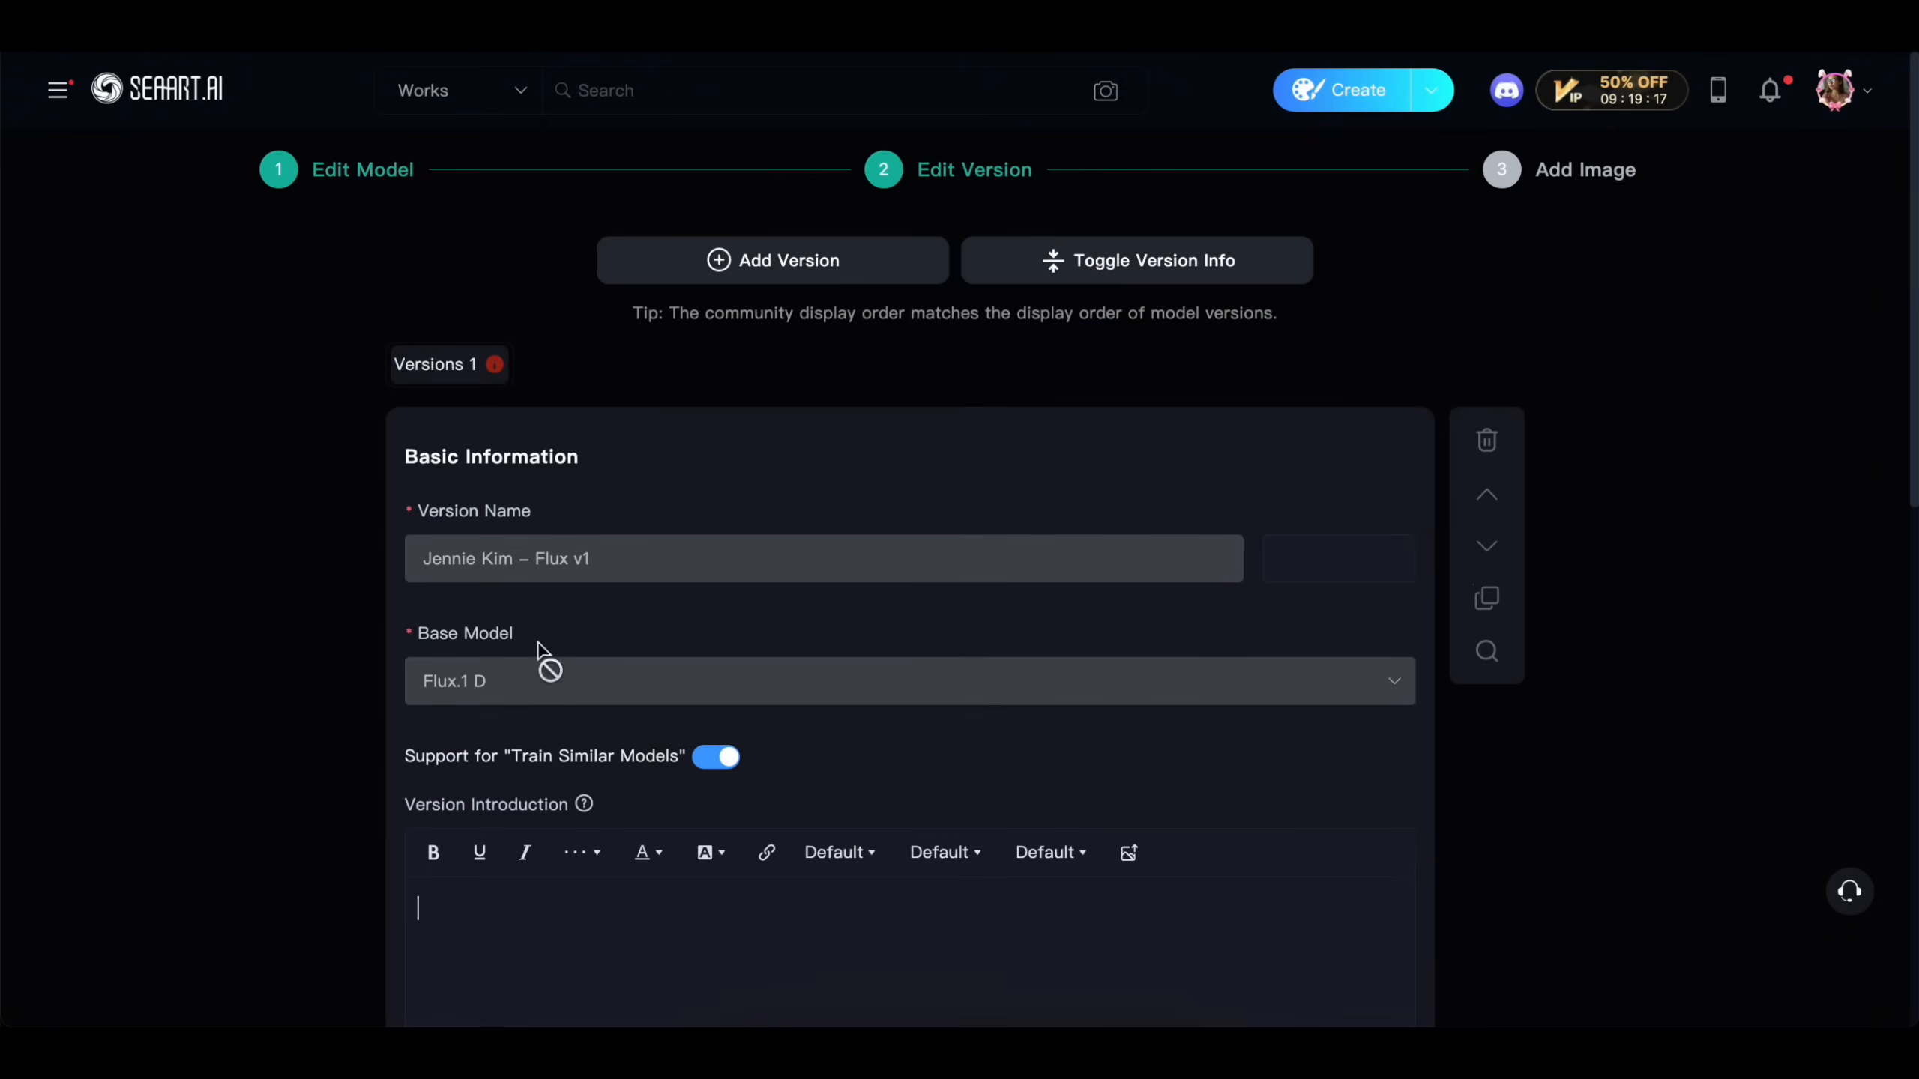
pyautogui.scroll(-3)
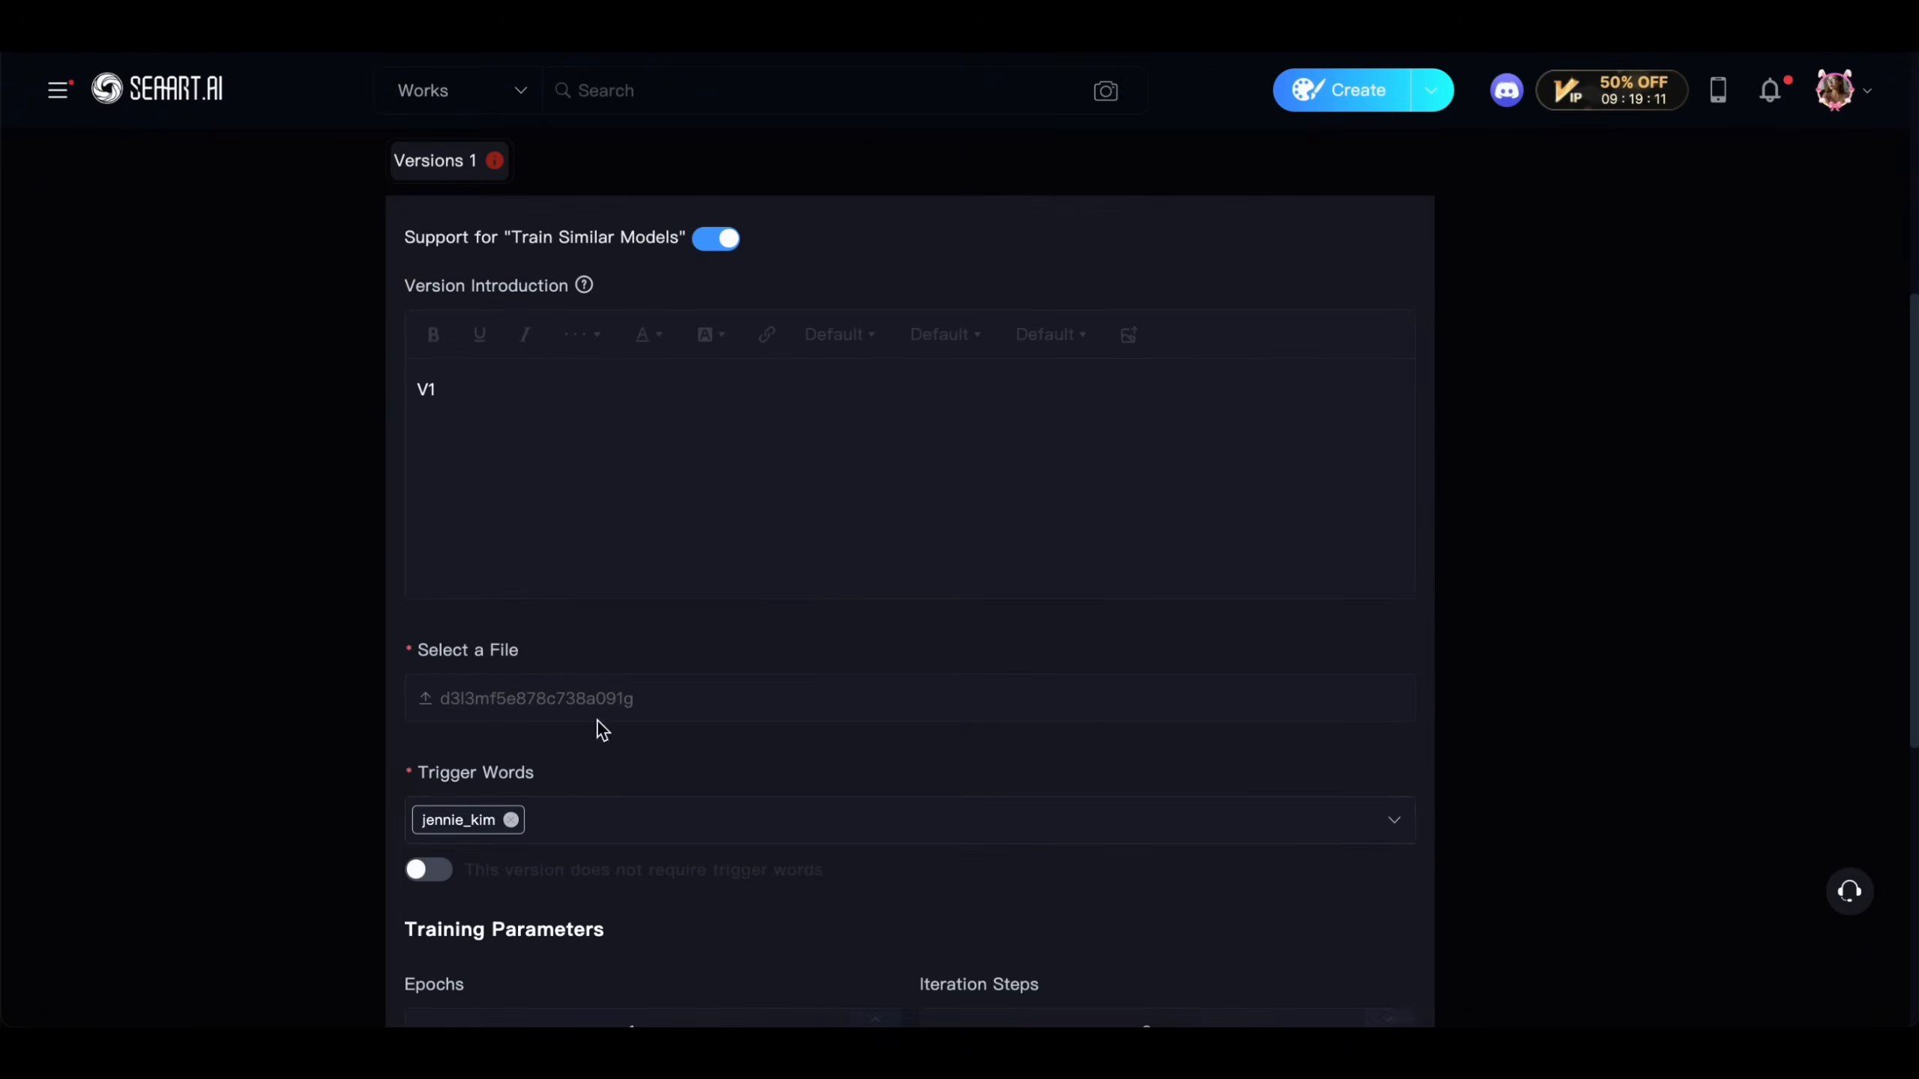
pyautogui.scroll(-3)
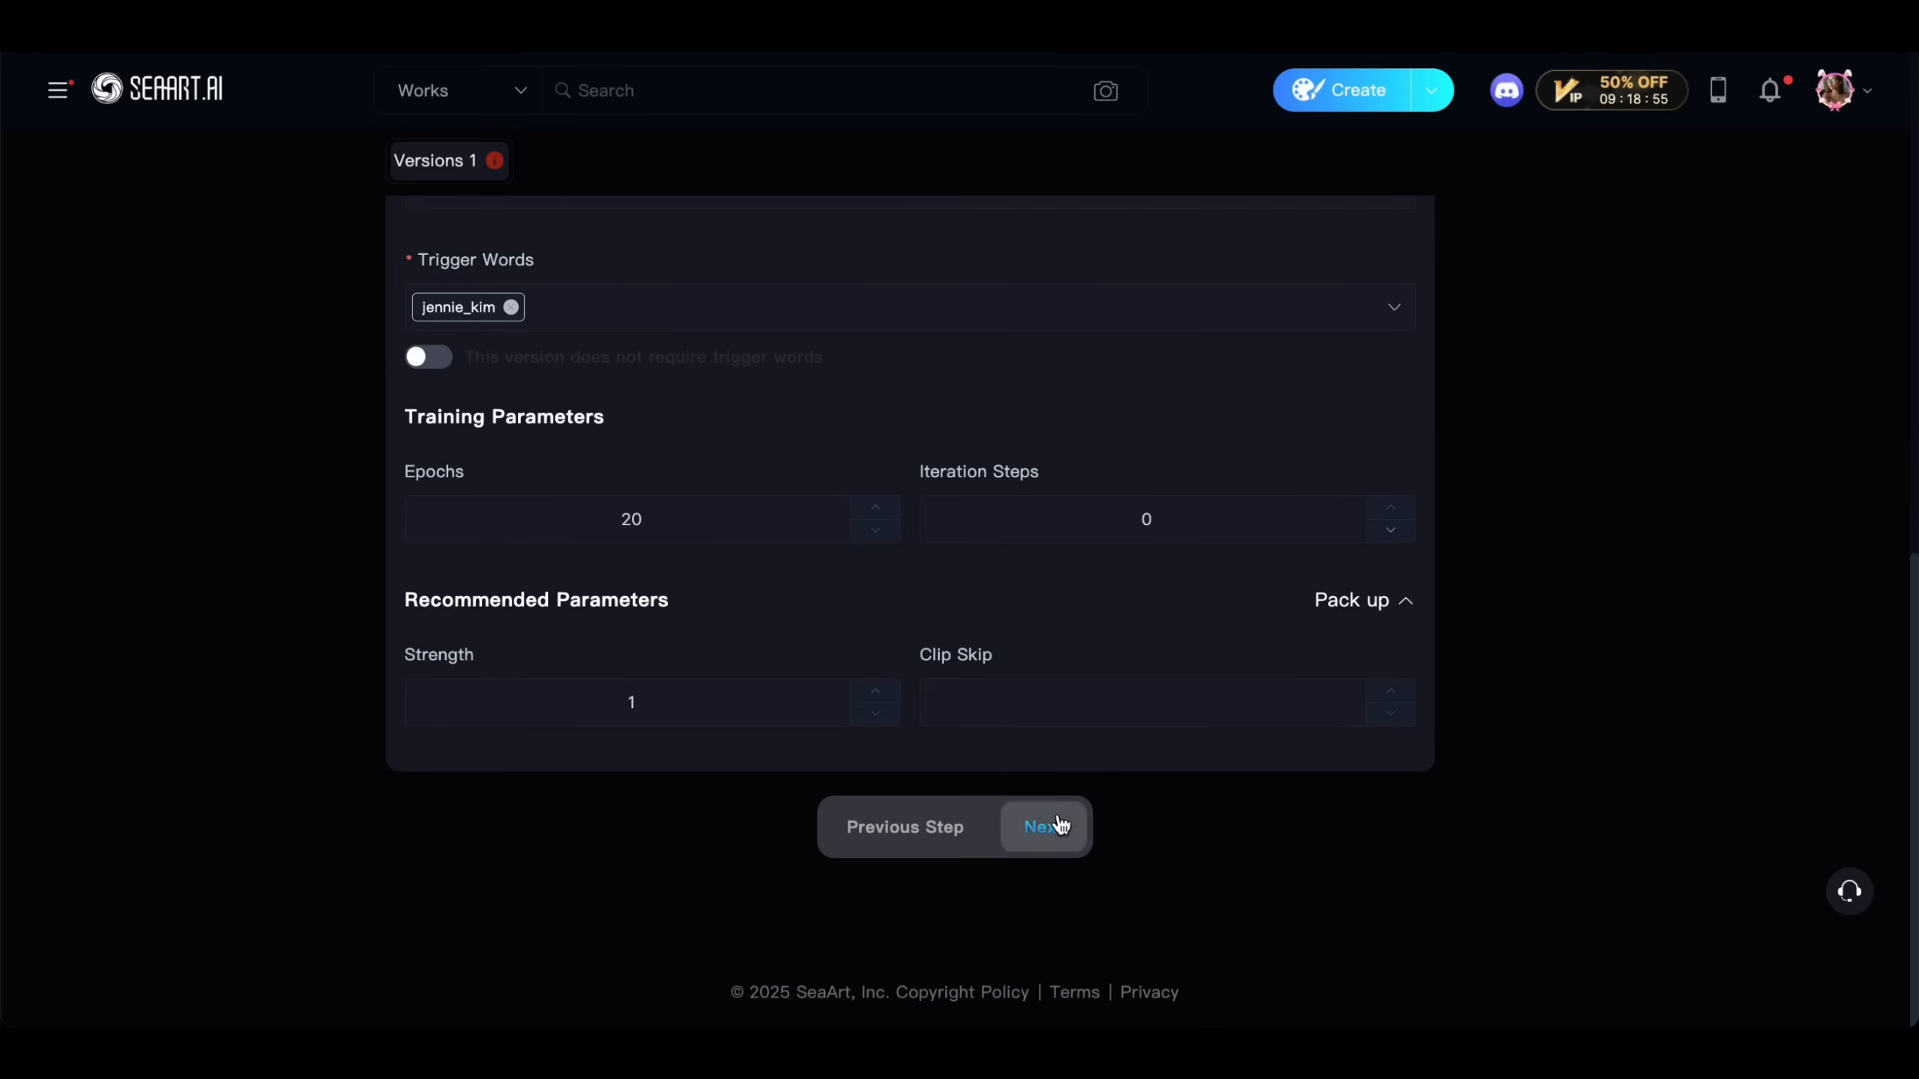
pyautogui.click(1042, 826)
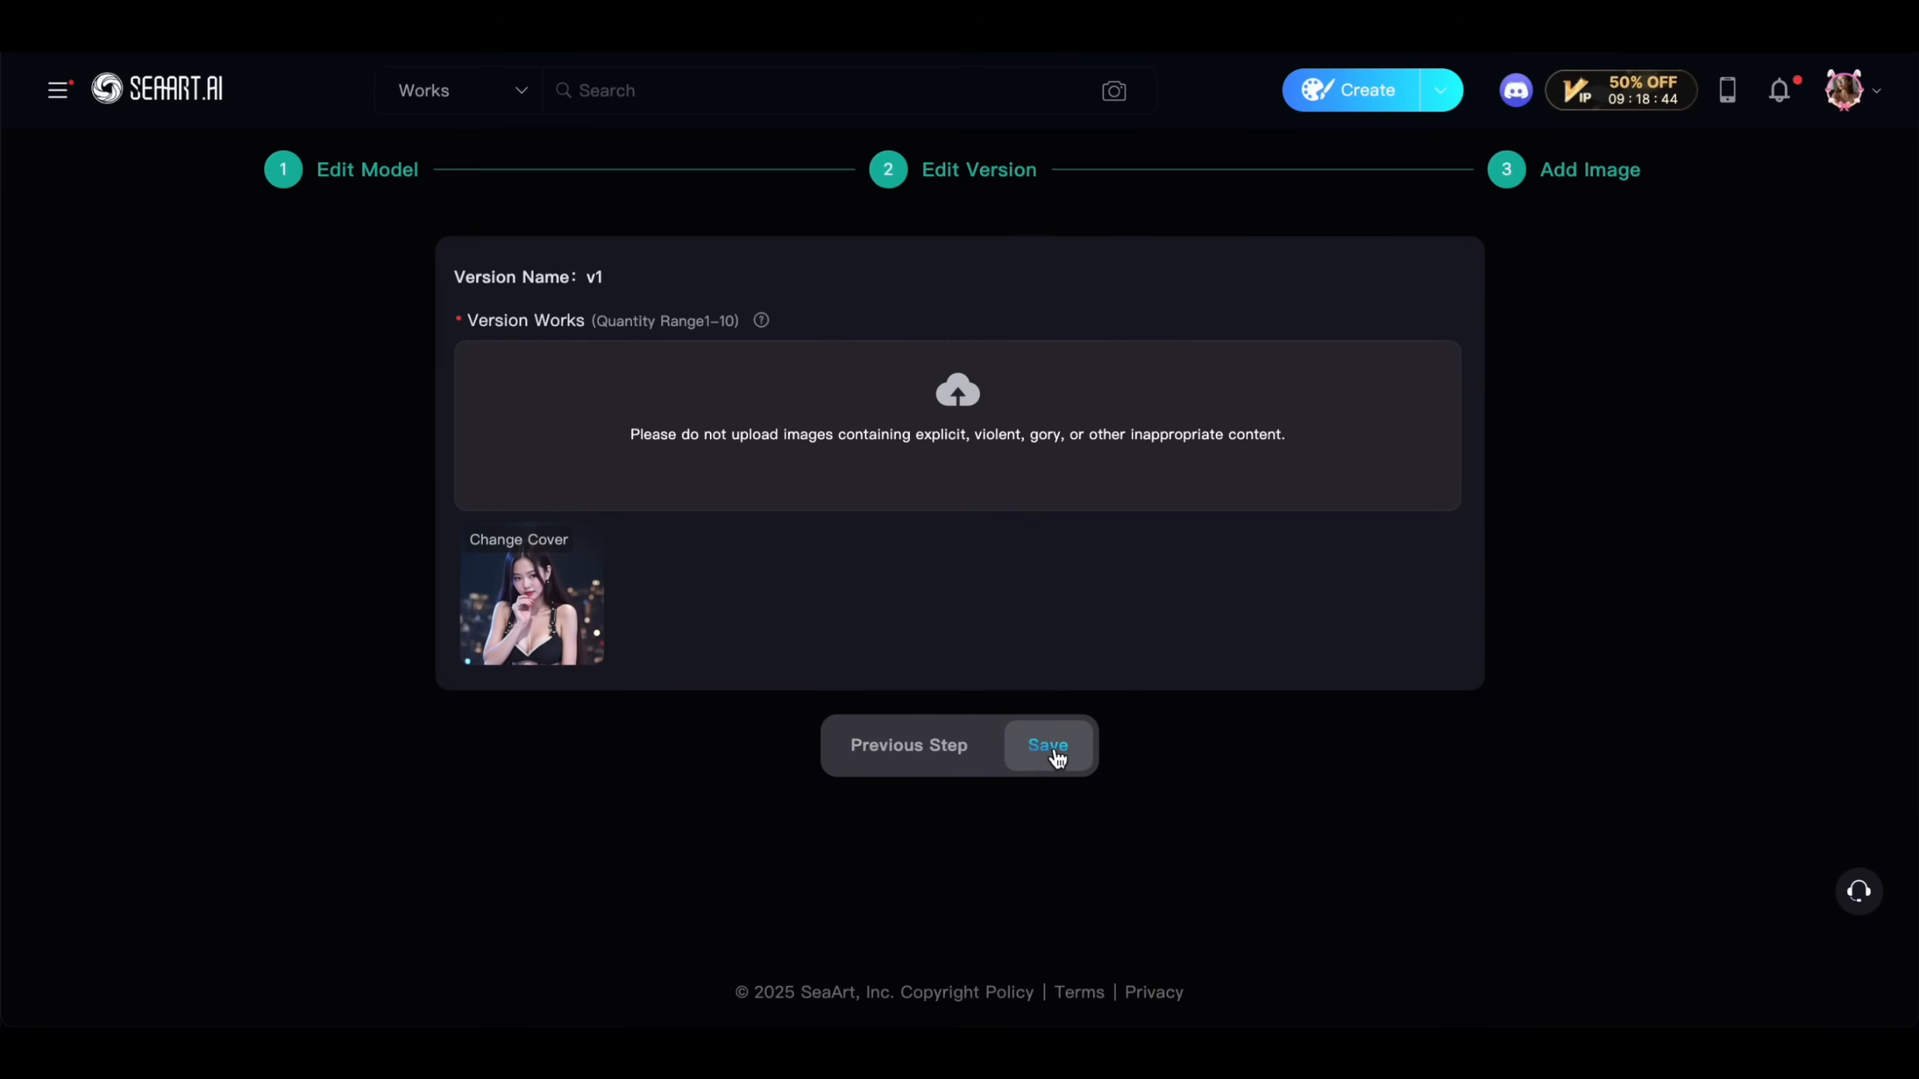
pyautogui.click(1046, 745)
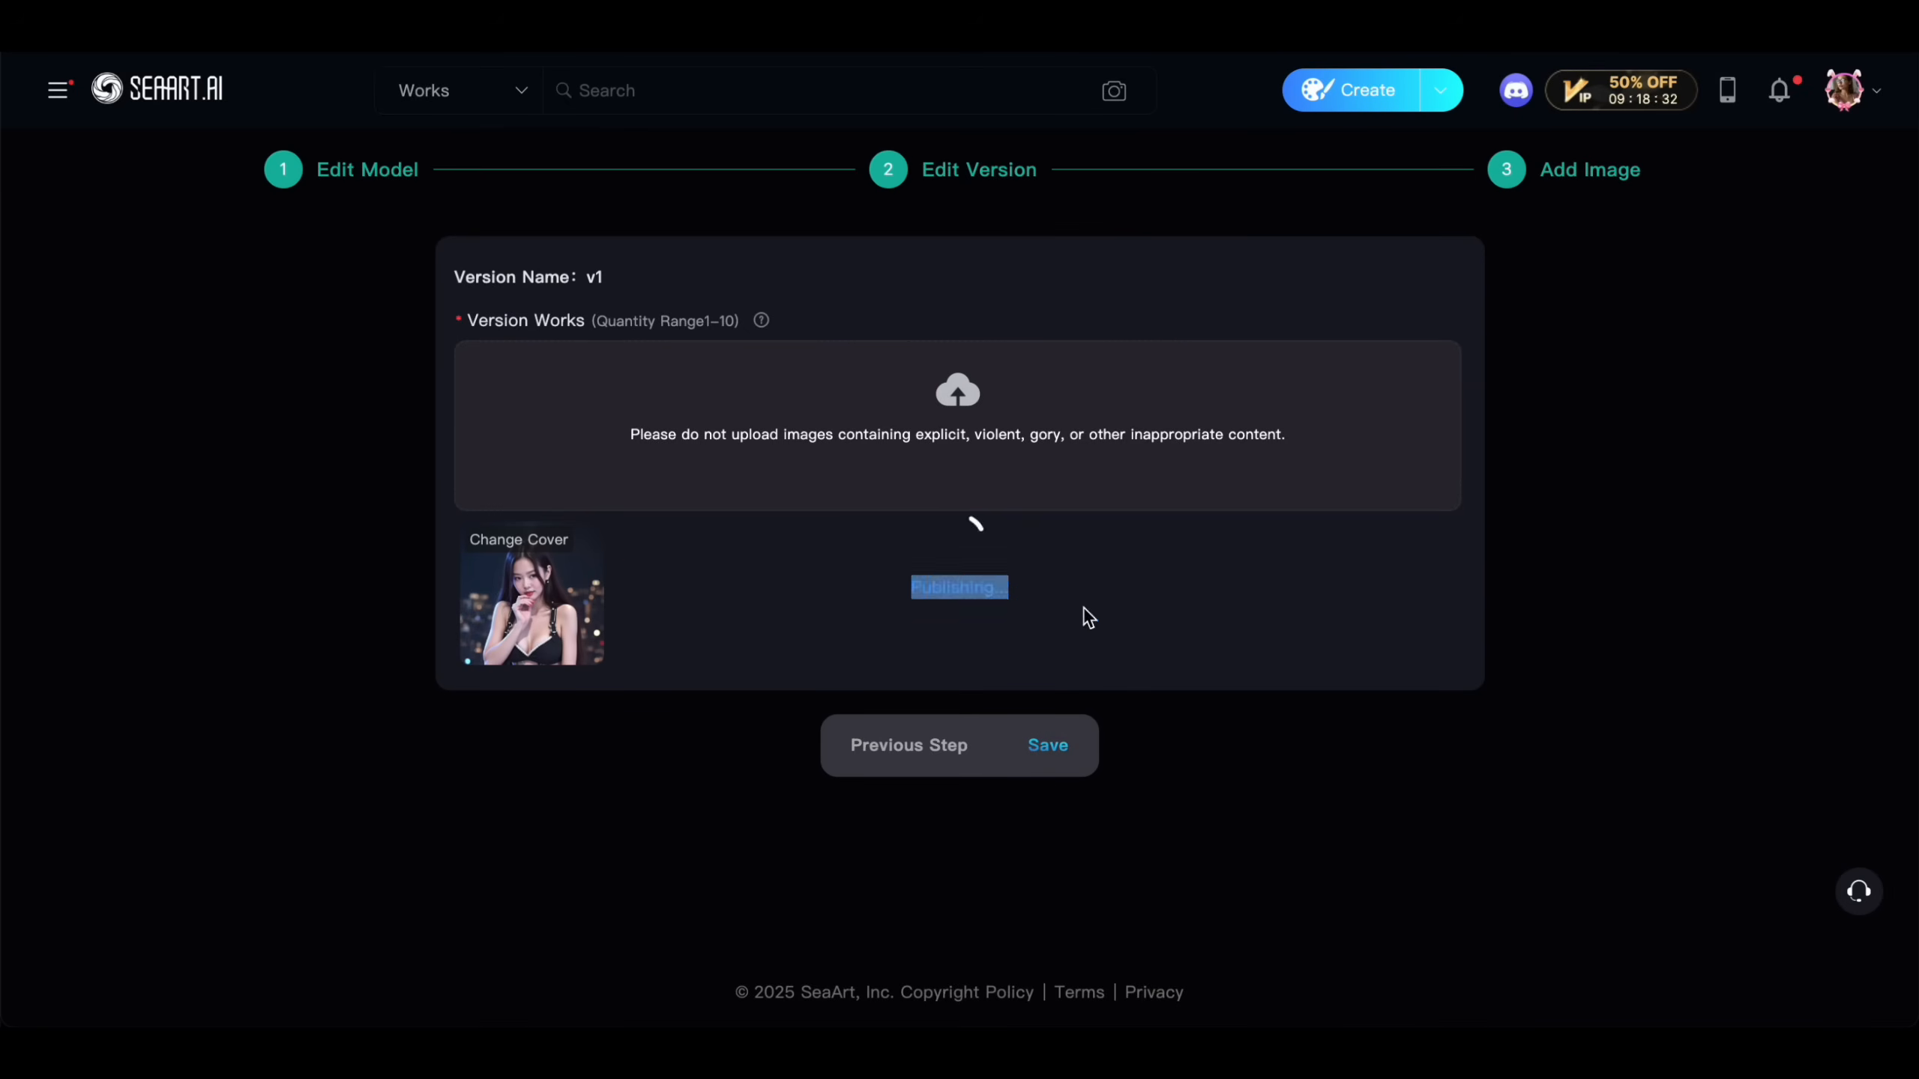
pyautogui.click(1047, 745)
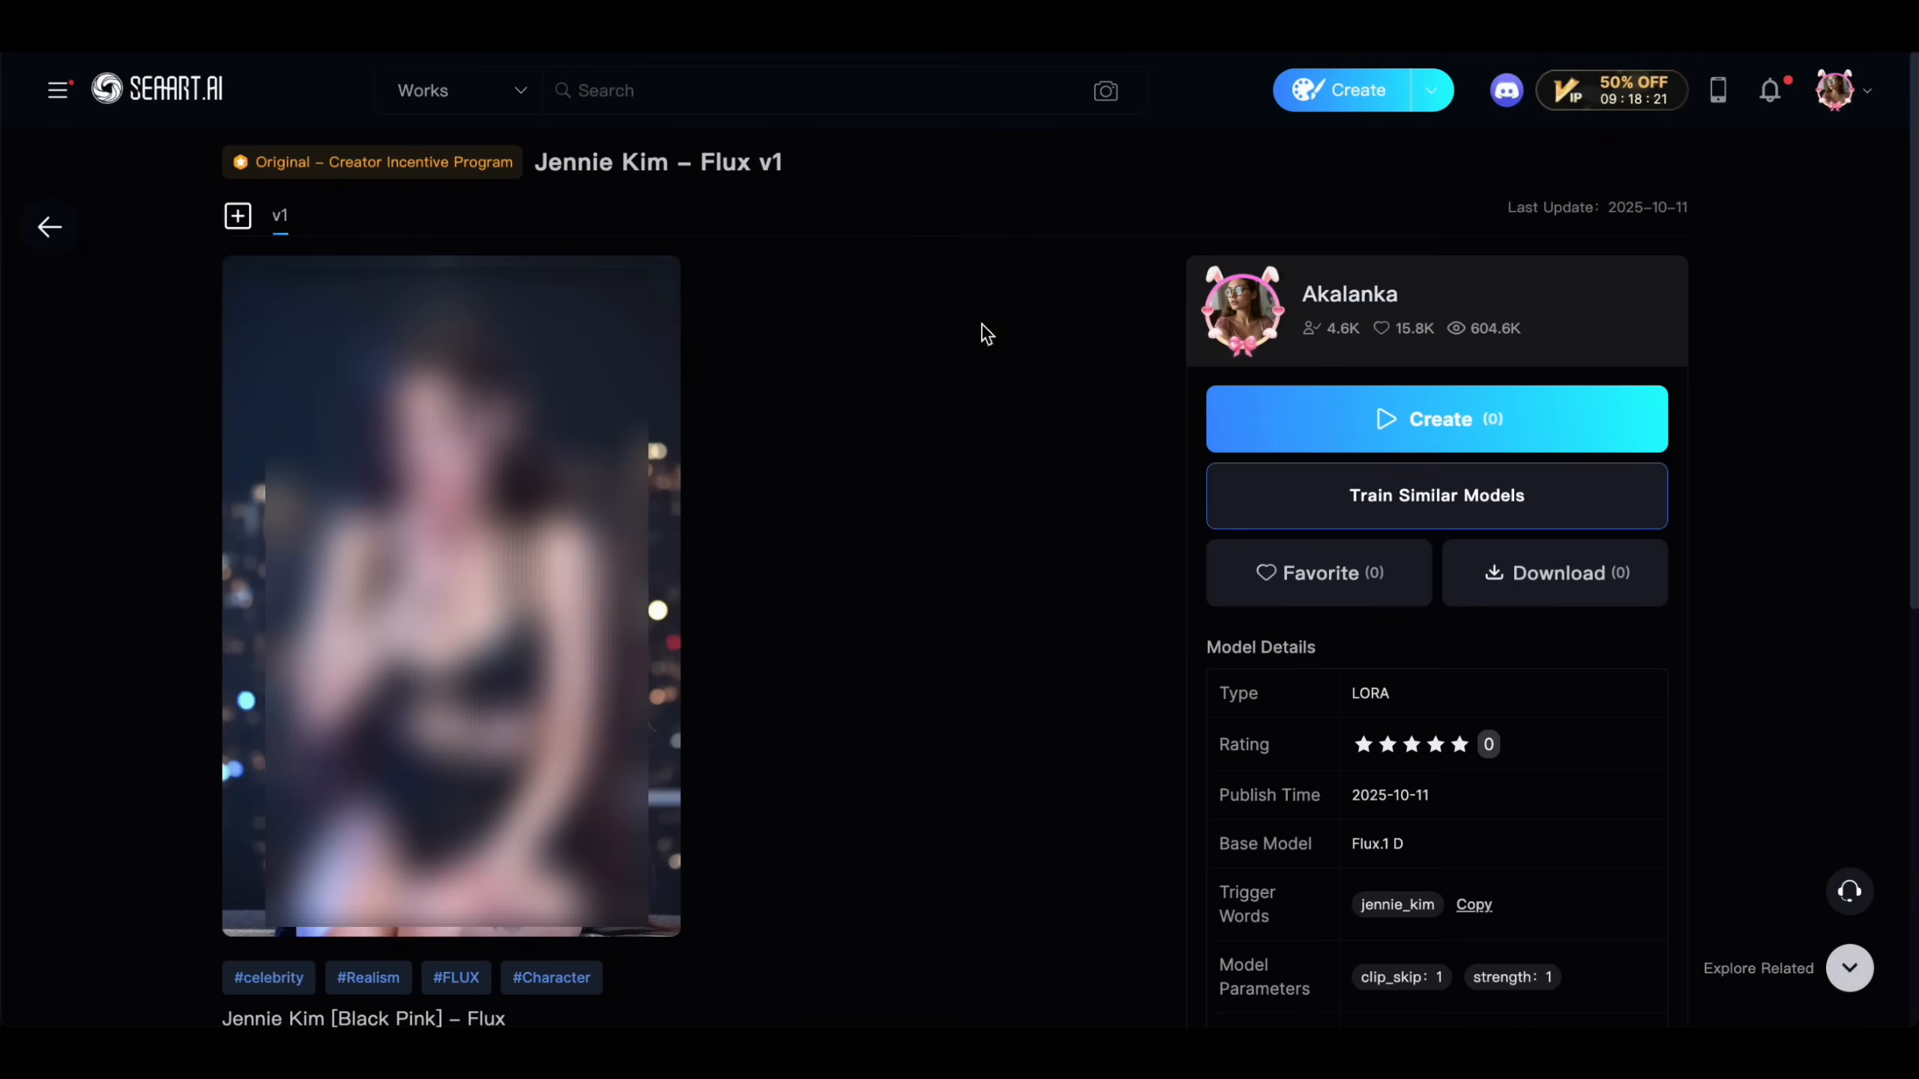
# Launch the image generator from the Jennie Kim – Flux v1 model page.
pyautogui.scroll(-3)
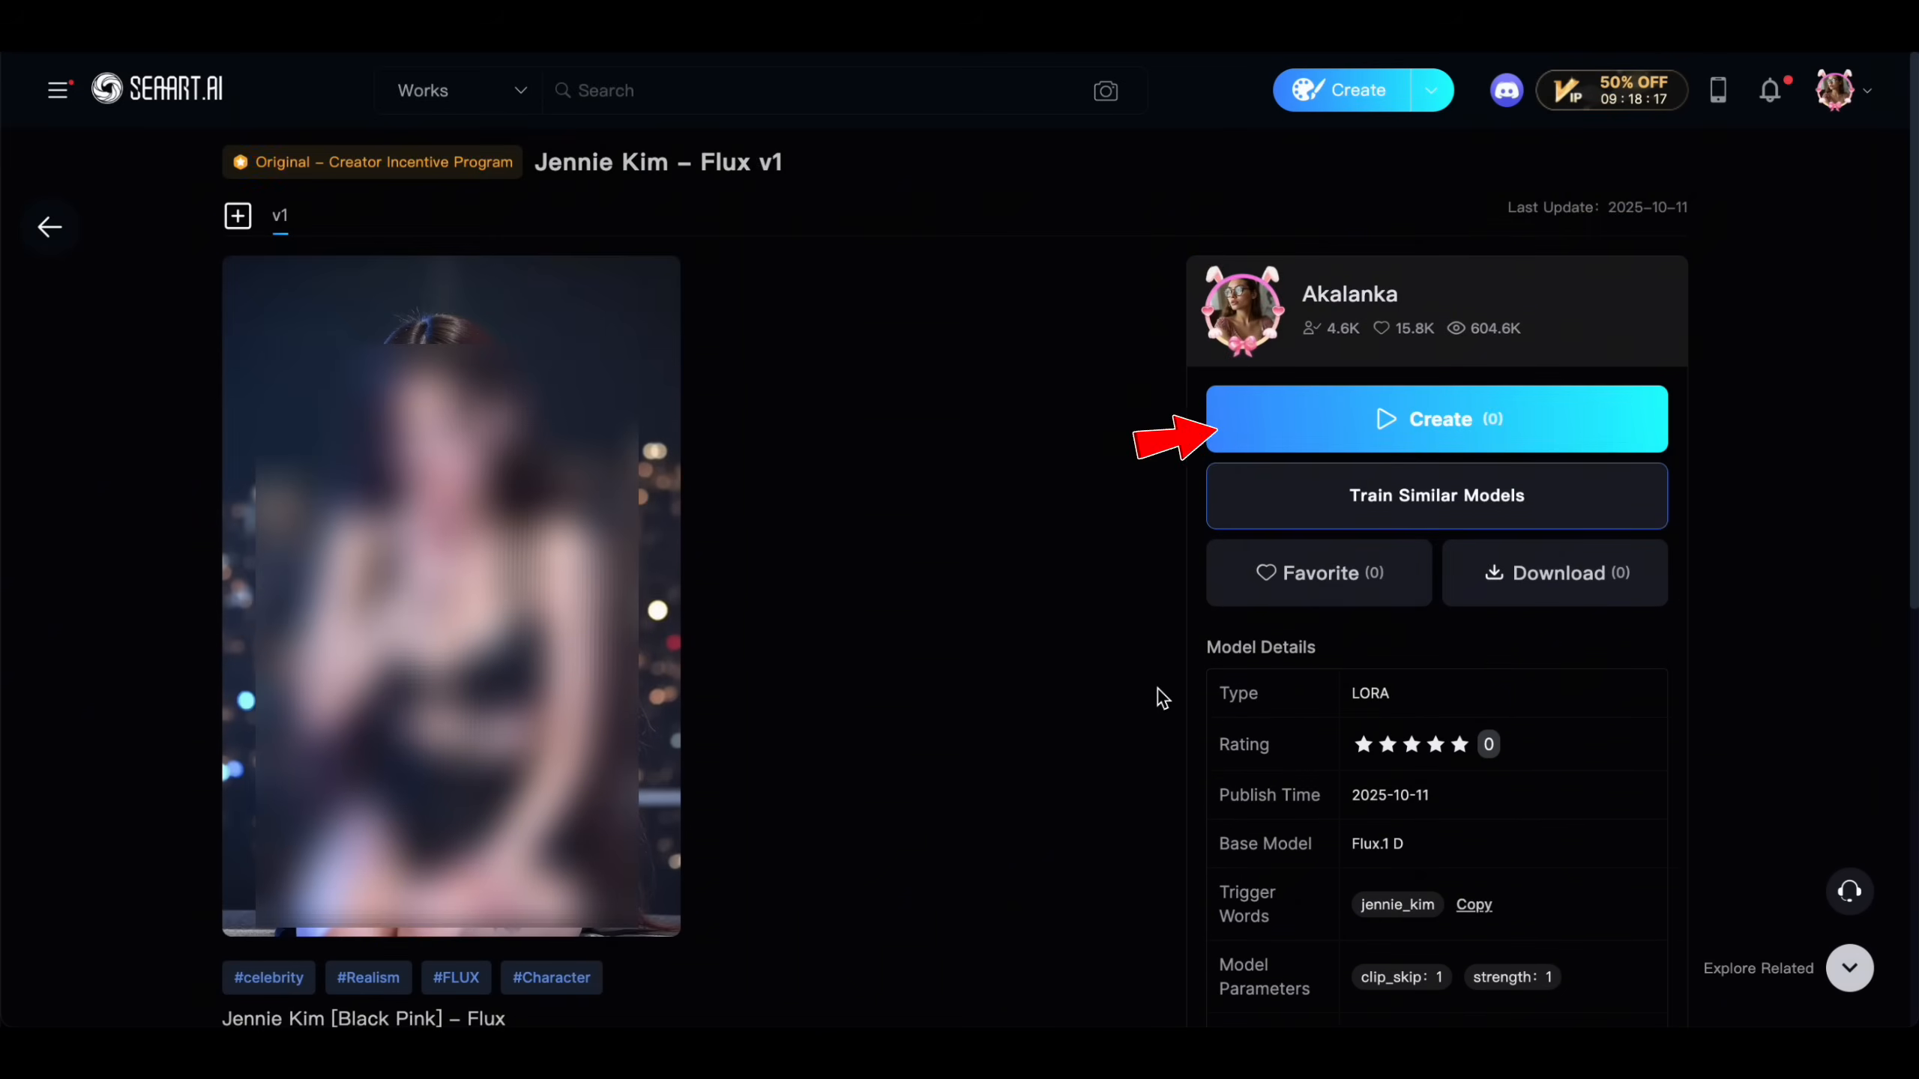
pyautogui.click(1435, 418)
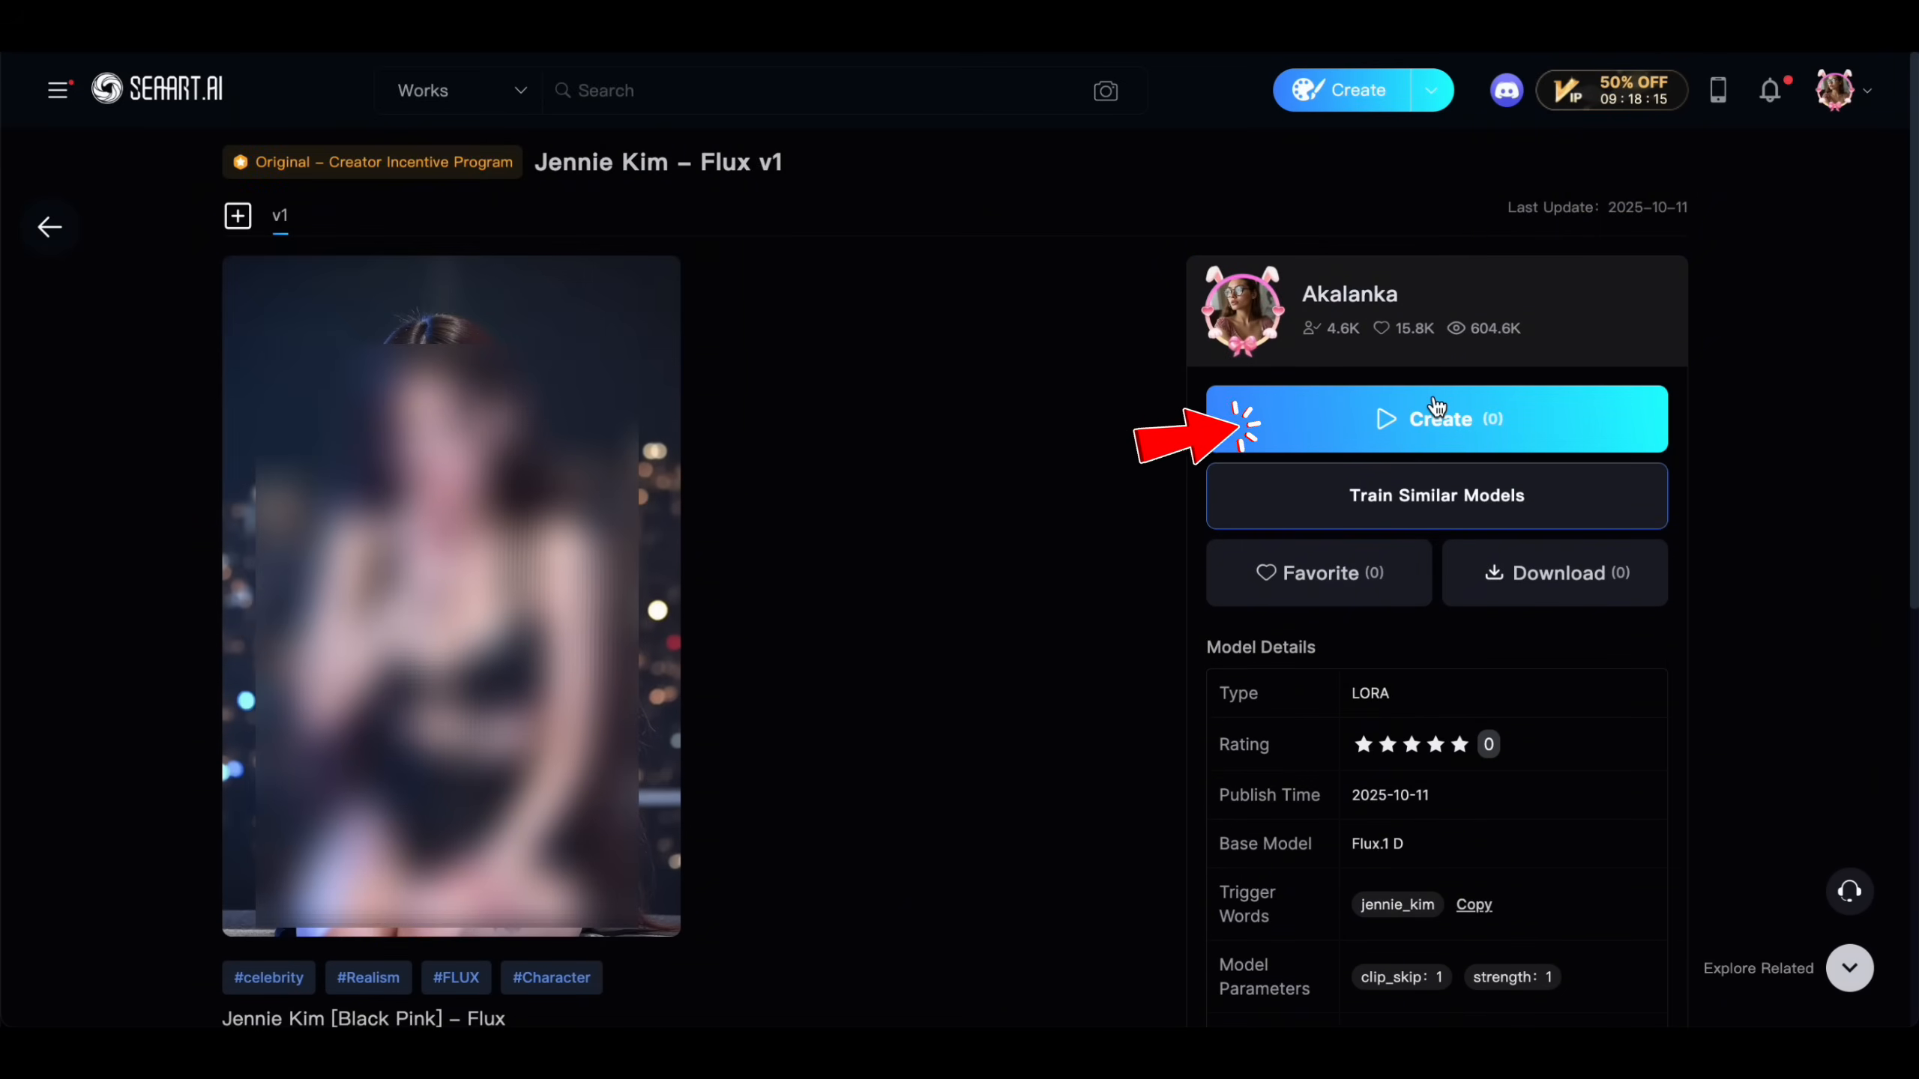
pyautogui.click(1436, 419)
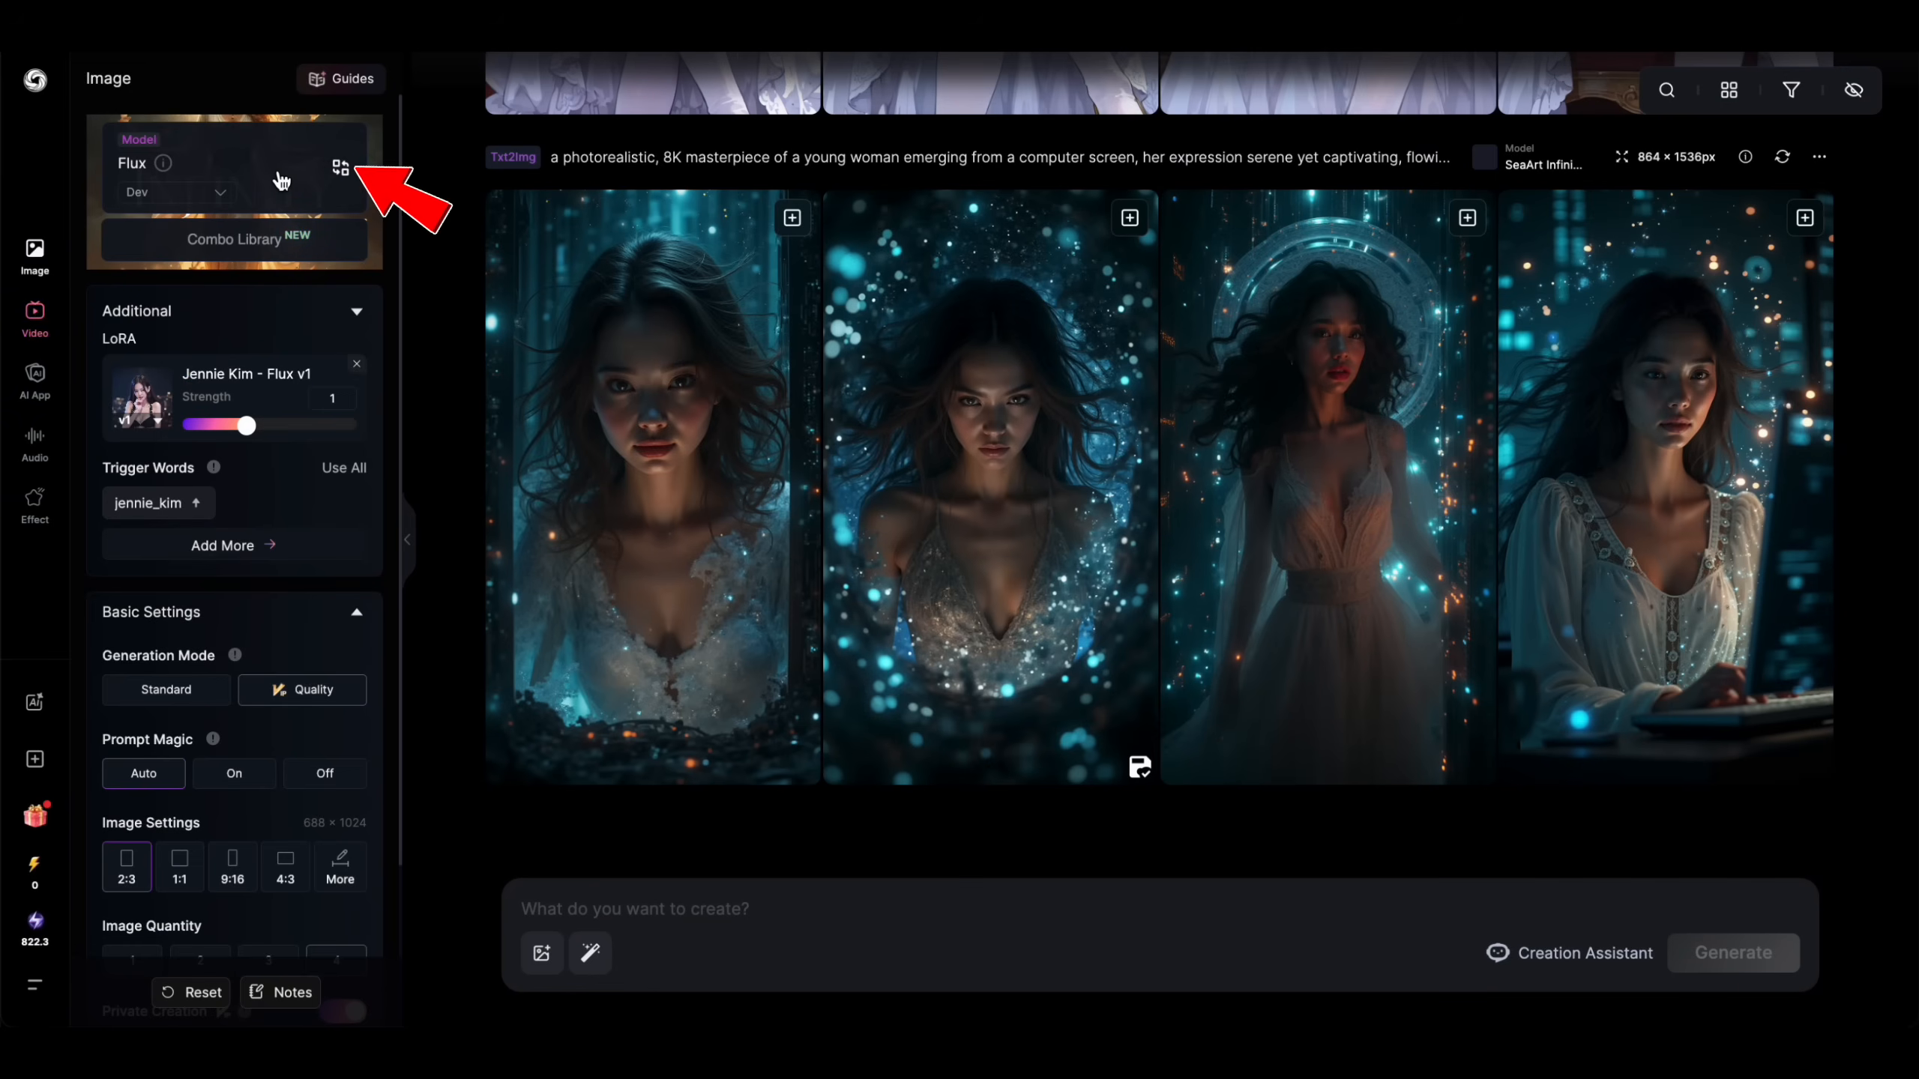
# Switch the base model to SeaArt Infinity and generate jennie_kim images in dresses.
pyautogui.click(344, 169)
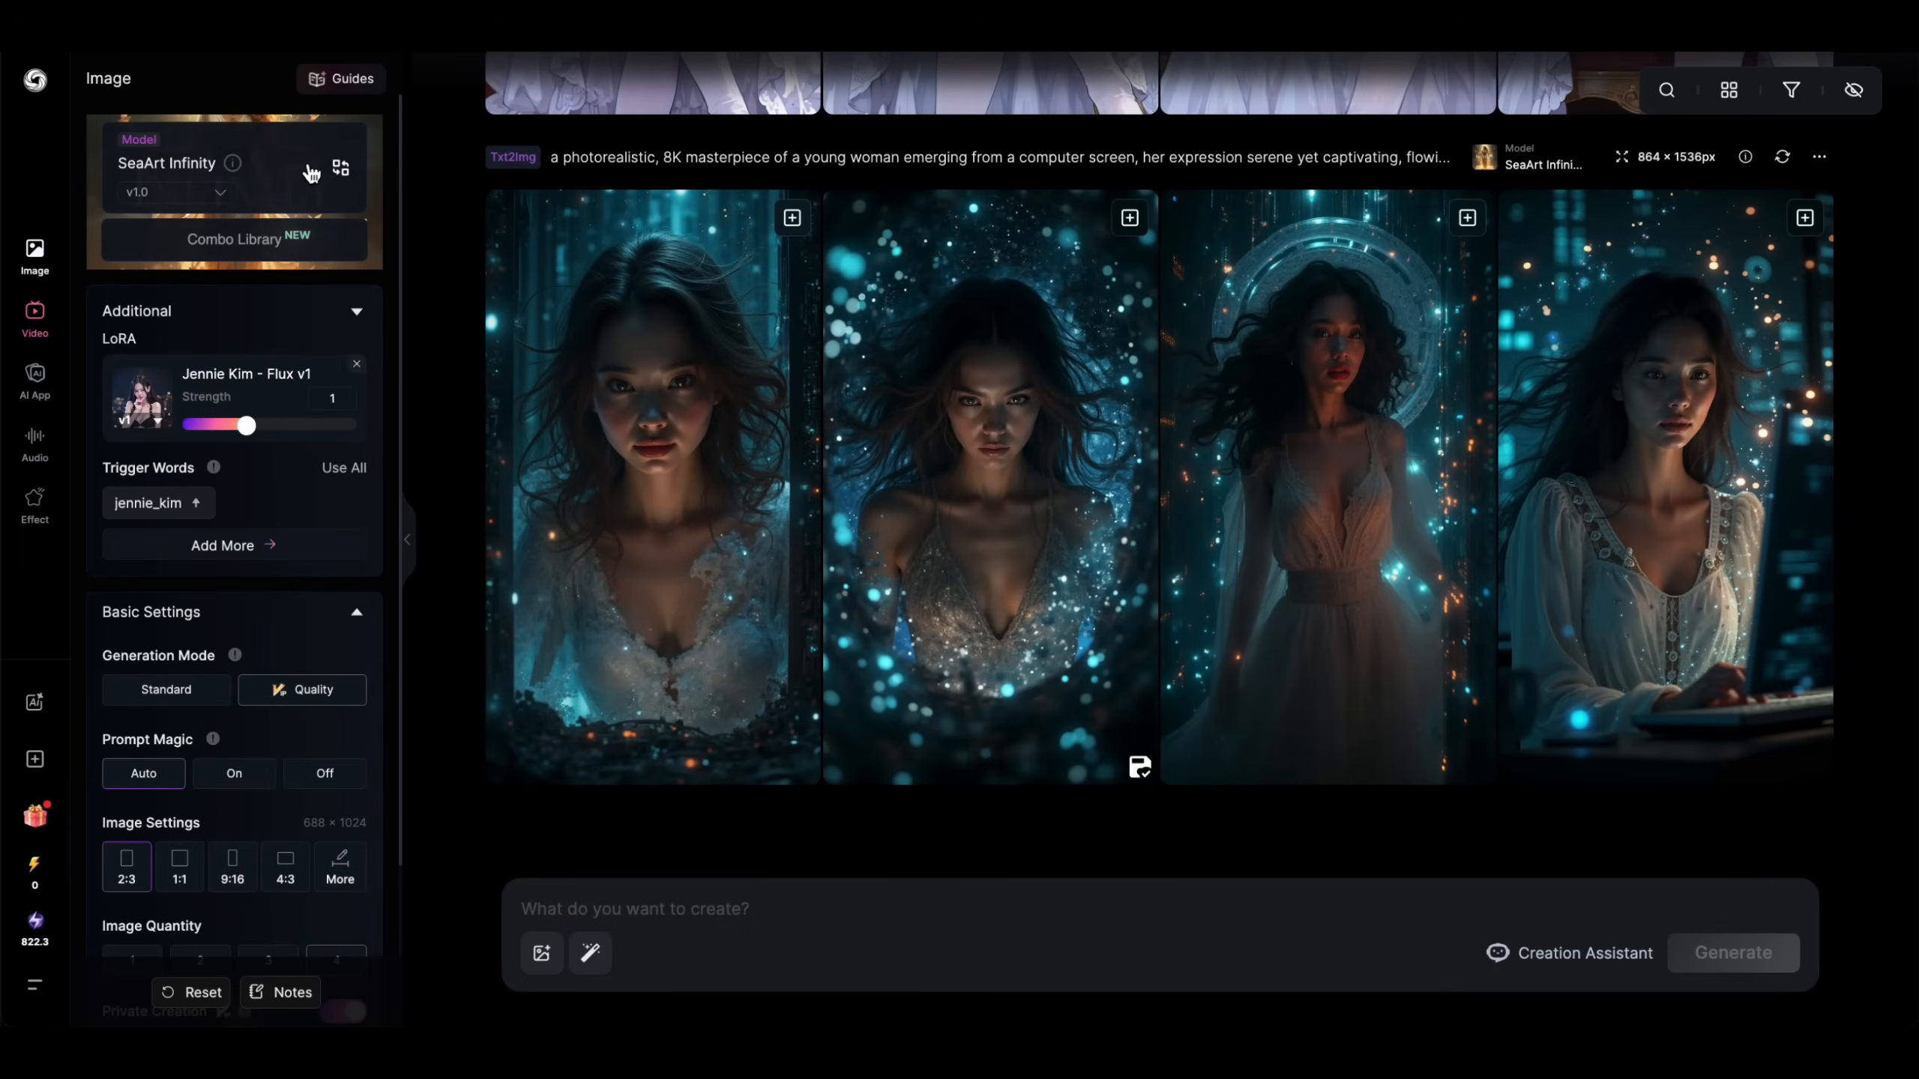
pyautogui.click(149, 503)
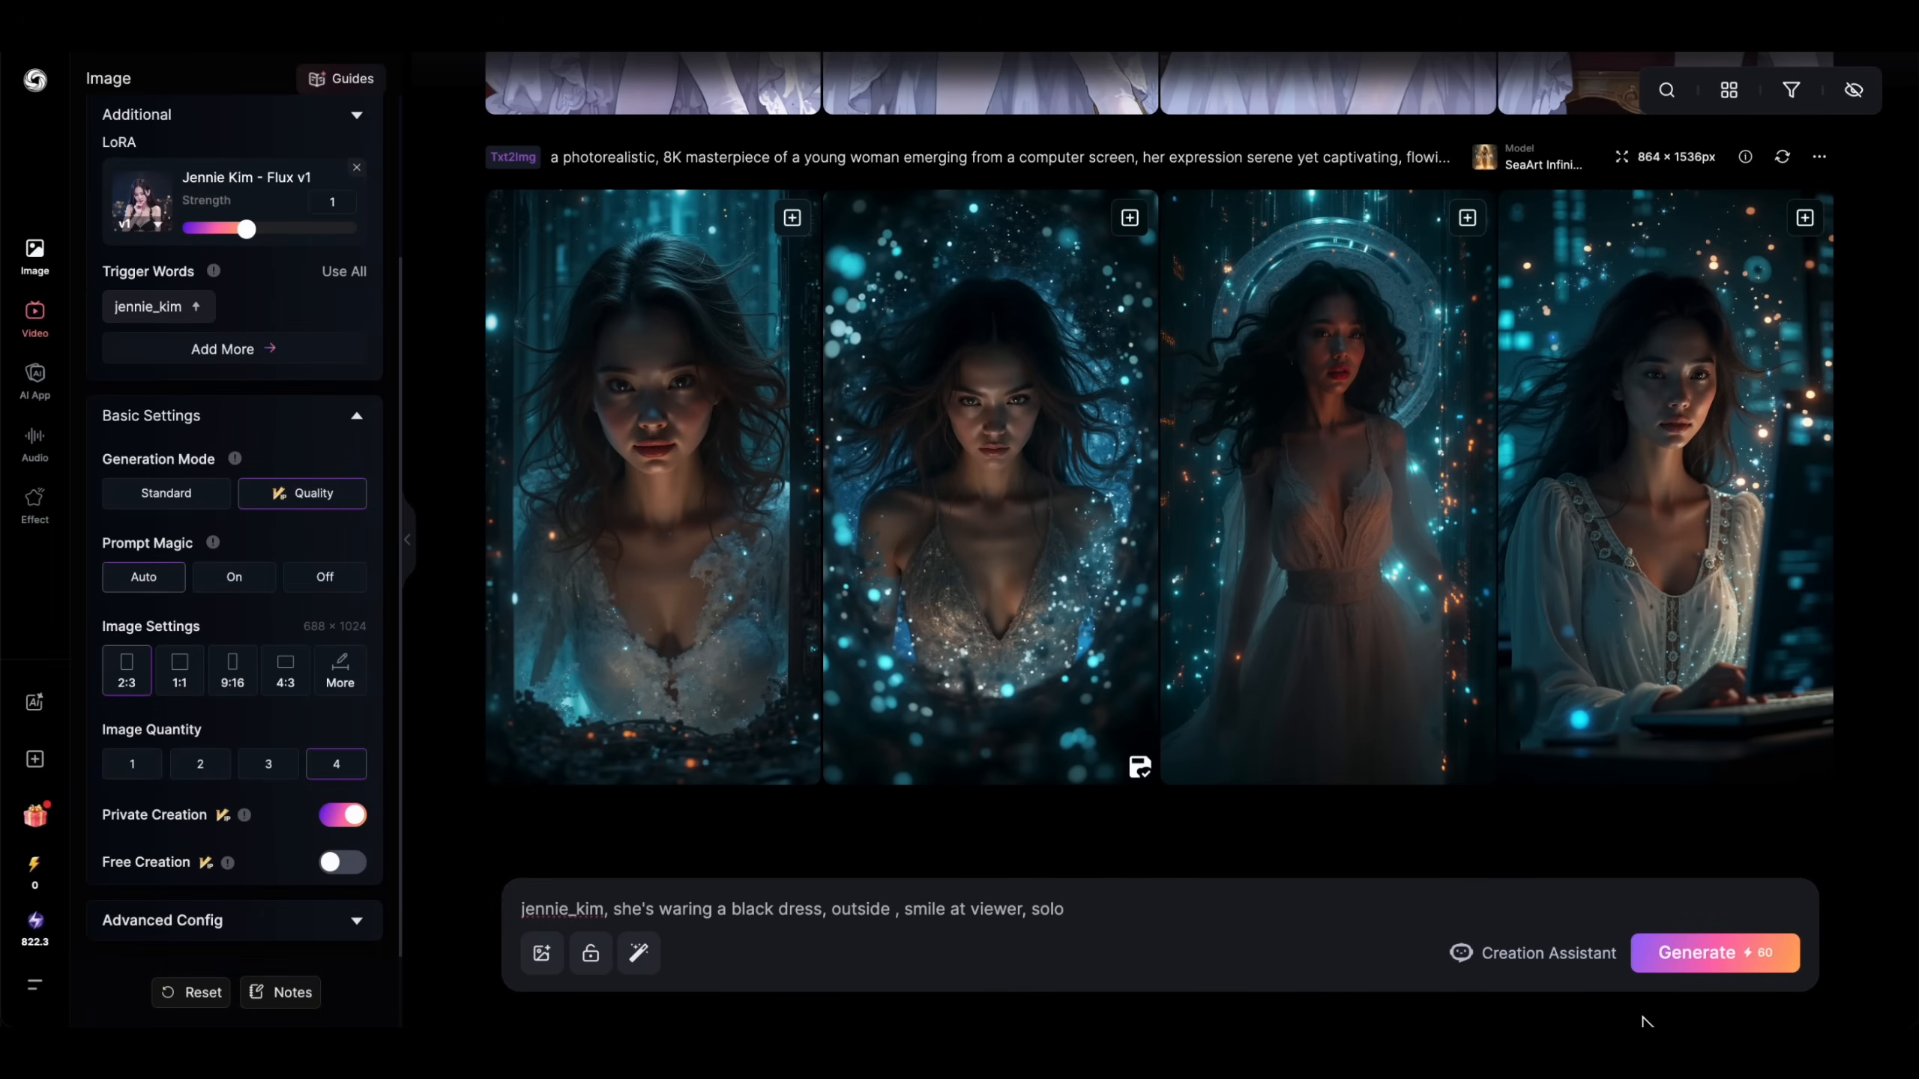
pyautogui.click(1712, 952)
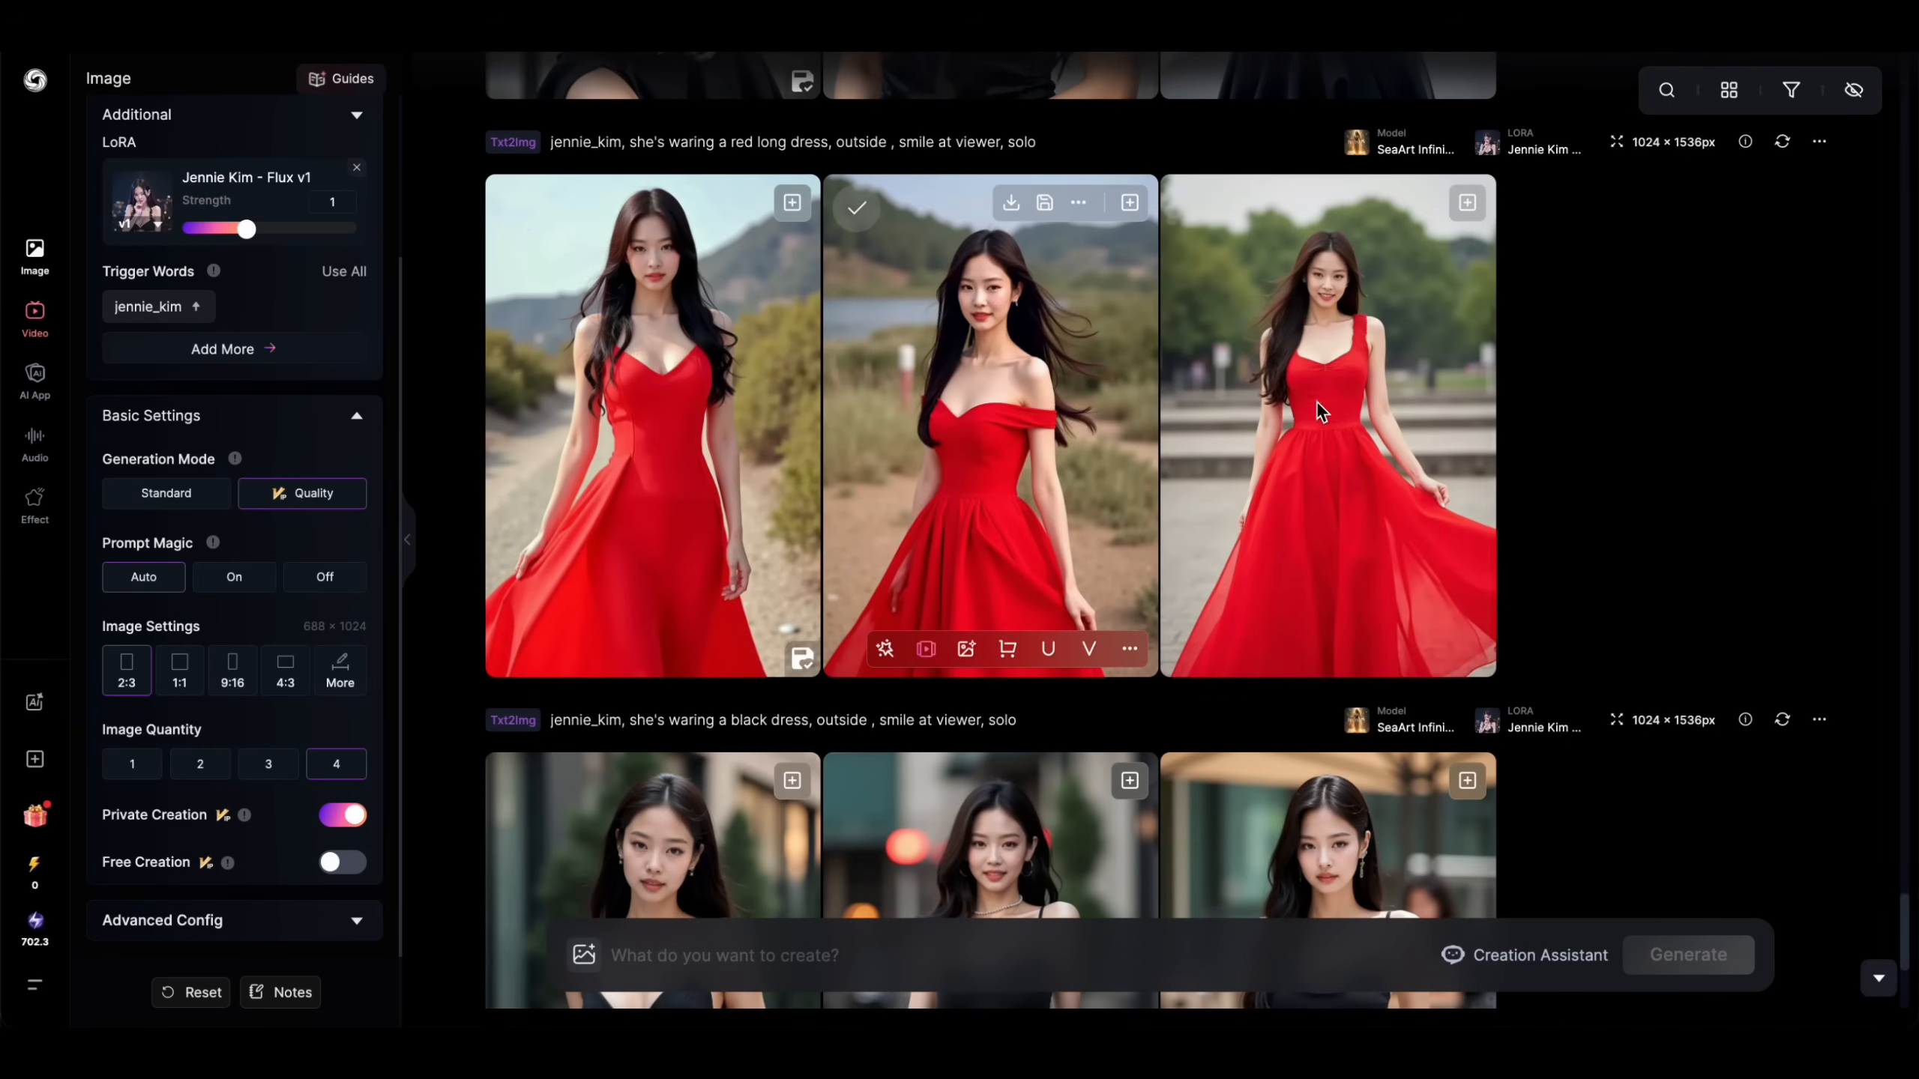
pyautogui.scroll(-3)
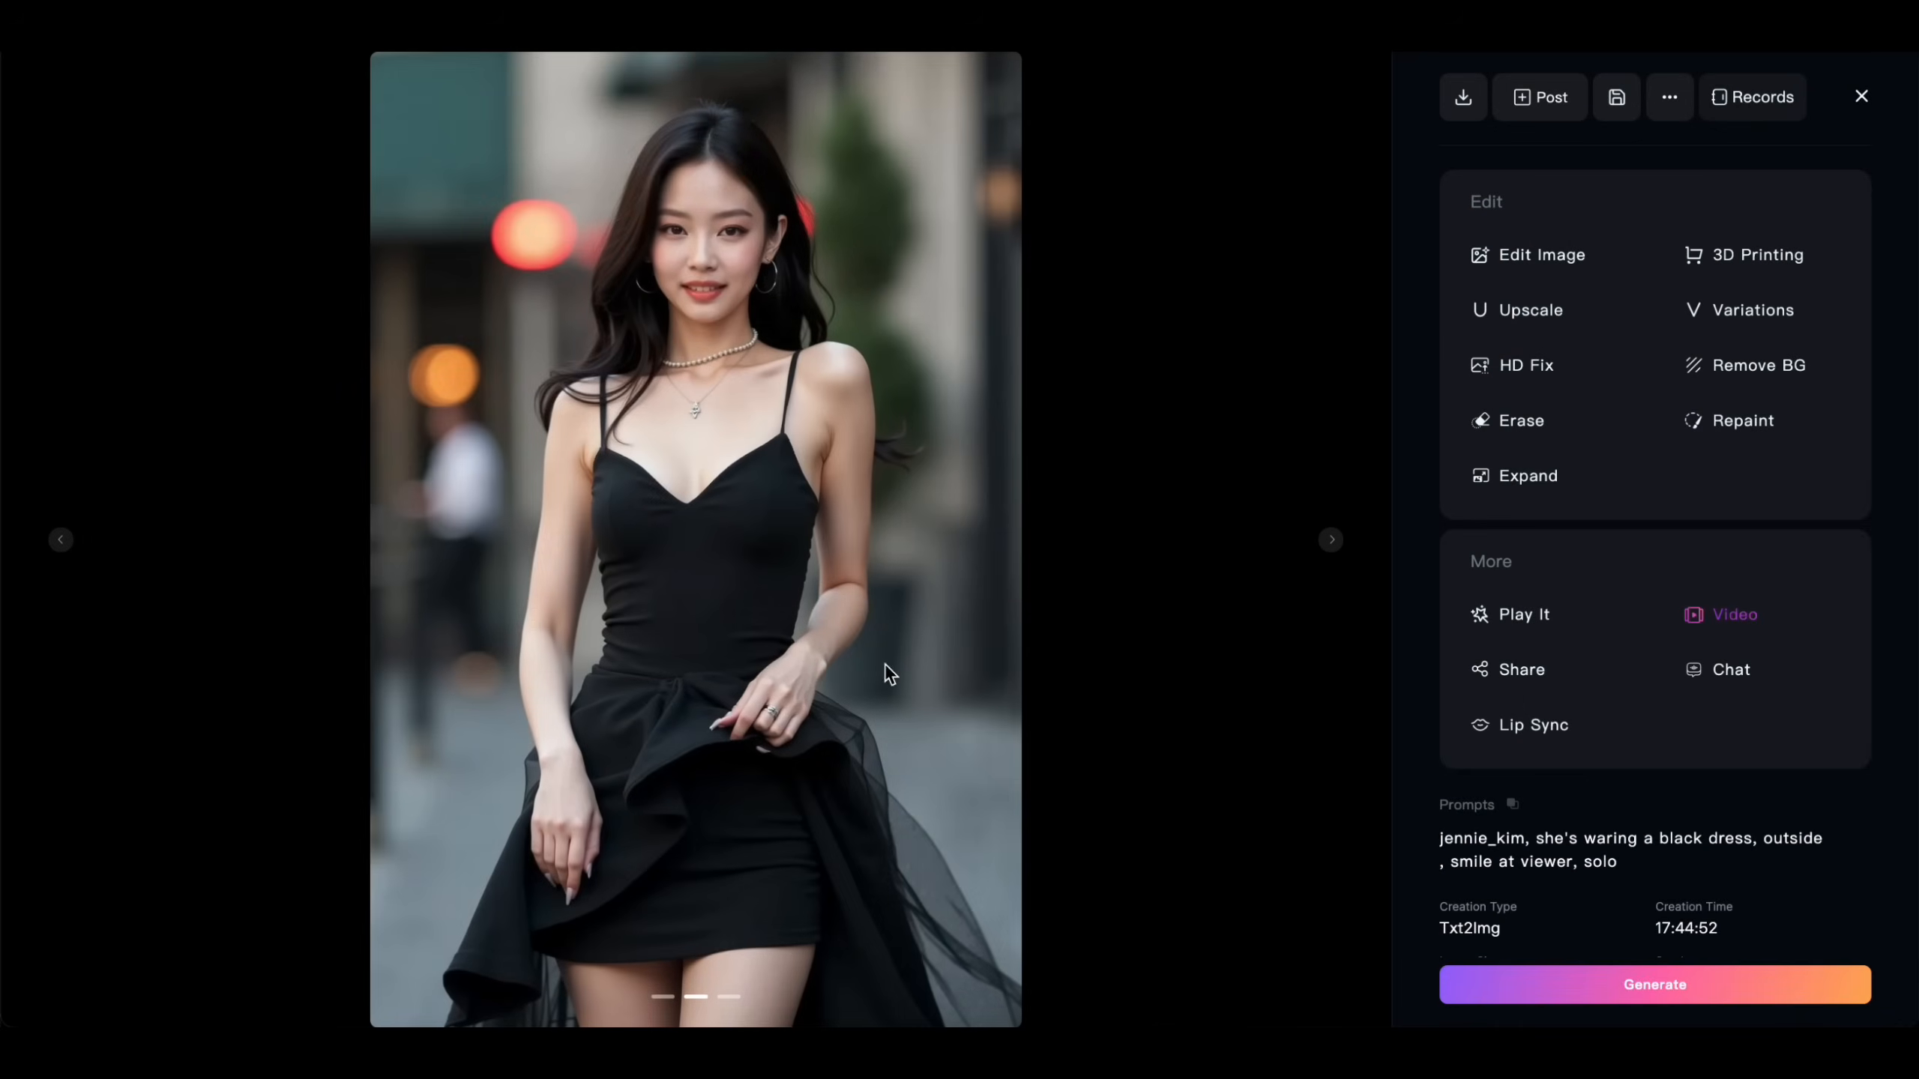
pyautogui.moveTo(1865, 100)
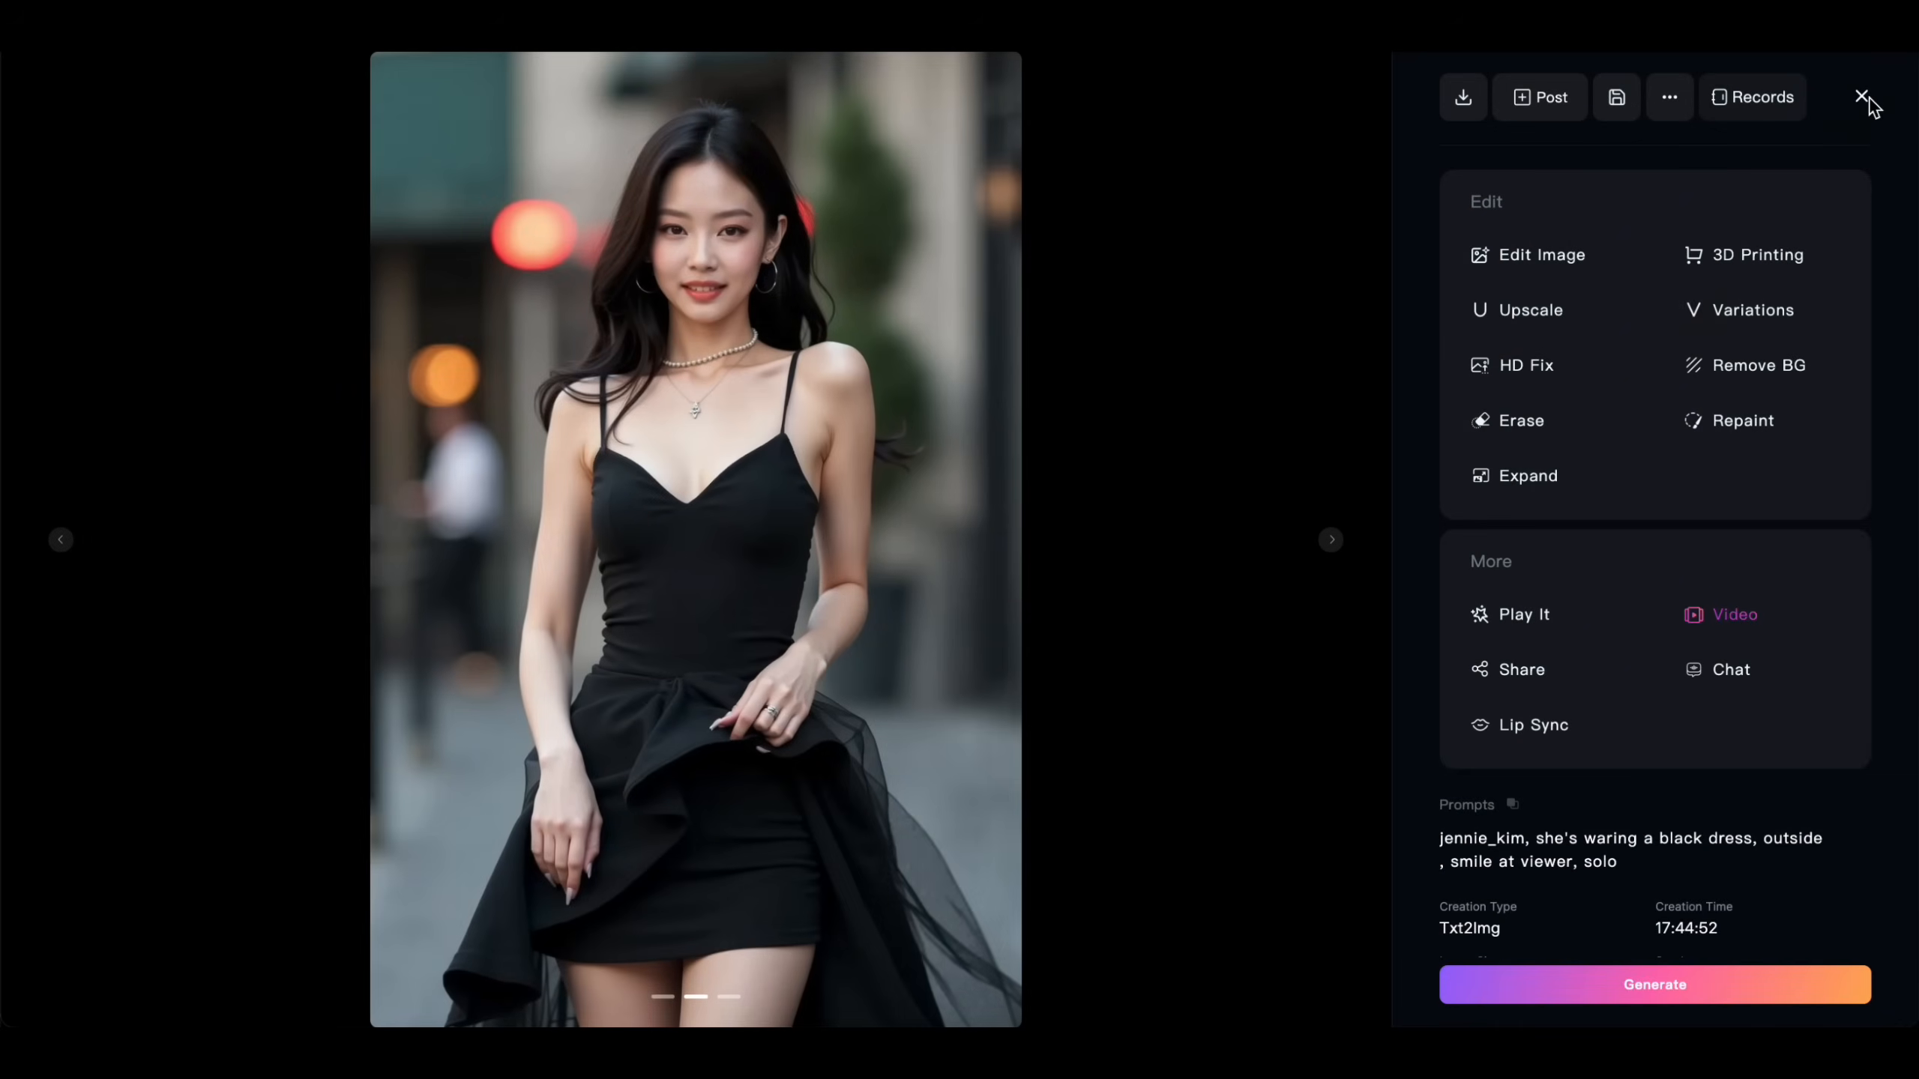